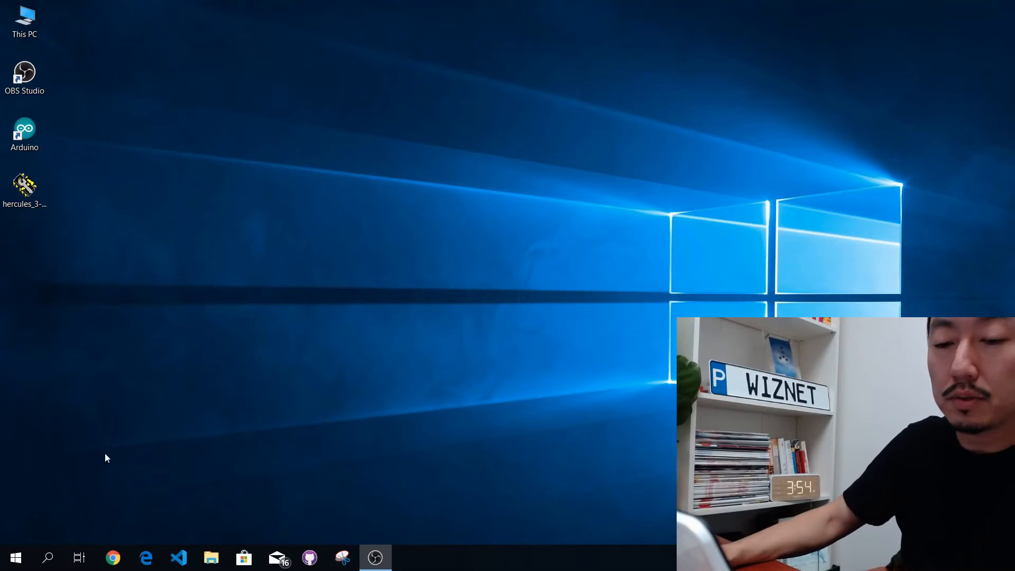
Search 'dev' from the Start menu to bring up Device Manager with the CP210x on COM20
{"action": "left_click", "coordinate": [48, 557]}
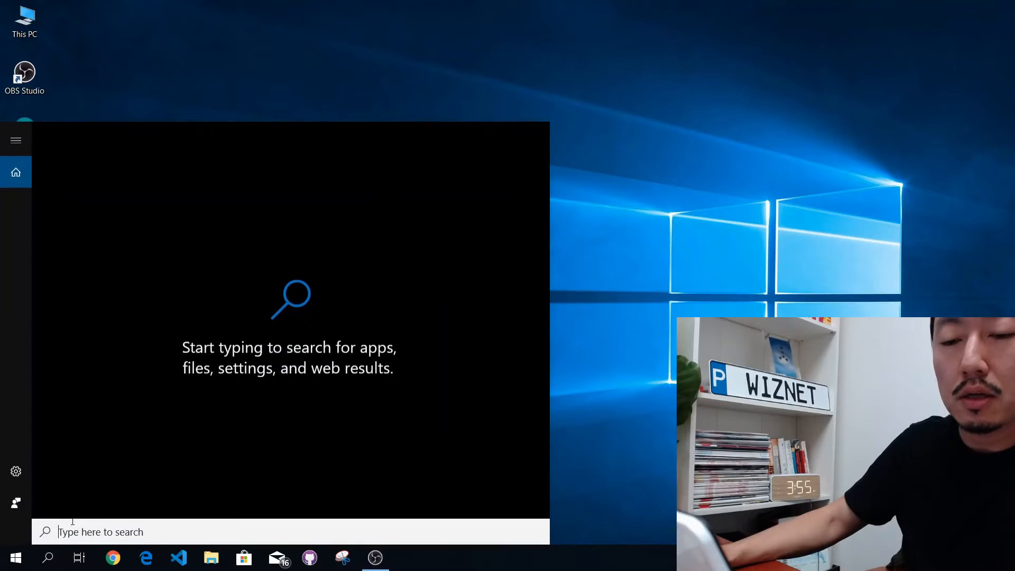
{"action": "type", "text": "dev"}
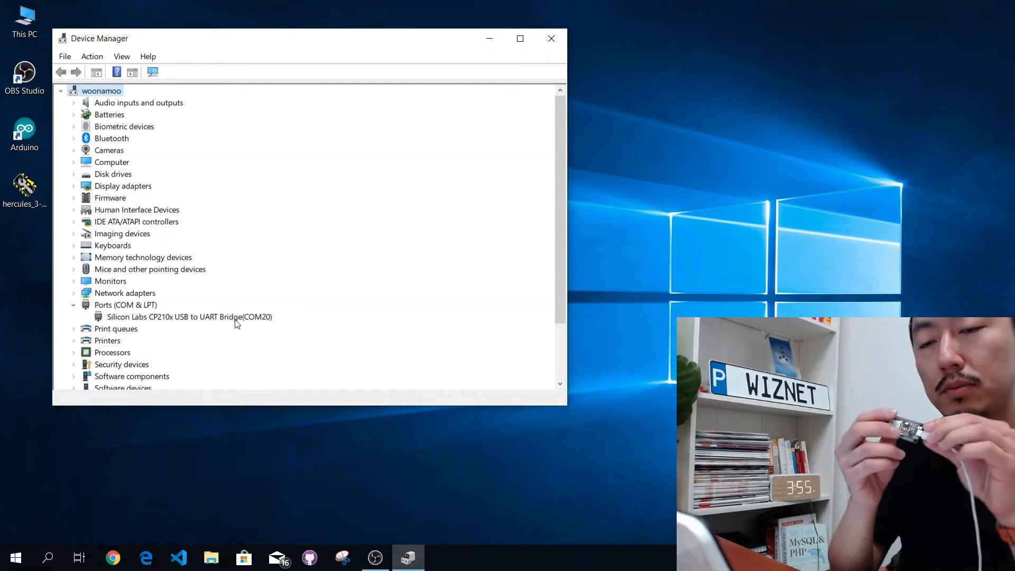
{"action": "mouse_move", "coordinate": [193, 326]}
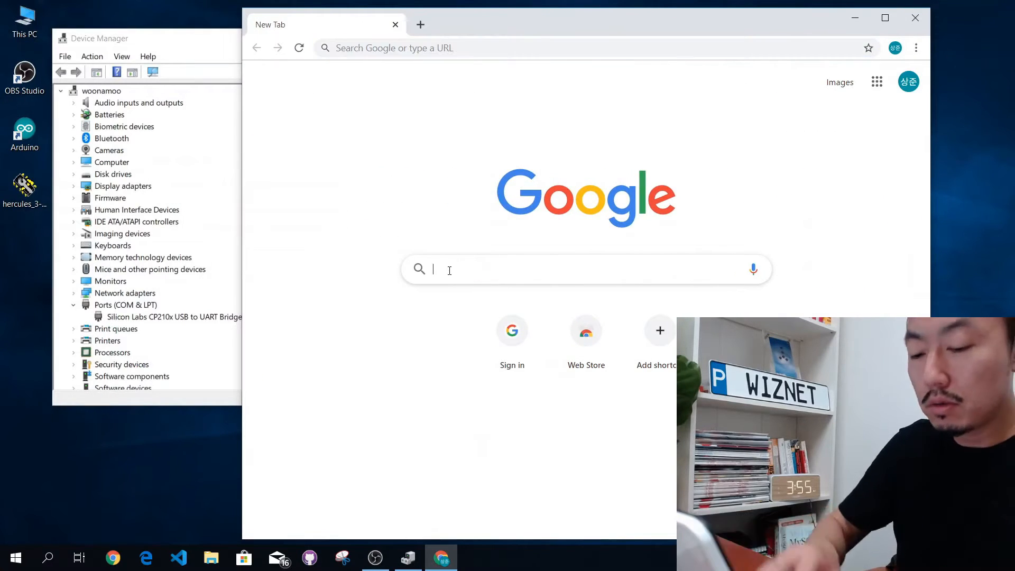
Google the Silicon Labs CP210x USB download and open the silabs.com VCP driver page
{"action": "type", "text": "silicon valley"}
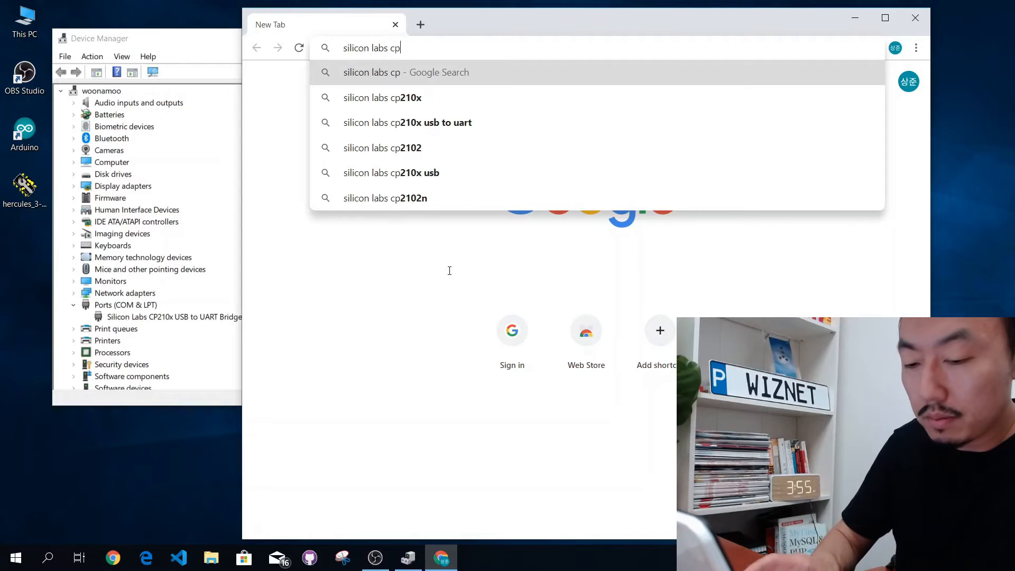
{"action": "type", "text": "210x usb"}
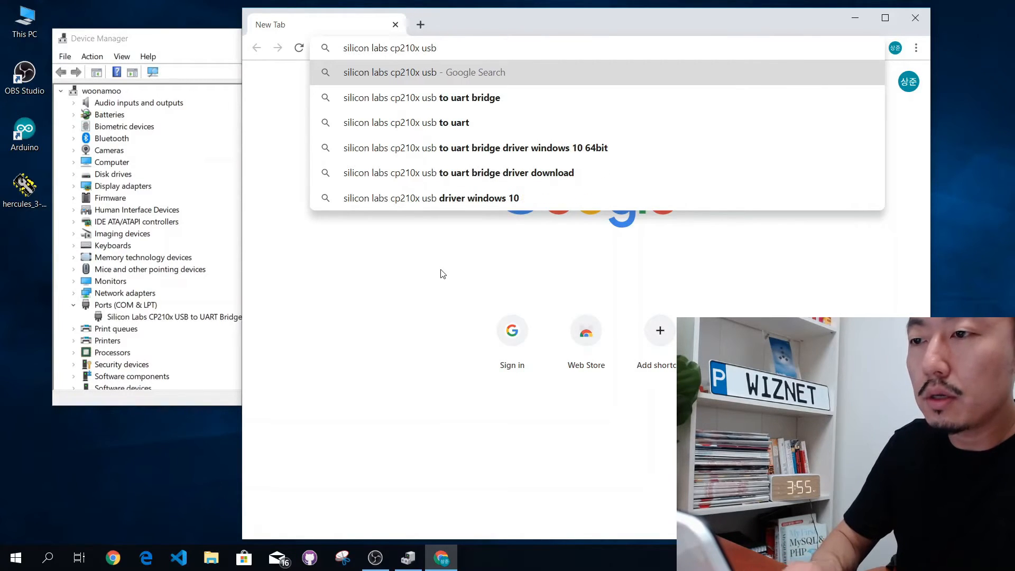
{"action": "type", "text": "doqn"}
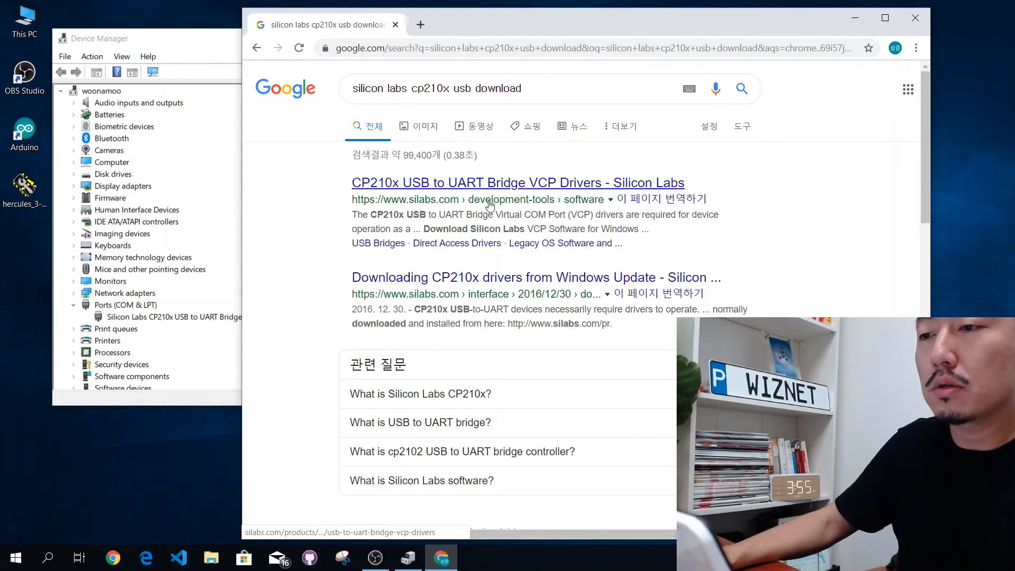
{"action": "left_click", "coordinate": [518, 182]}
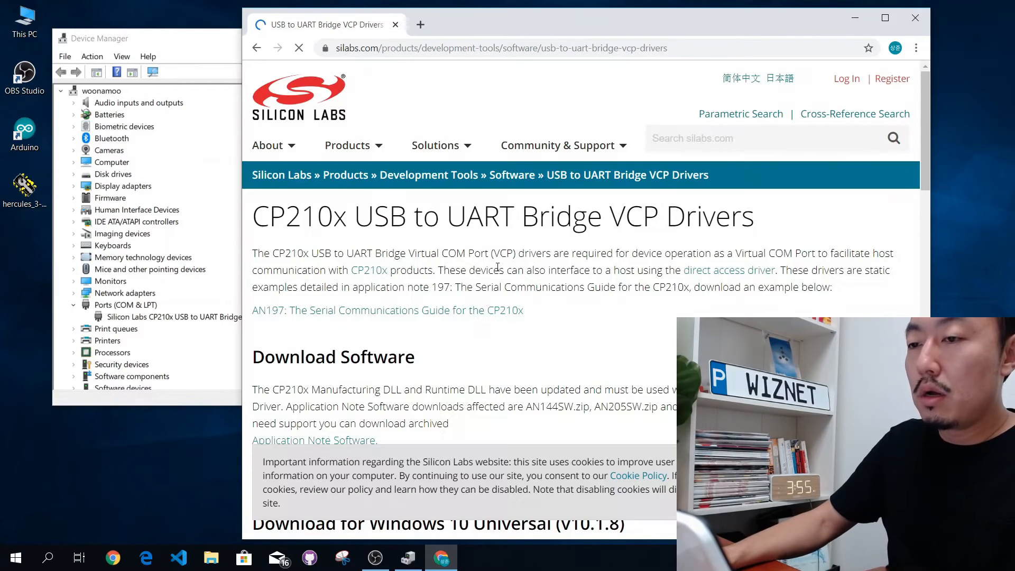
Look through the CP210x driver download tables, then close Chrome
{"action": "scroll", "scroll_direction": "down", "scroll_amount": 3}
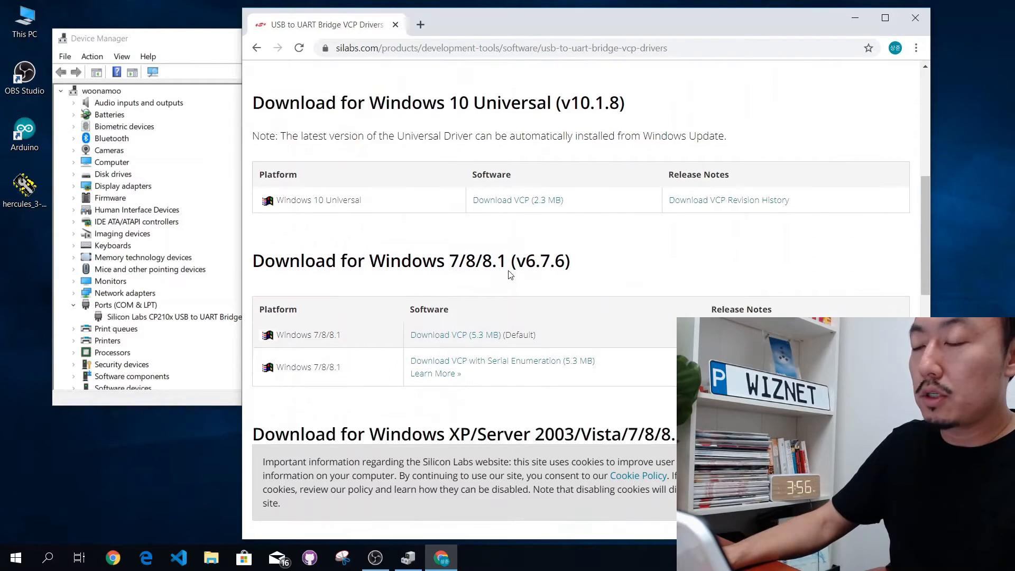
{"action": "scroll", "scroll_direction": "down", "scroll_amount": 3}
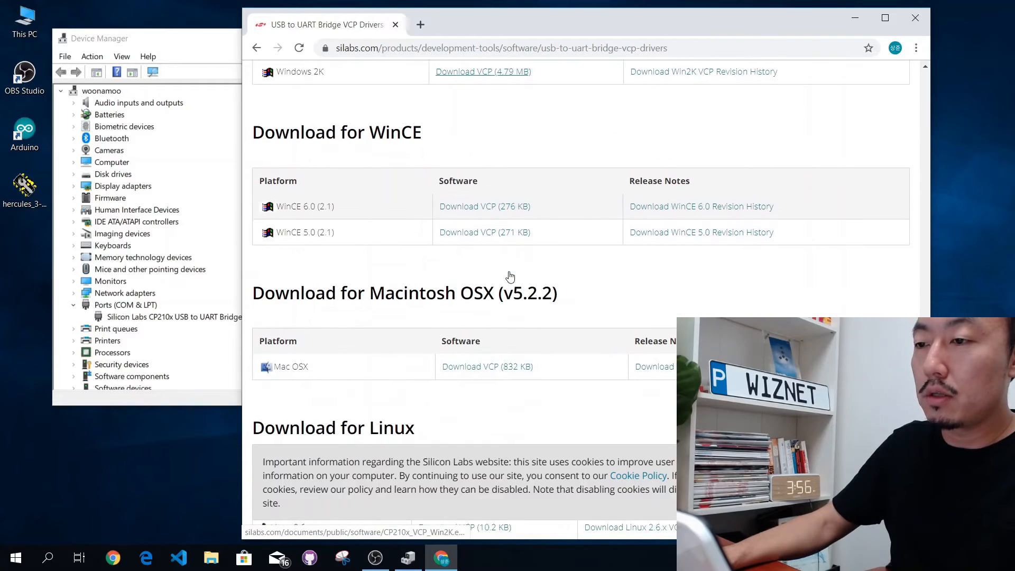
{"action": "scroll", "scroll_direction": "up", "scroll_amount": 3}
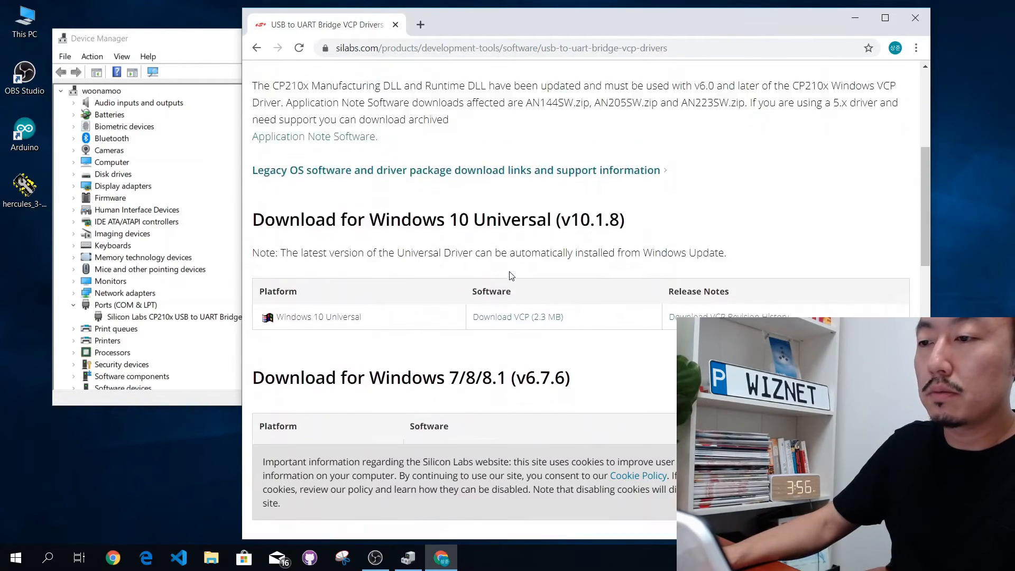
{"action": "scroll", "scroll_direction": "down", "scroll_amount": 3}
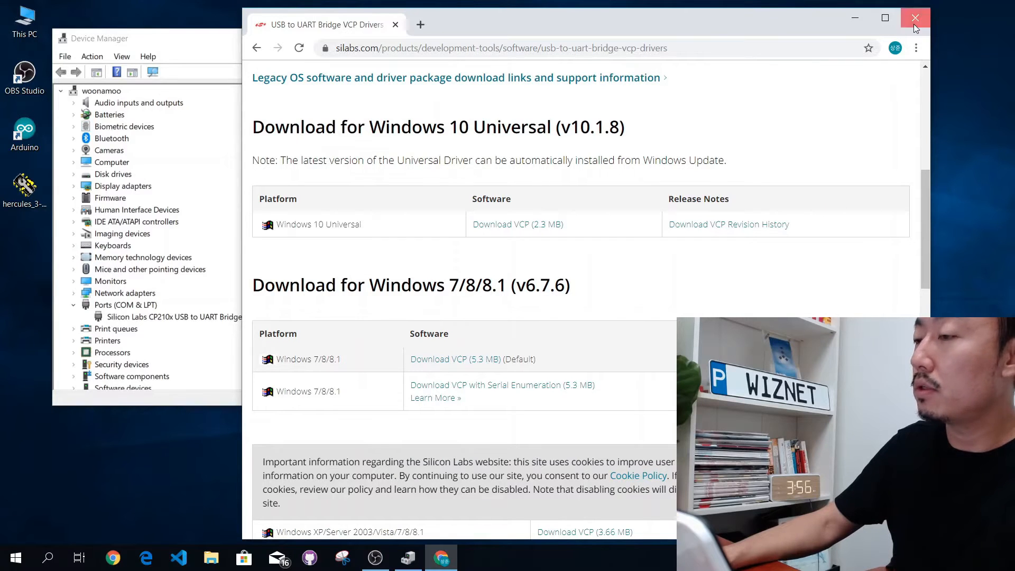
{"action": "left_click", "coordinate": [915, 17]}
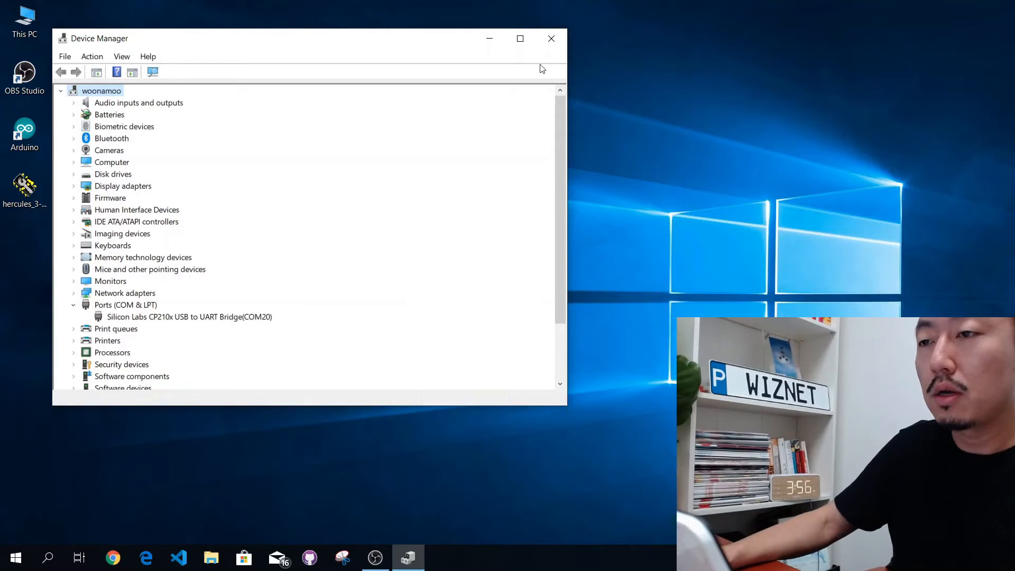
Close Device Manager, launch Arduino IDE and check Tools shows Arduino M0 on COM20
{"action": "left_click", "coordinate": [553, 38]}
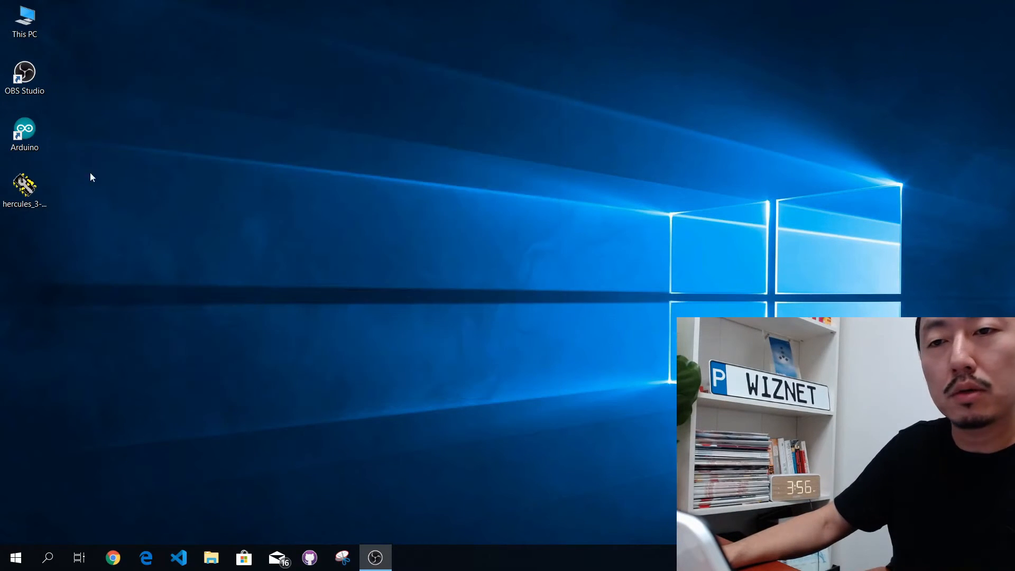
{"action": "double_click", "coordinate": [26, 129]}
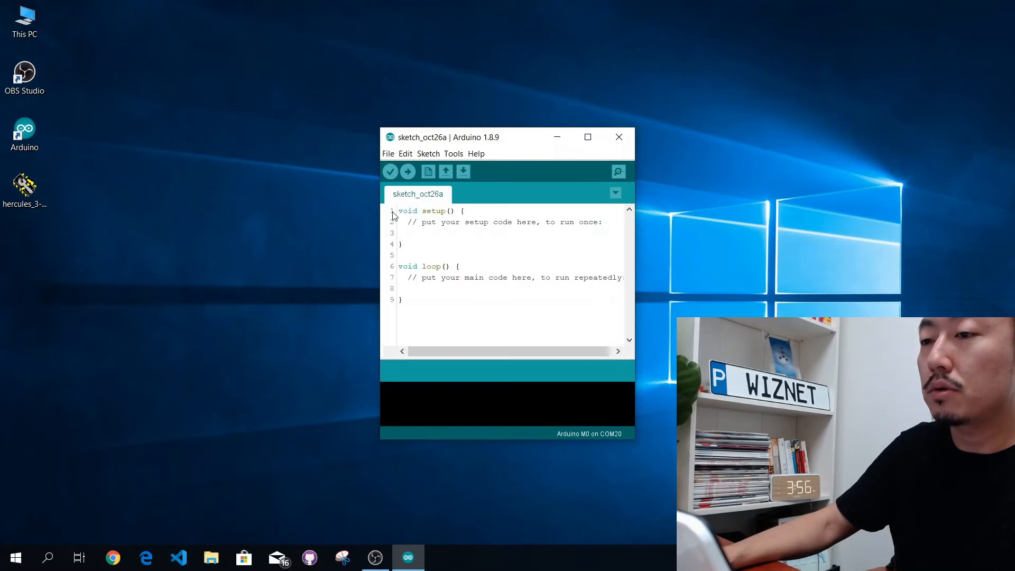
{"action": "left_click", "coordinate": [453, 154]}
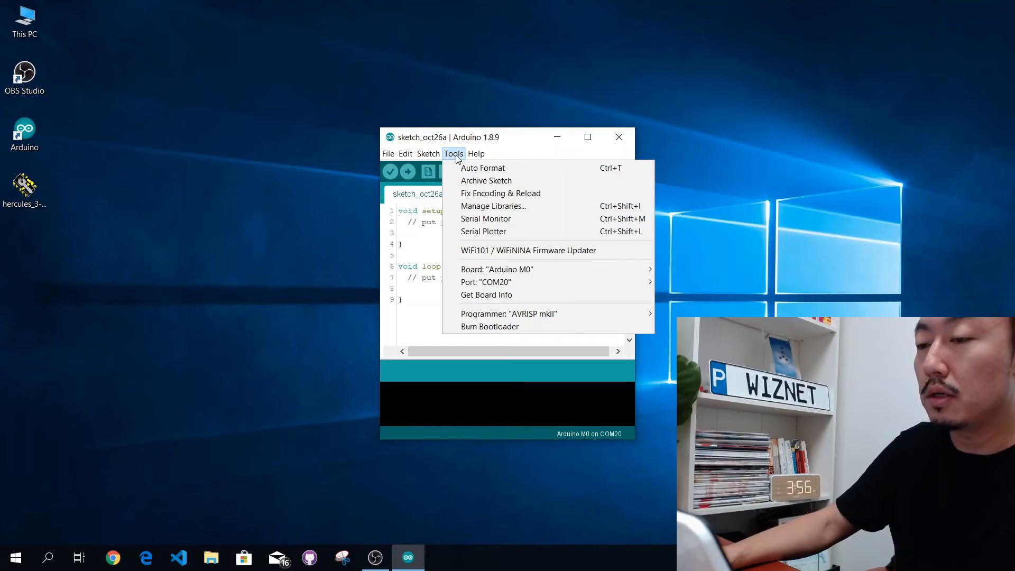
{"action": "mouse_move", "coordinate": [506, 270]}
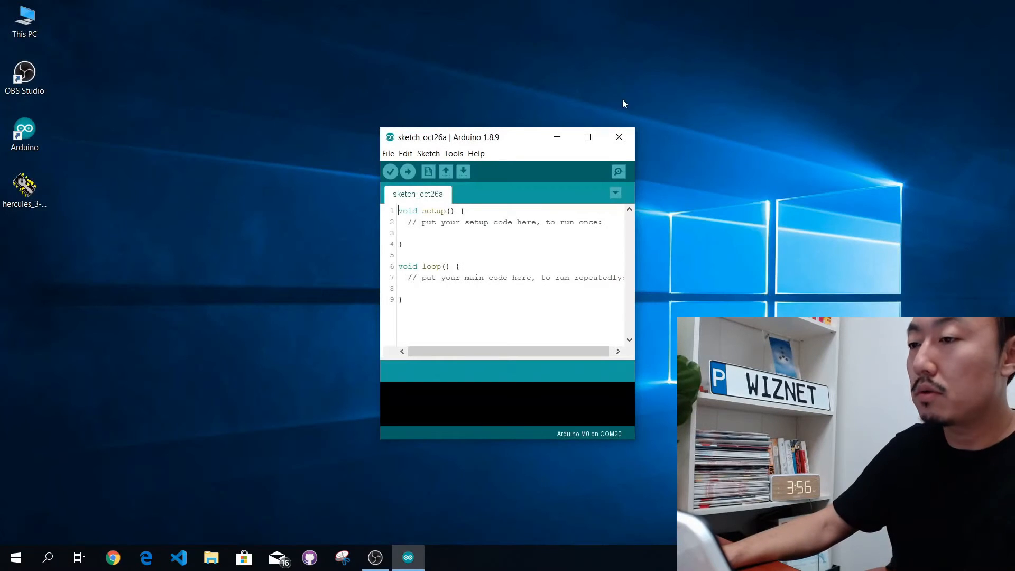
{"action": "mouse_move", "coordinate": [619, 174]}
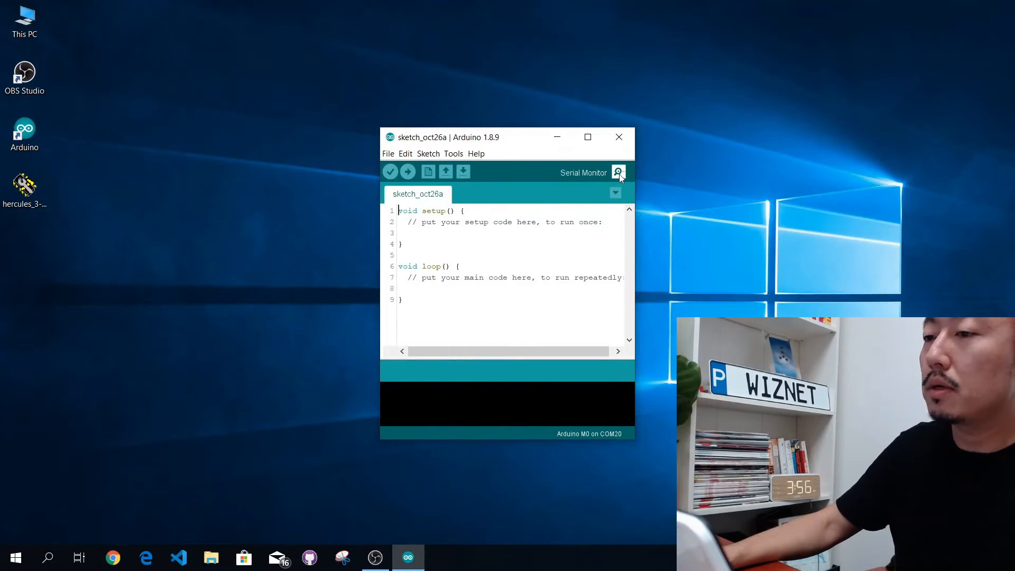
Bring up the COM20 Serial Monitor at 115200 baud with Both NL & CR line endings
{"action": "left_click", "coordinate": [618, 173]}
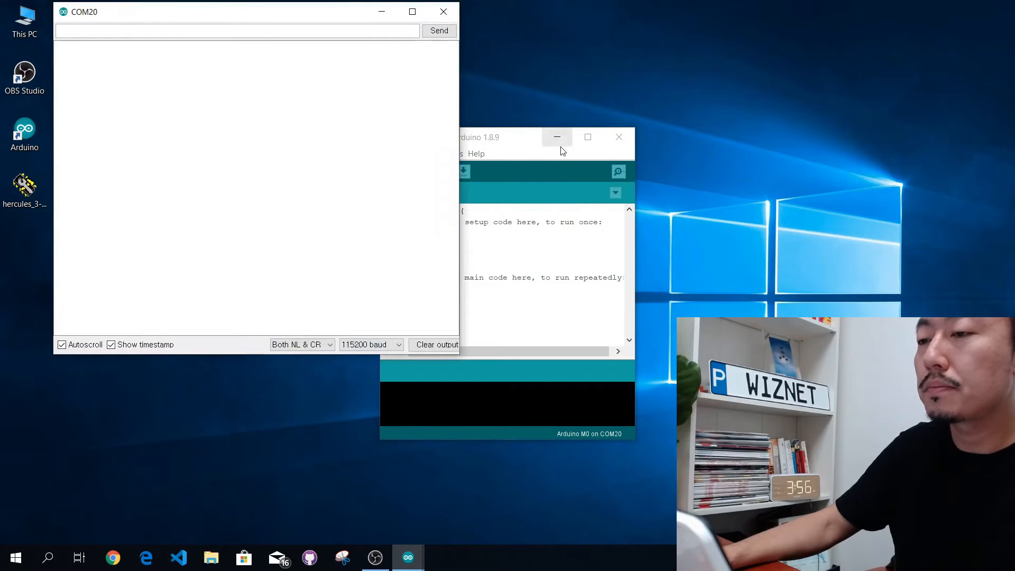
{"action": "left_click", "coordinate": [557, 136]}
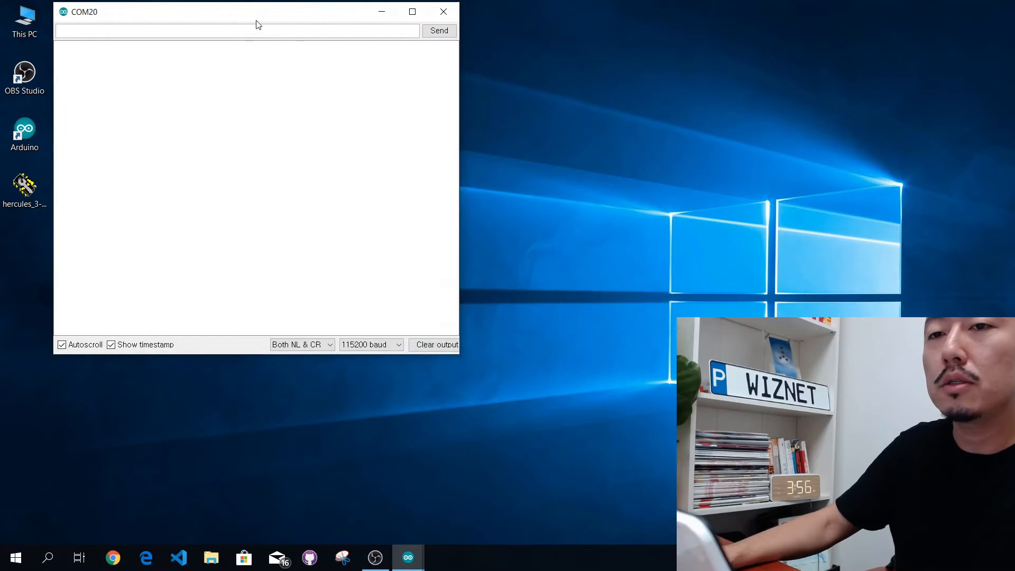
{"action": "mouse_move", "coordinate": [192, 121]}
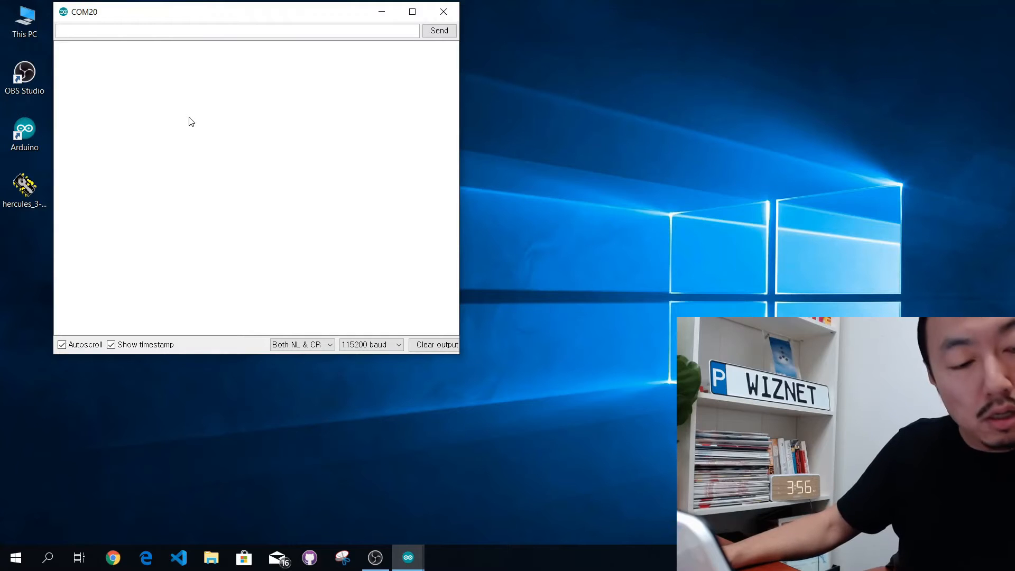
{"action": "mouse_move", "coordinate": [241, 244]}
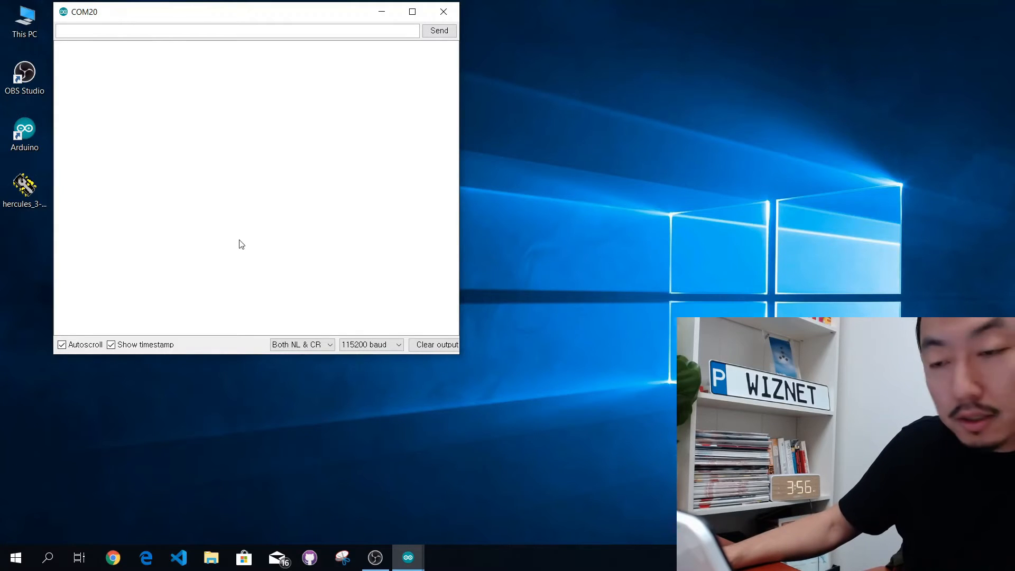
{"action": "left_click", "coordinate": [371, 345]}
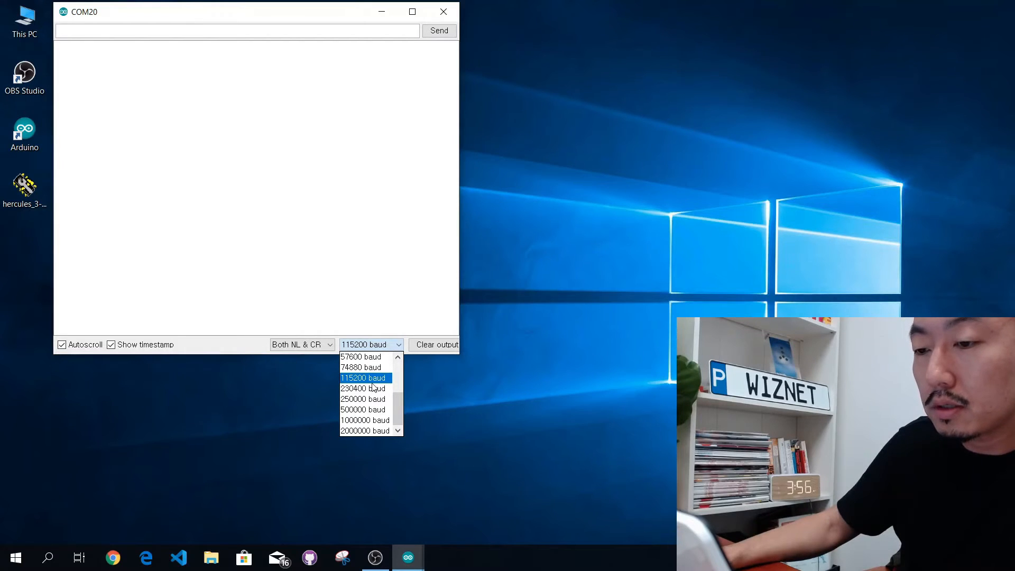
{"action": "left_click", "coordinate": [303, 345]}
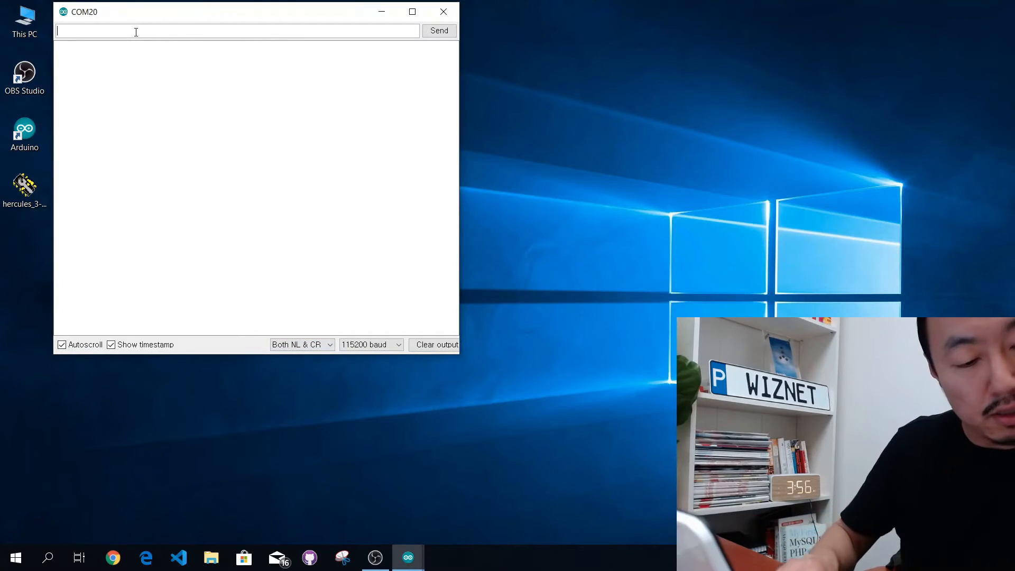
Send the AT test command and get OK followed by the ready message
{"action": "type", "text": "AT"}
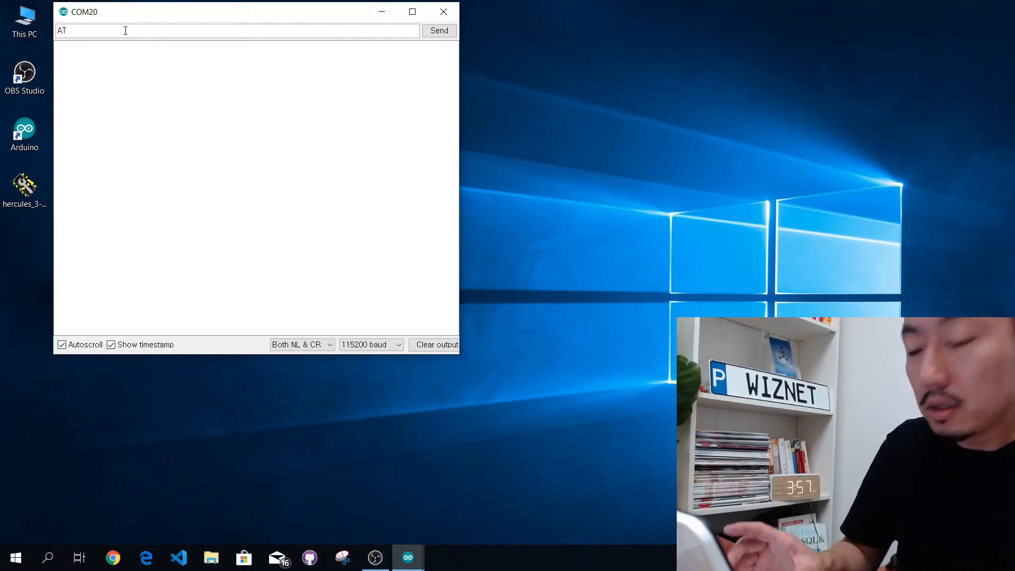
{"action": "left_click", "coordinate": [440, 30]}
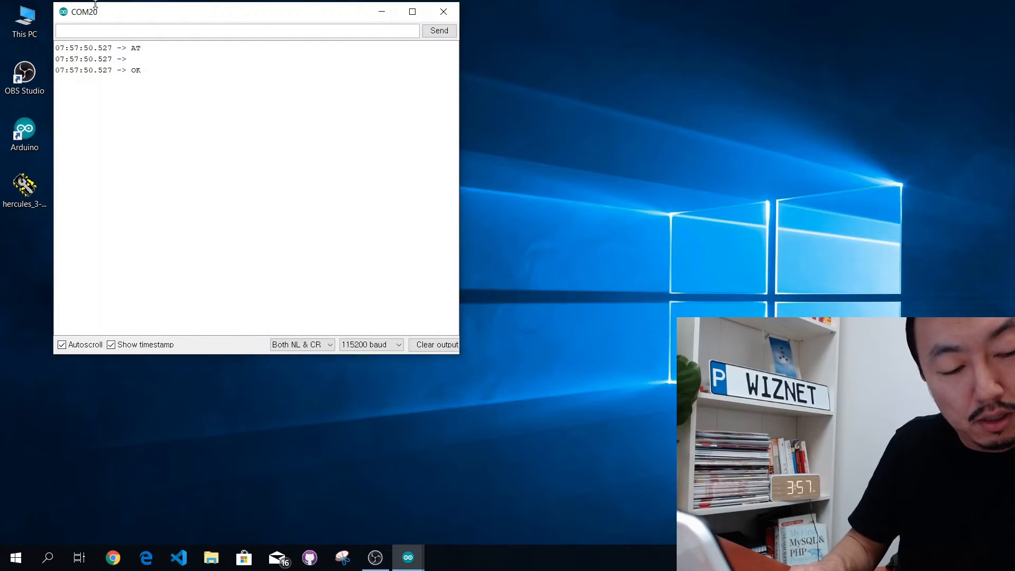
{"action": "mouse_move", "coordinate": [108, 17]}
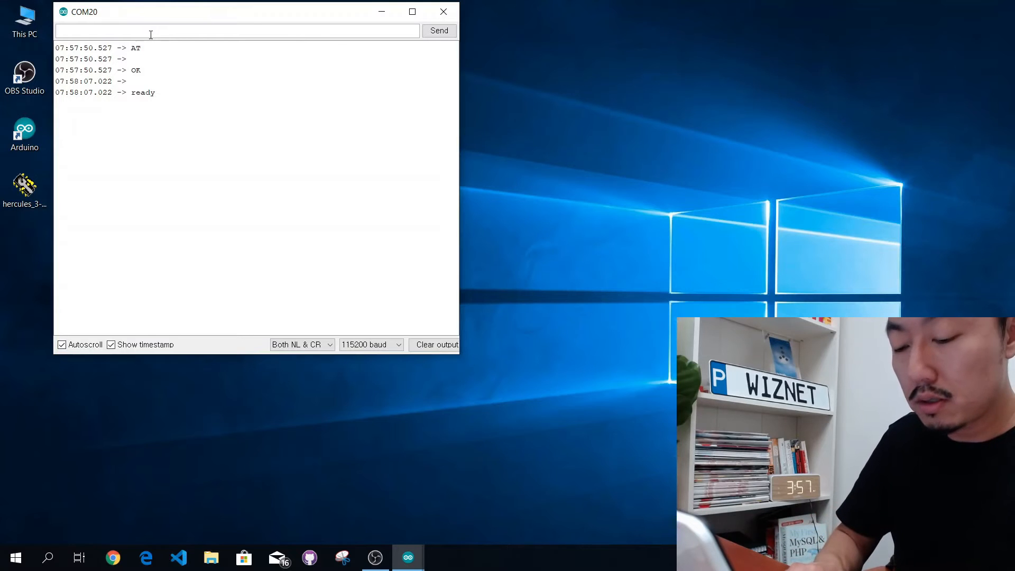
Send AT+CWMODE_CUR=1 to put the WizFi360 in station mode, answered OK
{"action": "type", "text": "AT+CW"}
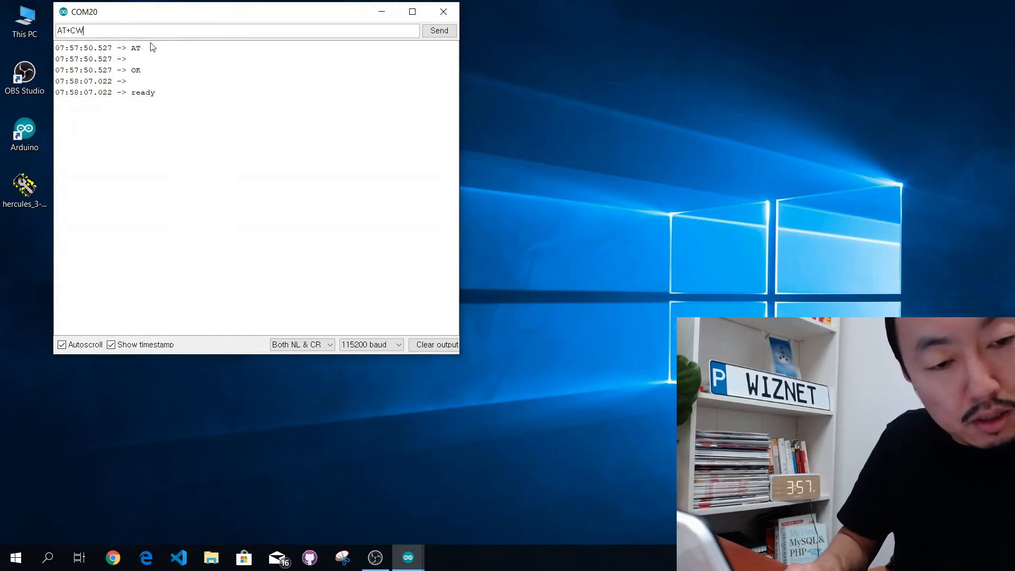
{"action": "type", "text": "MODE_"}
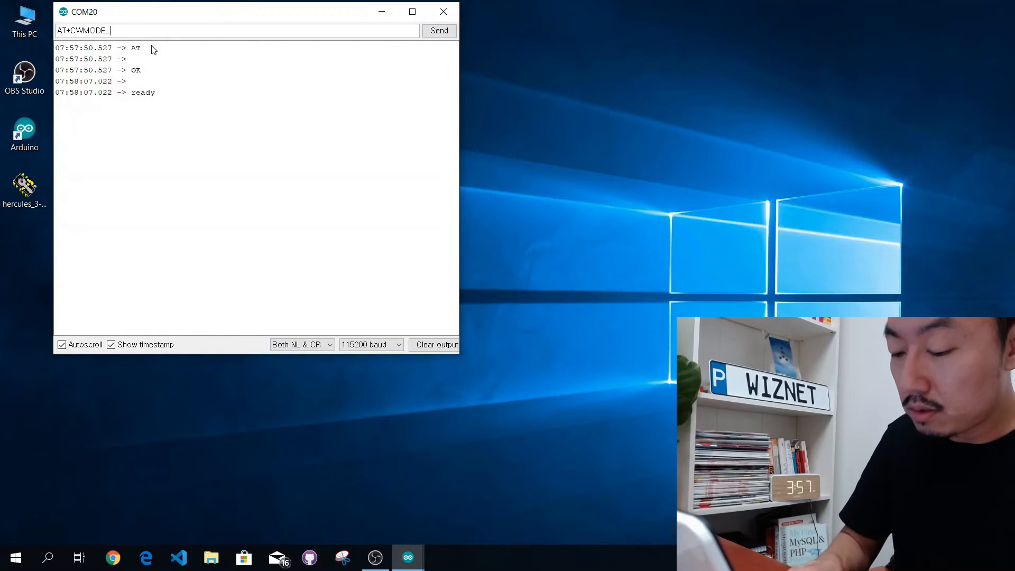
{"action": "type", "text": "CUR"}
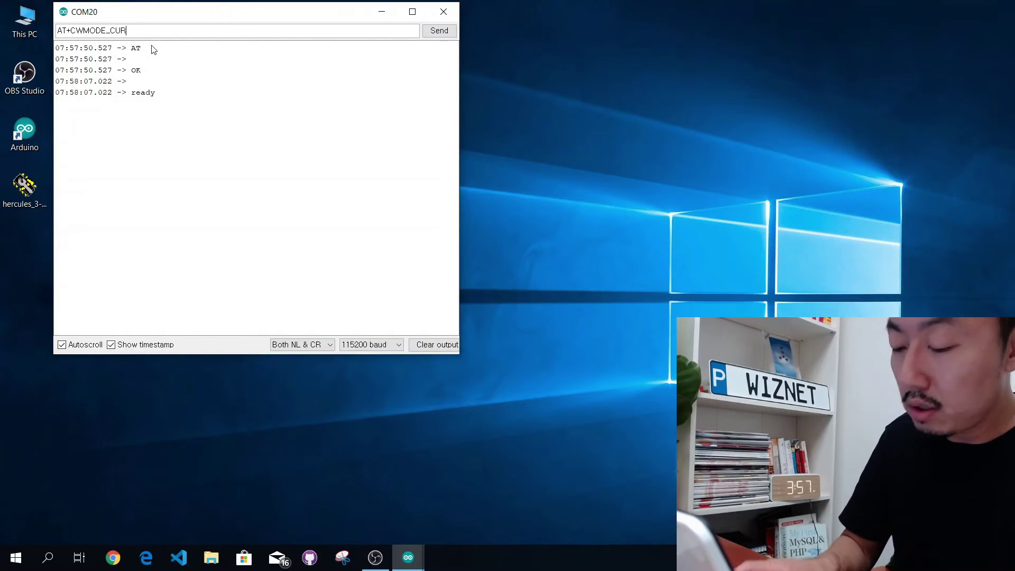
{"action": "left_click", "coordinate": [440, 29]}
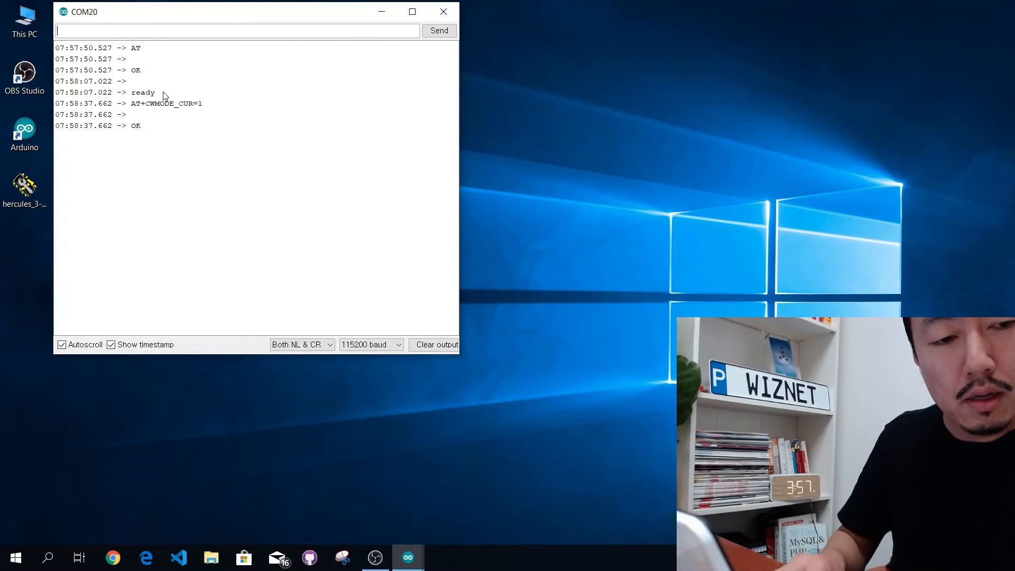
{"action": "mouse_move", "coordinate": [147, 57]}
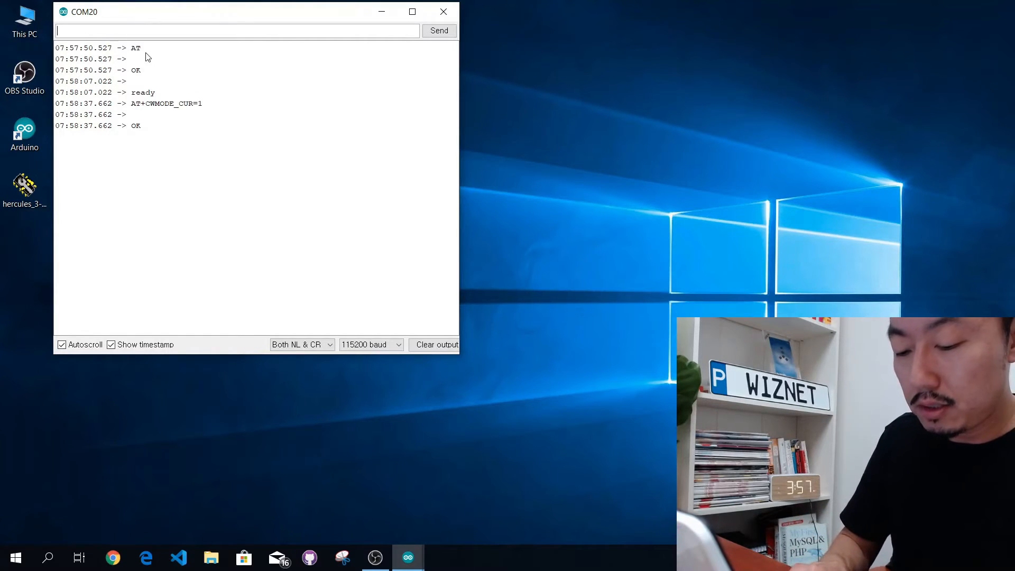
Send AT+CWDHCP_CUR=1,1 to enable DHCP, answered OK
{"action": "type", "text": "AT+"}
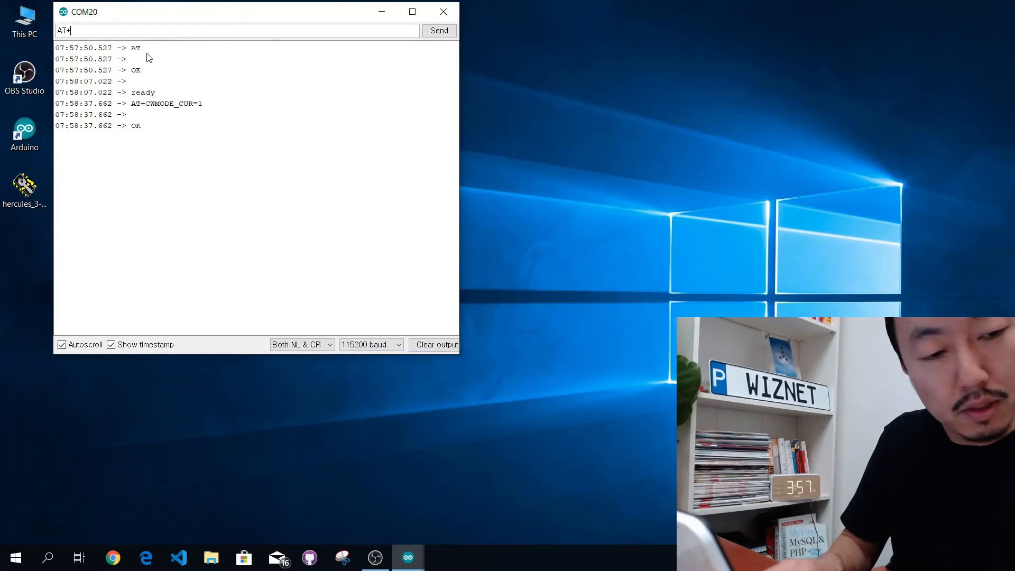
{"action": "type", "text": "CWDHCP"}
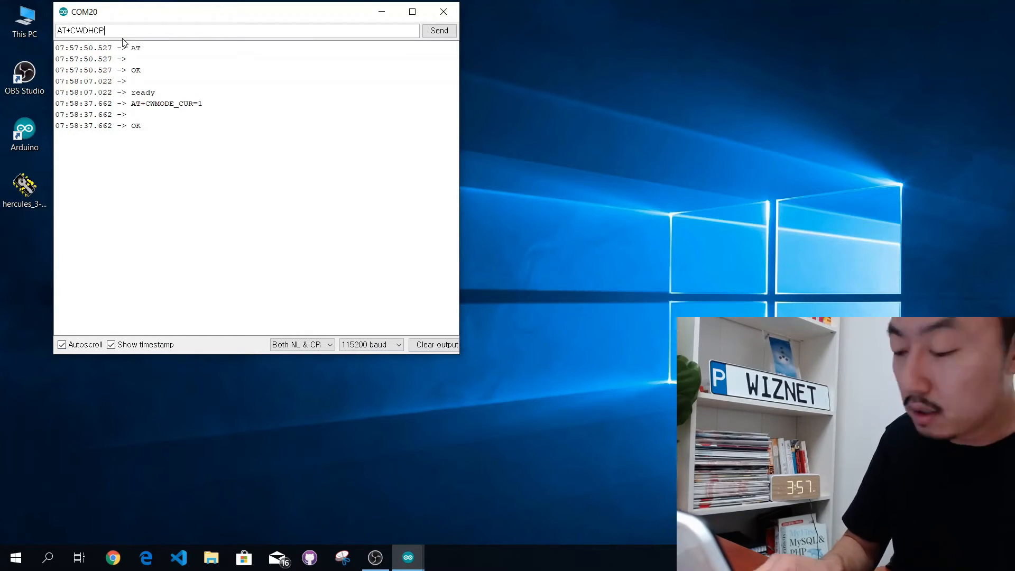
{"action": "type", "text": "_CU"}
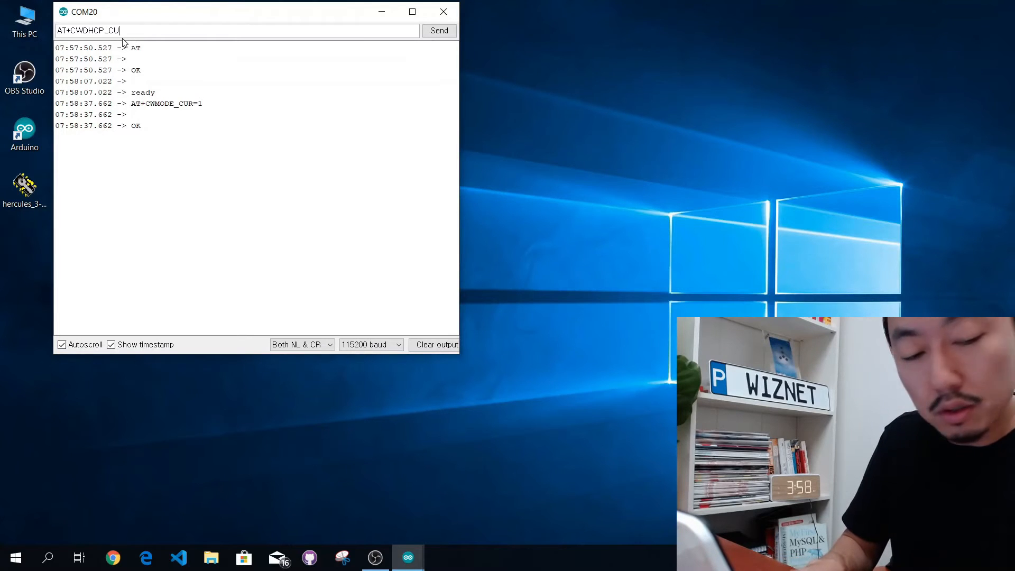
{"action": "type", "text": "="}
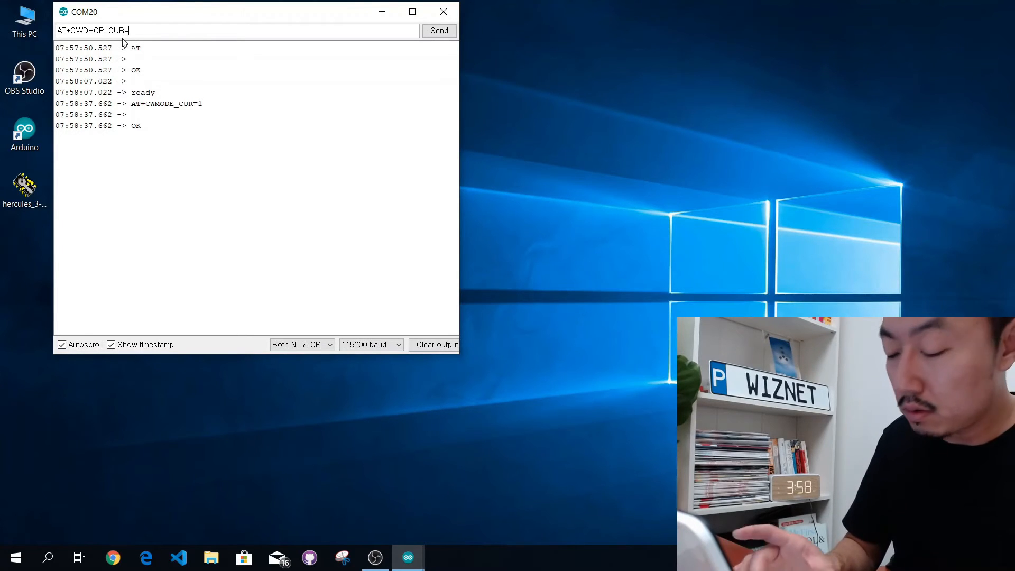
{"action": "type", "text": "1,1"}
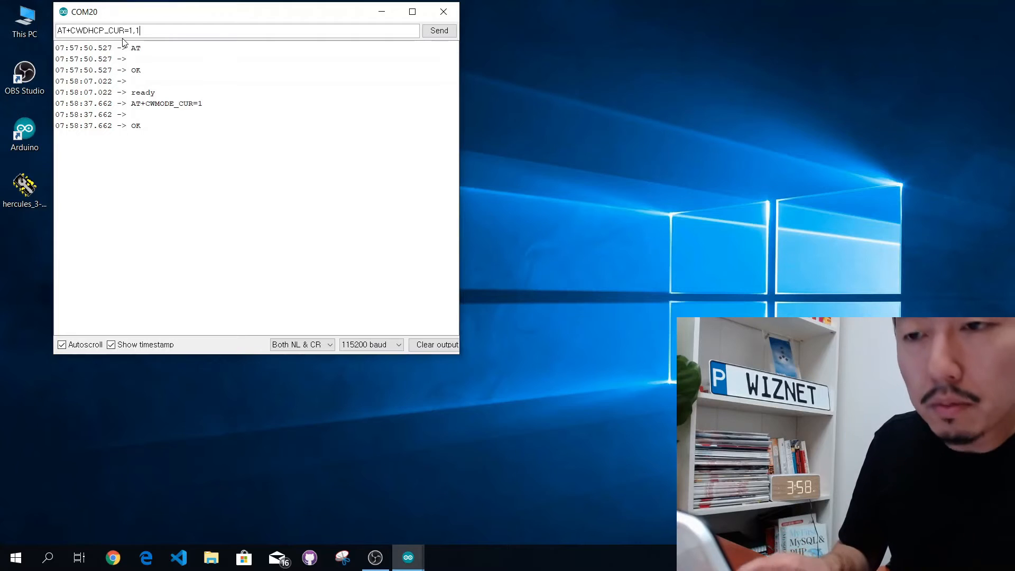
{"action": "left_click", "coordinate": [440, 30]}
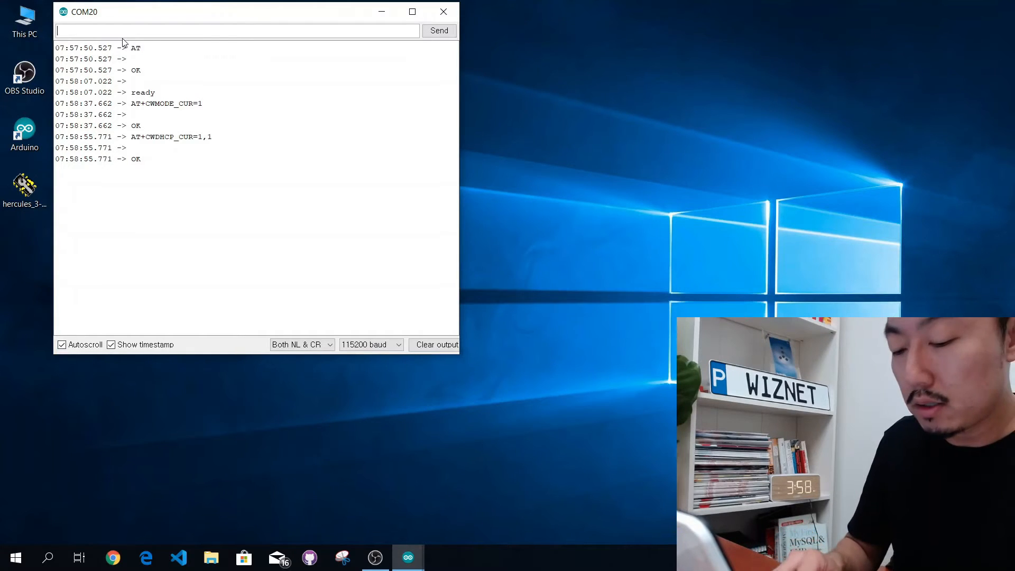
Send AT+CWLAP so the board lists nearby Wi-Fi access points
{"action": "type", "text": "AT+"}
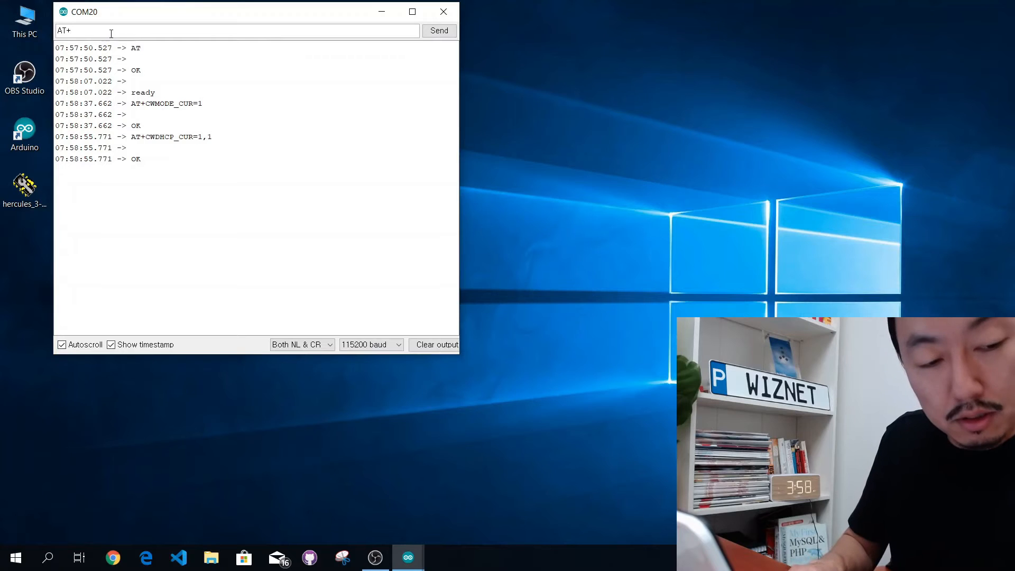
{"action": "type", "text": "CWLAP"}
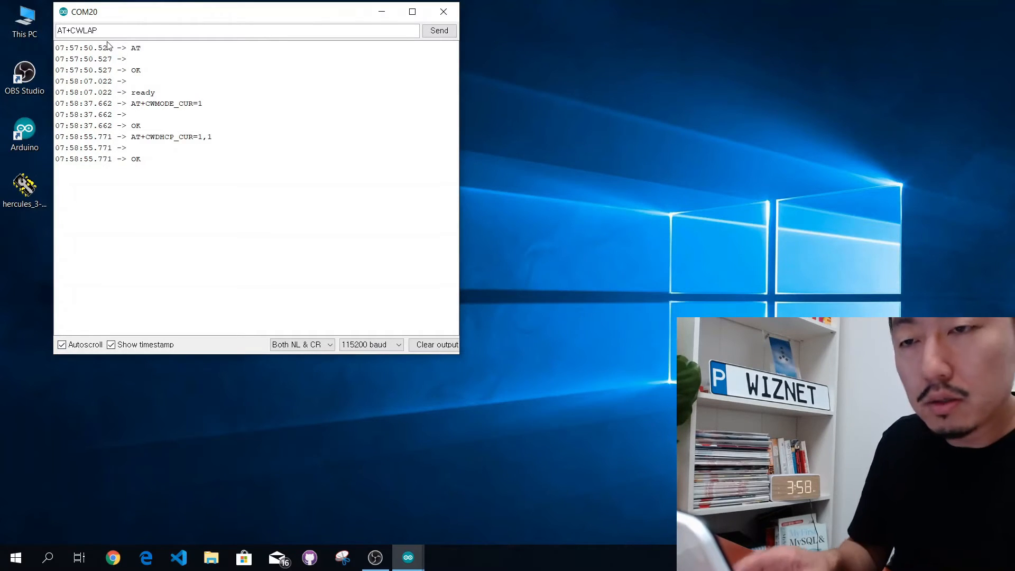
{"action": "left_click", "coordinate": [440, 29]}
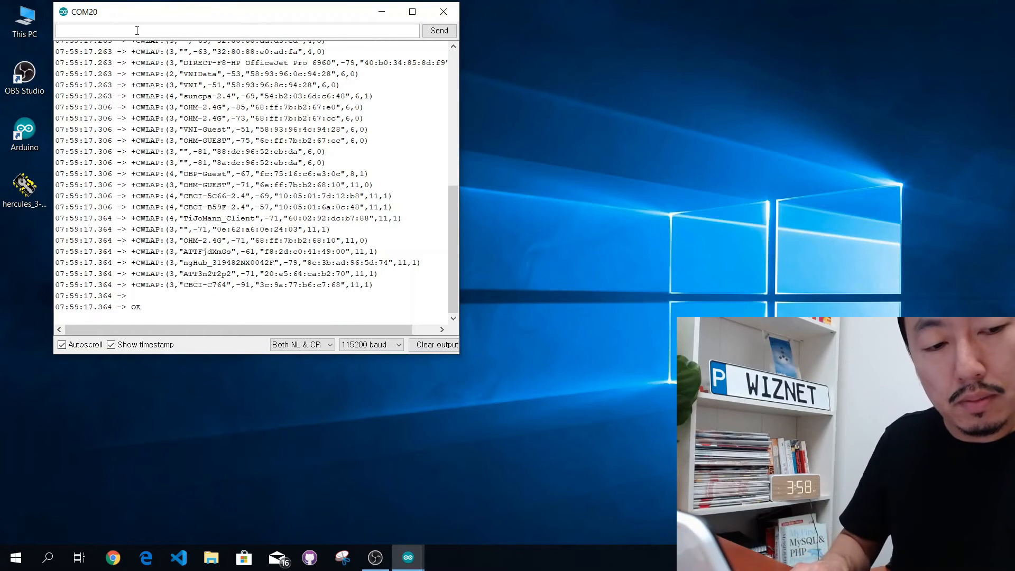
Enter AT+CWJAP_CUR="CBCI-56DA-2.4" naming the Wi-Fi network to join
{"action": "type", "text": "A"}
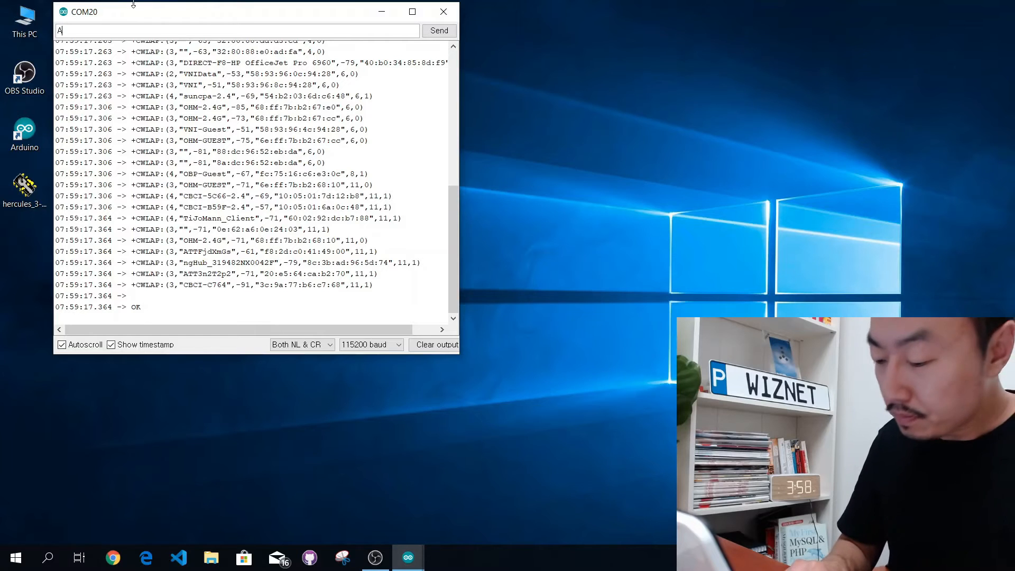
{"action": "type", "text": "T+C"}
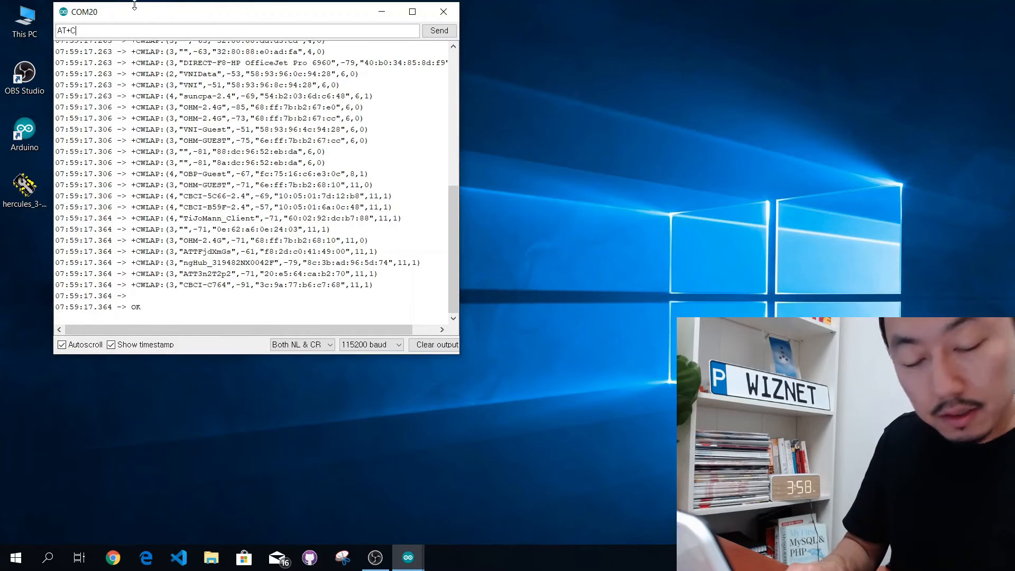
{"action": "type", "text": "WJA"}
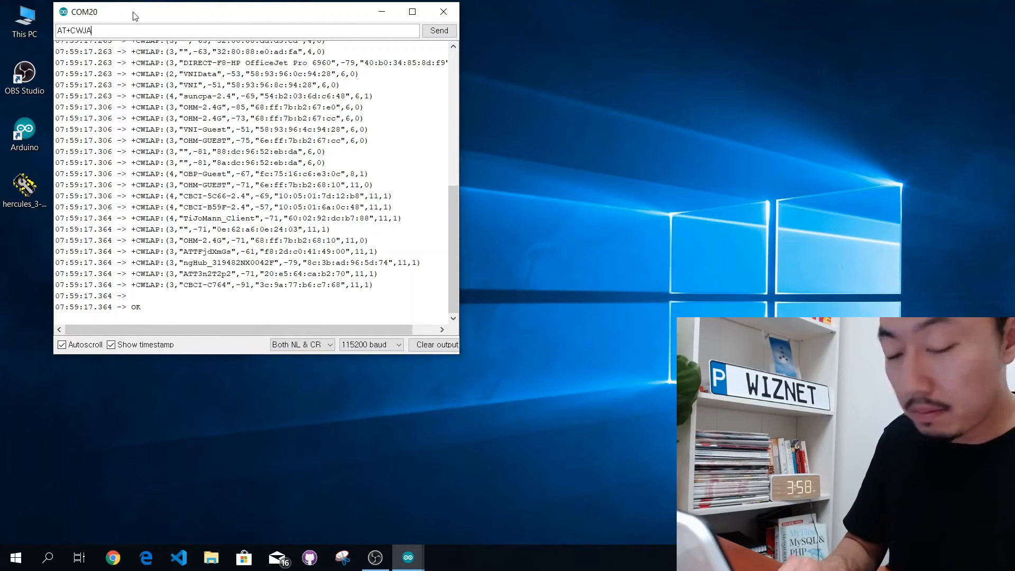
{"action": "type", "text": "P_"}
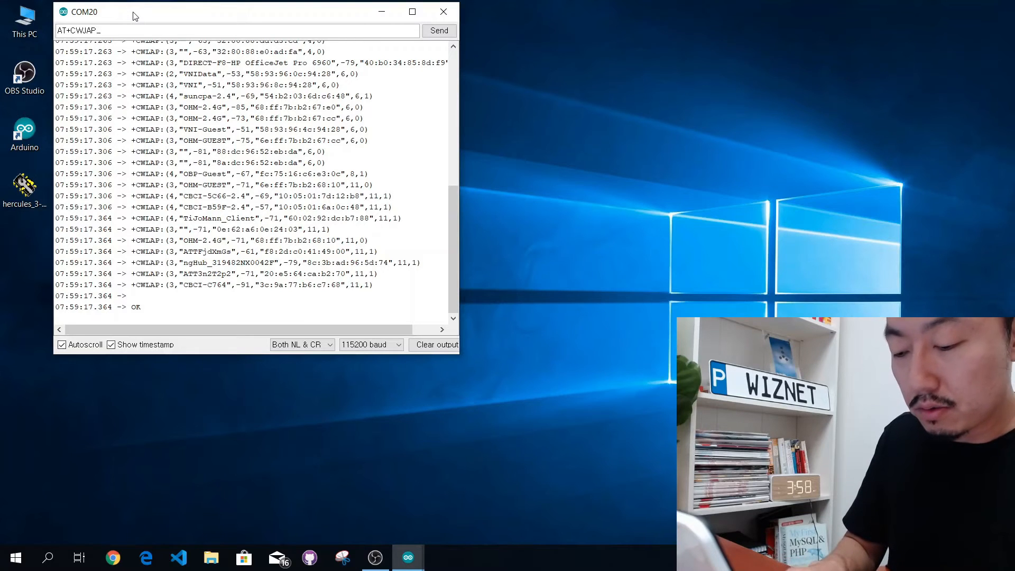
{"action": "type", "text": "_CUR"}
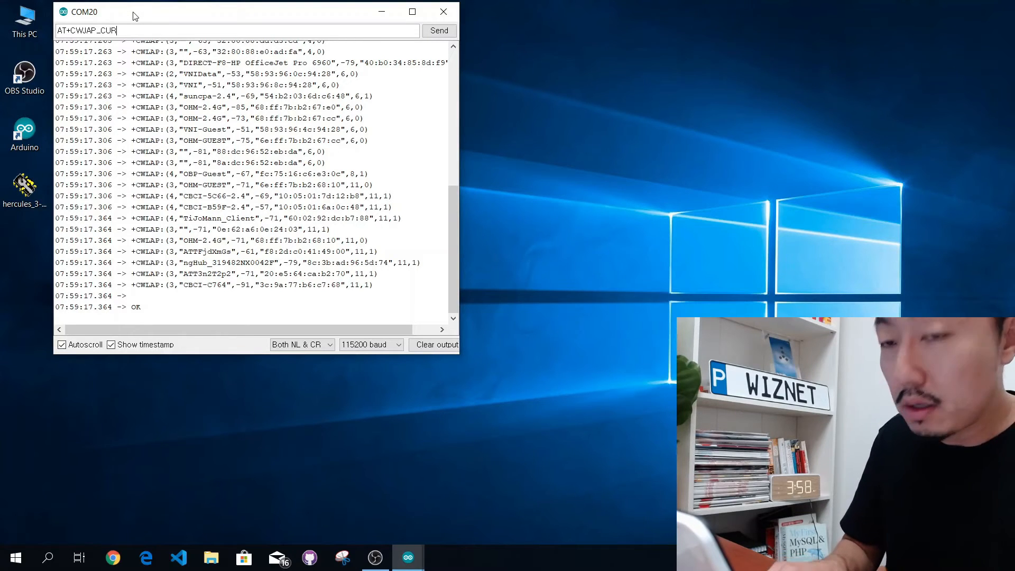
{"action": "type", "text": "="}
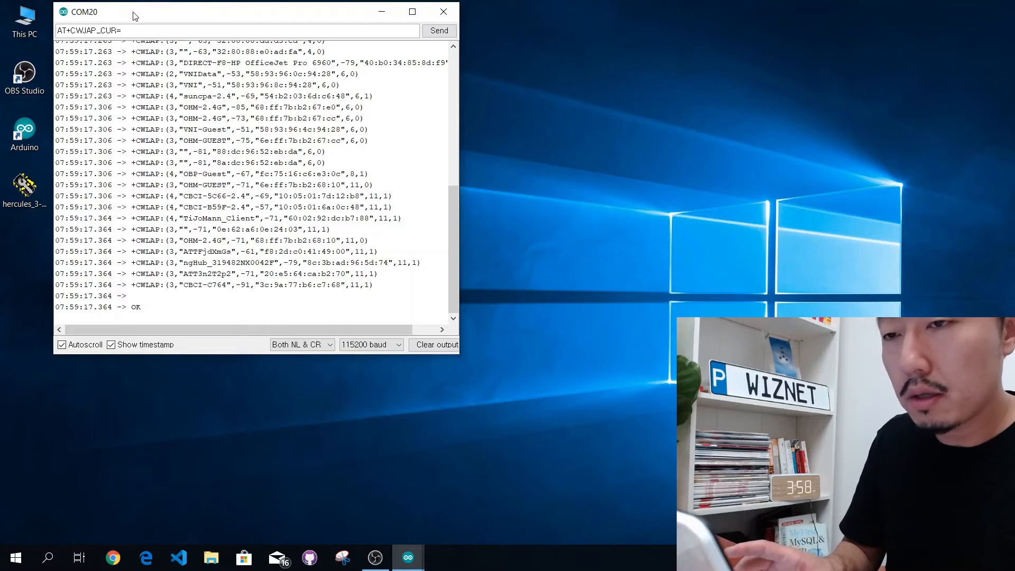
{"action": "type", "text": "\""}
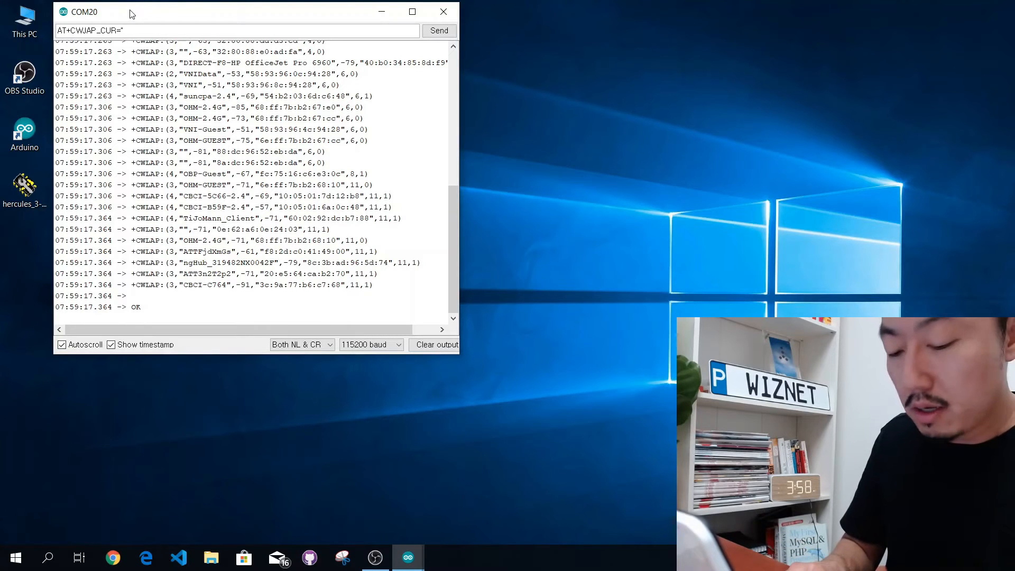
{"action": "type", "text": "CB"}
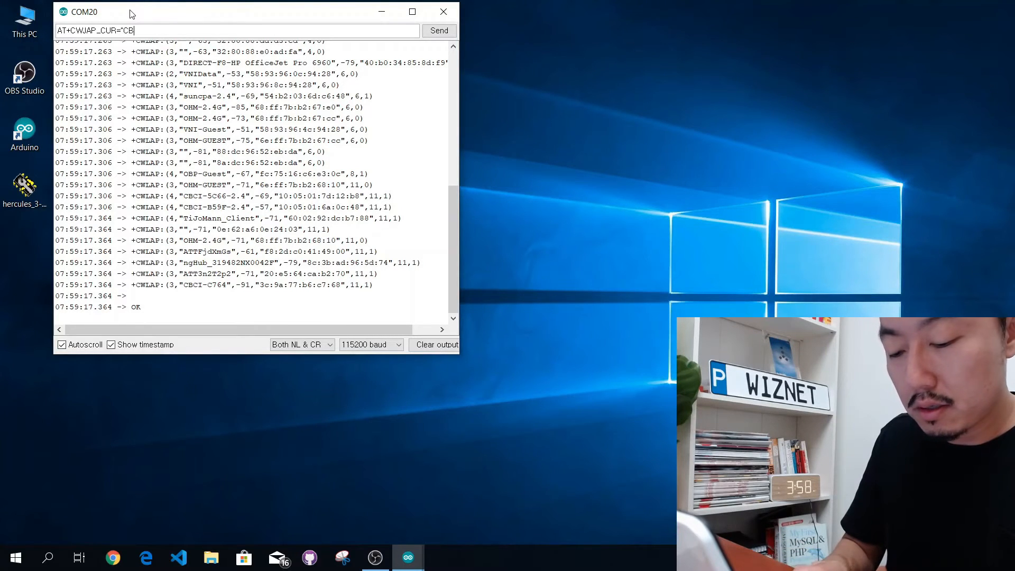
{"action": "type", "text": "CI"}
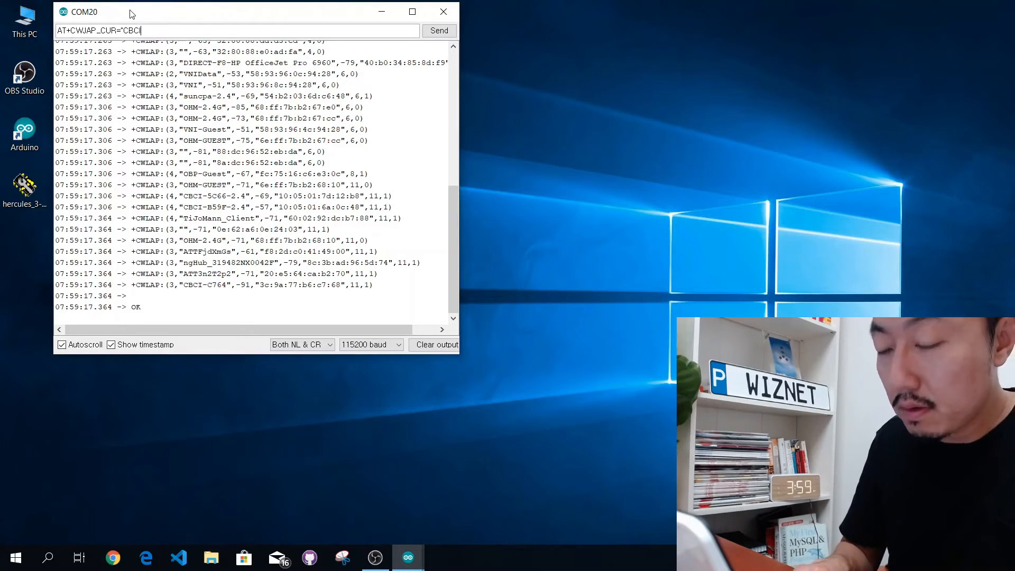
{"action": "type", "text": "-5"}
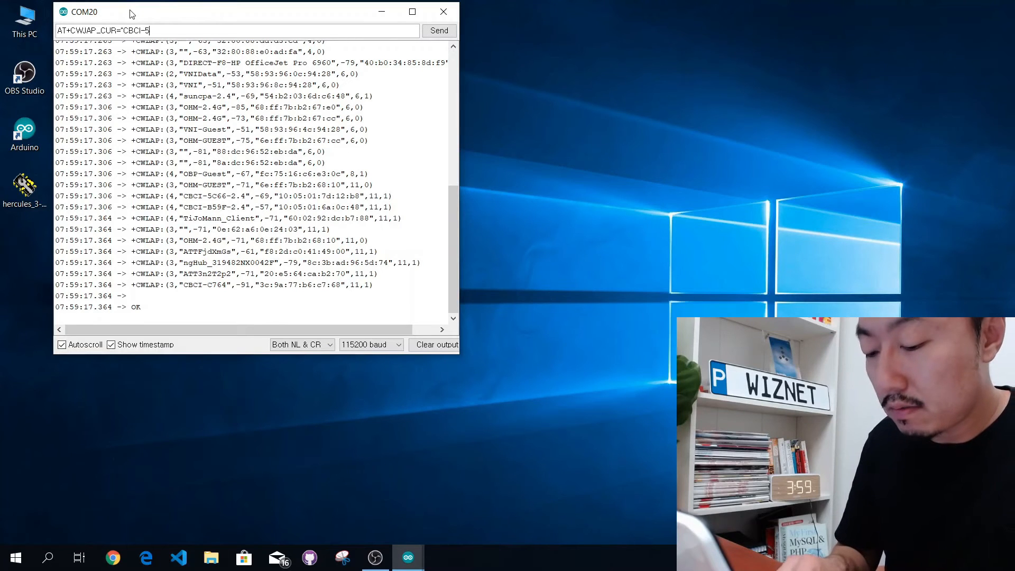
{"action": "type", "text": "6DA"}
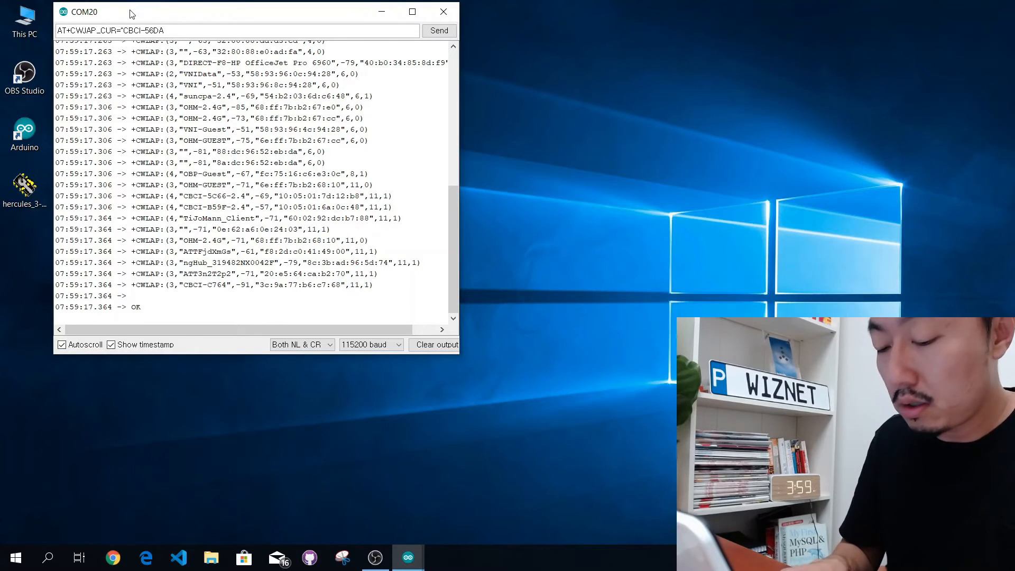
{"action": "type", "text": "-"}
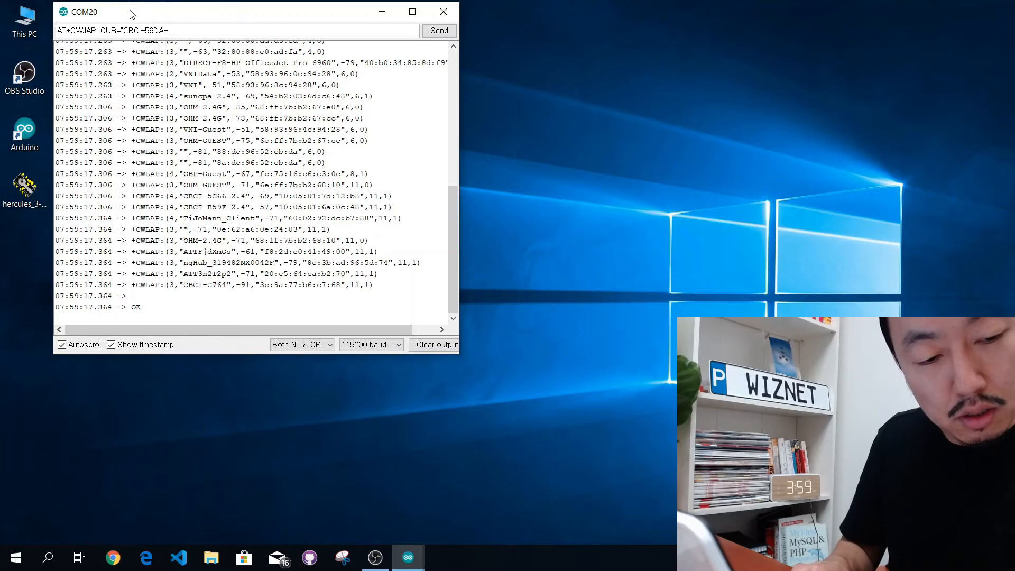
{"action": "type", "text": "2"}
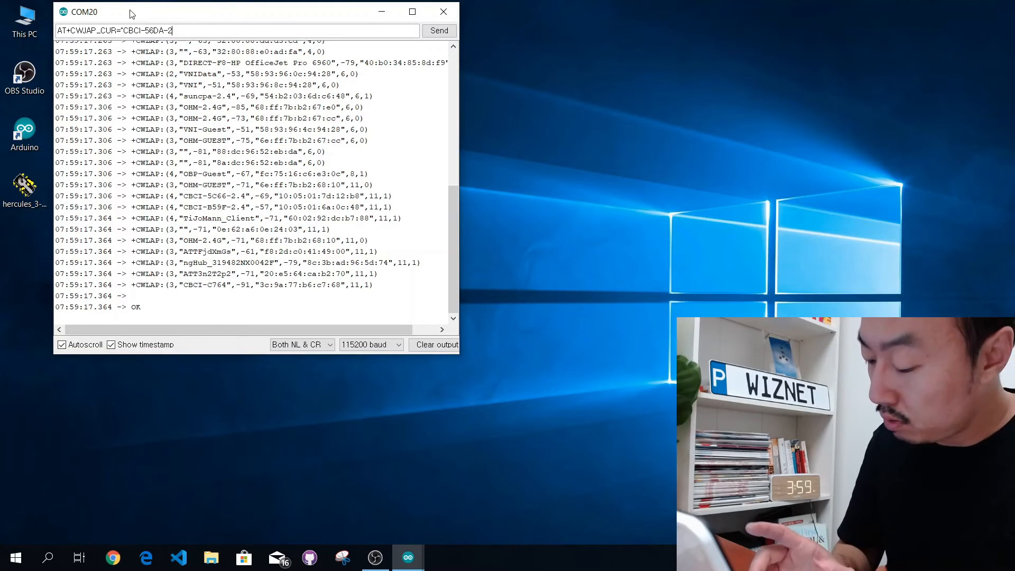
{"action": "type", "text": ".4\""}
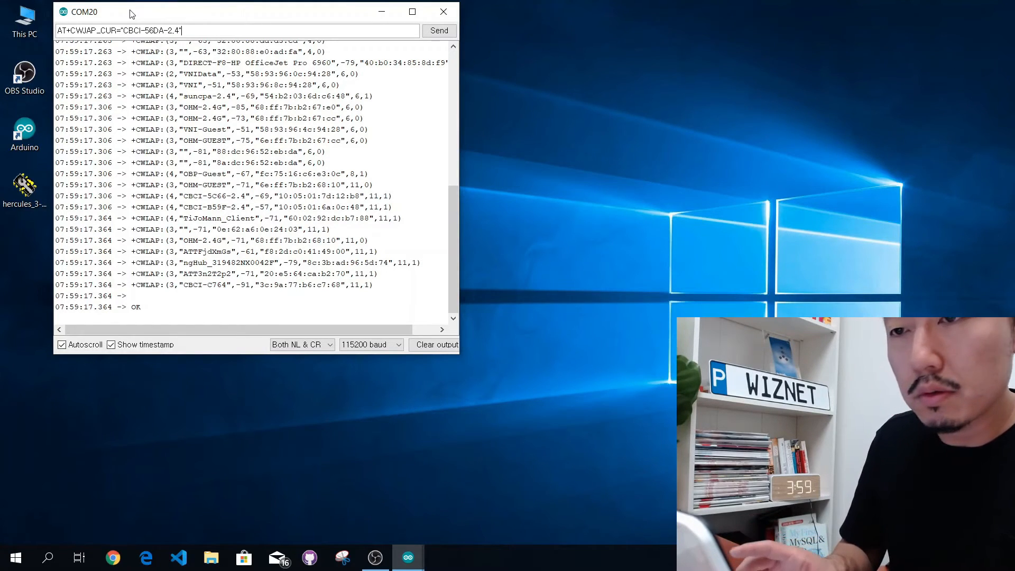
Add the network password and send, so the board reports WIFI CONNECTED and GOT IP
{"action": "type", "text": ","}
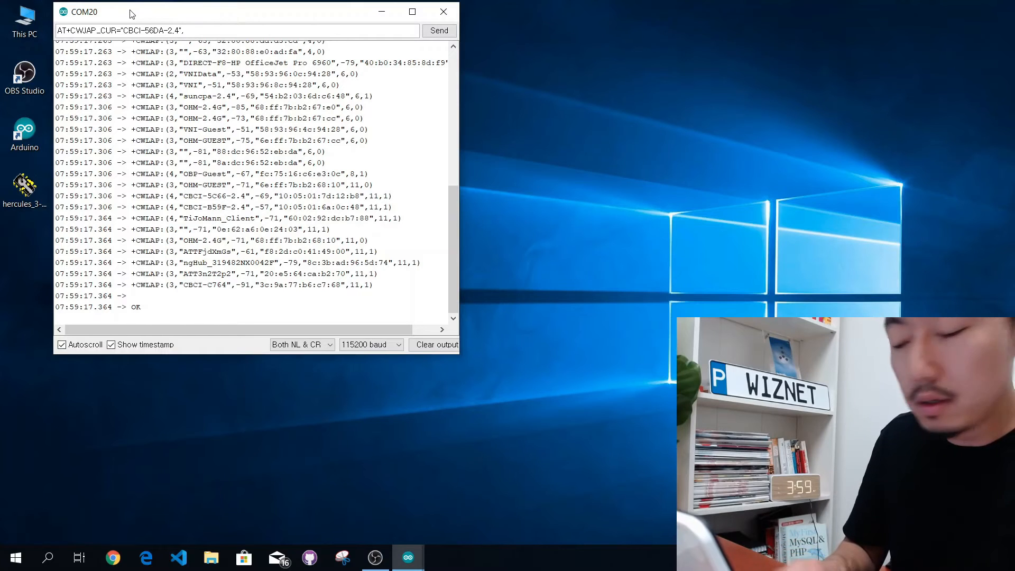
{"action": "type", "text": "\""}
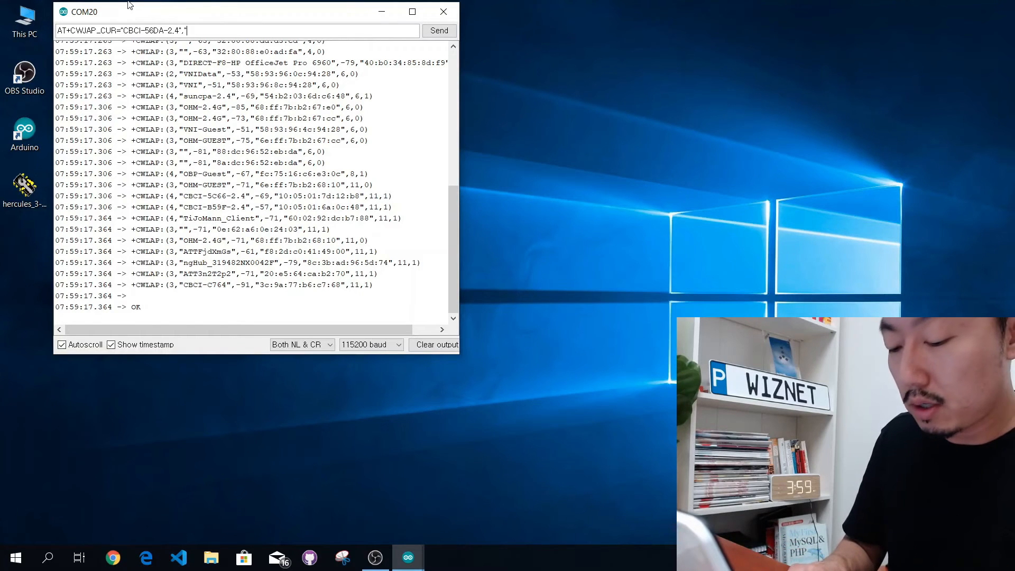
{"action": "type", "text": "bring"}
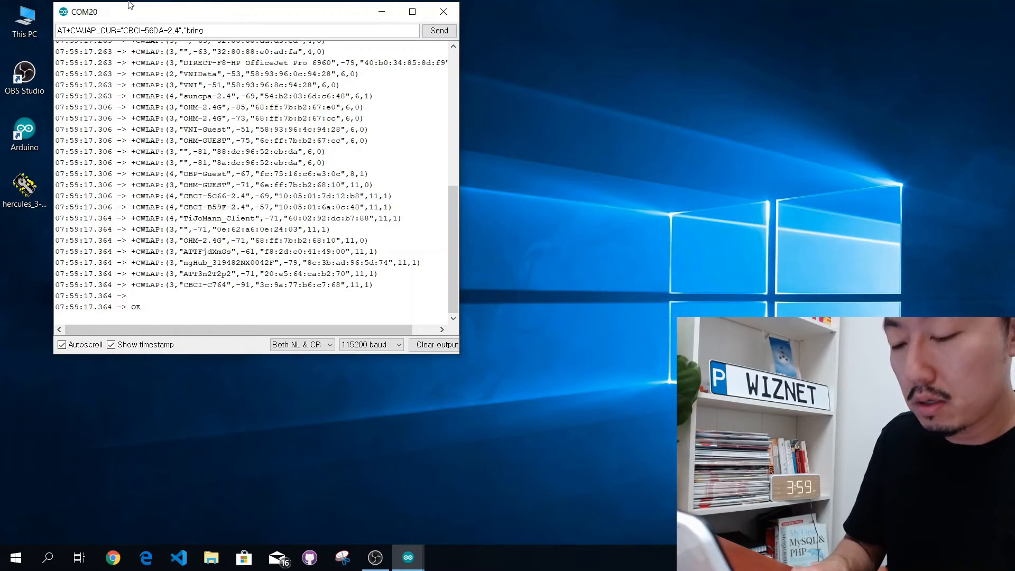
{"action": "type", "text": "2496"}
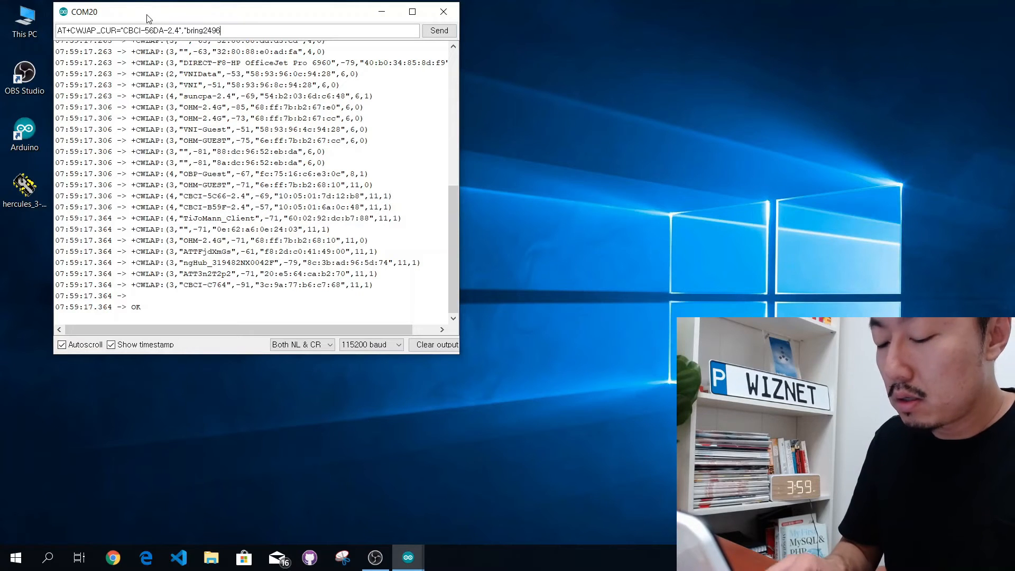
{"action": "type", "text": "anchor"}
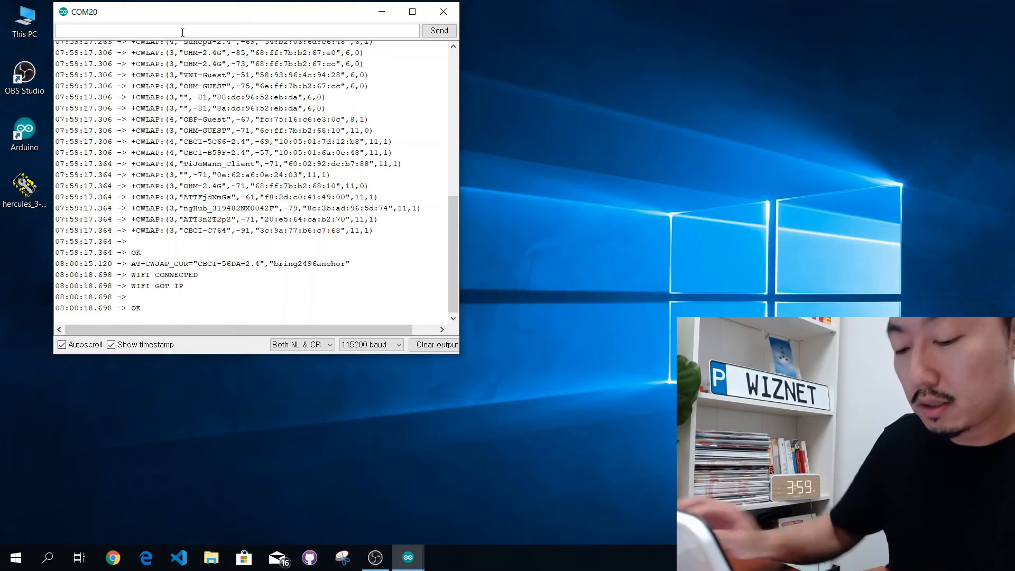
Query AT+CIPSTA_CUR? to get IP 10.1.10.162, gateway 10.1.10.1 and netmask 255.255.255.0
{"action": "type", "text": "AT+CIP"}
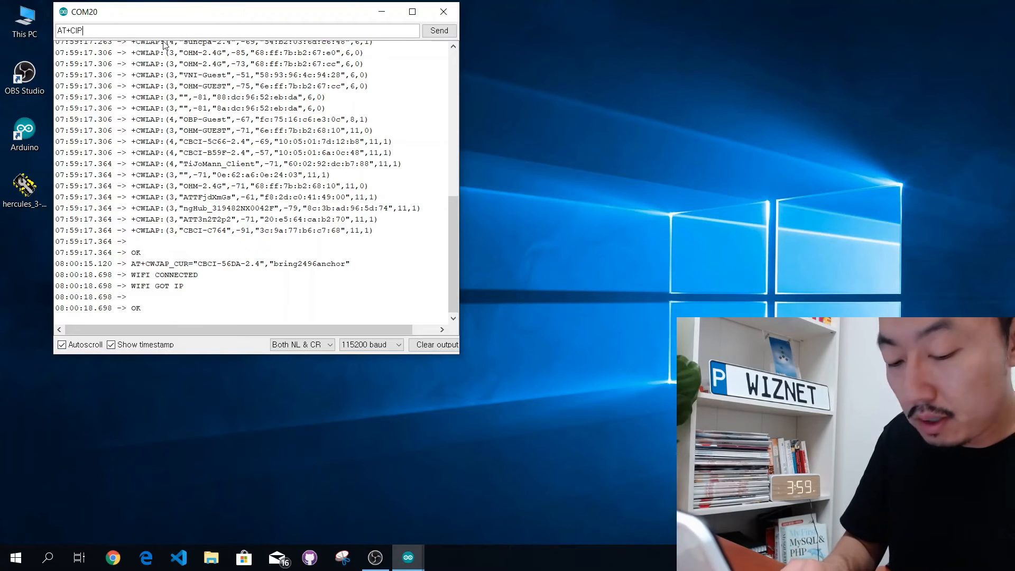
{"action": "type", "text": "STA_"}
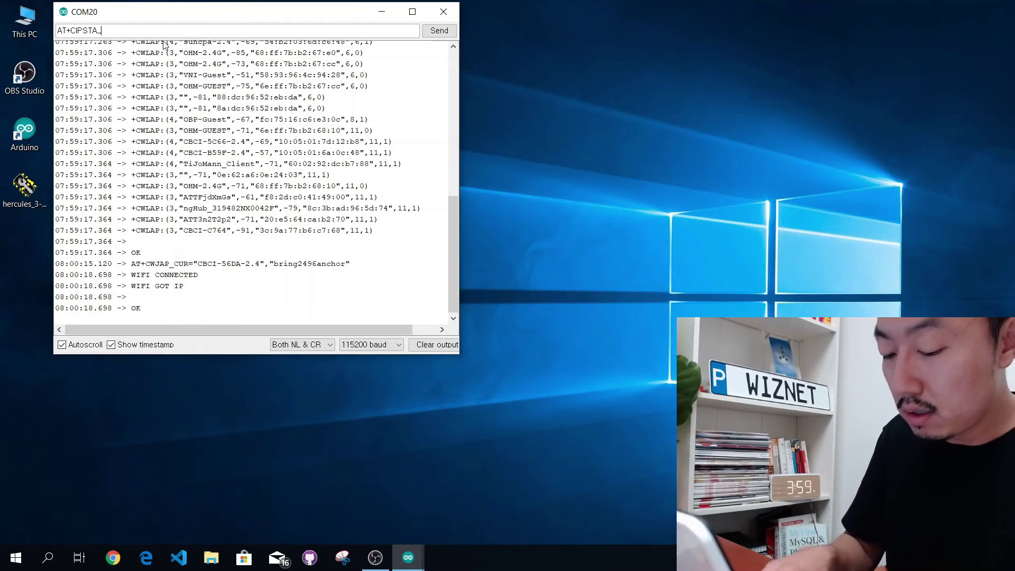
{"action": "type", "text": "CUR"}
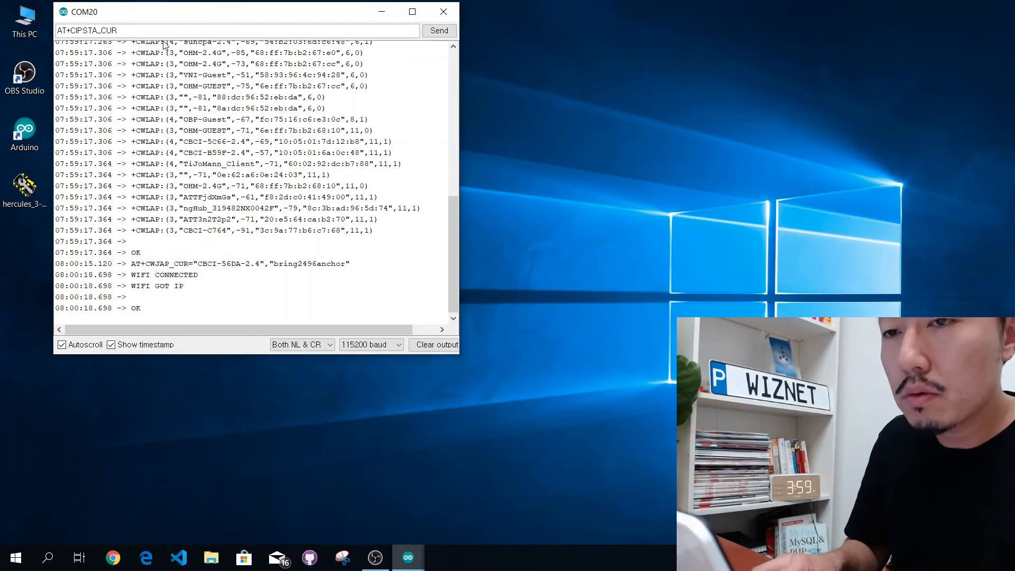
{"action": "left_click", "coordinate": [440, 29]}
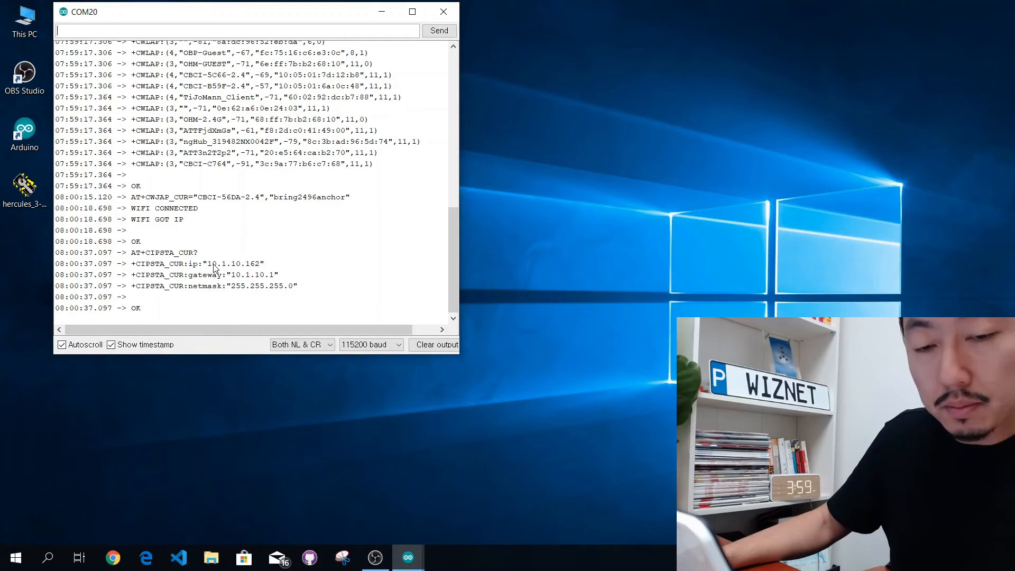
{"action": "mouse_move", "coordinate": [643, 373]}
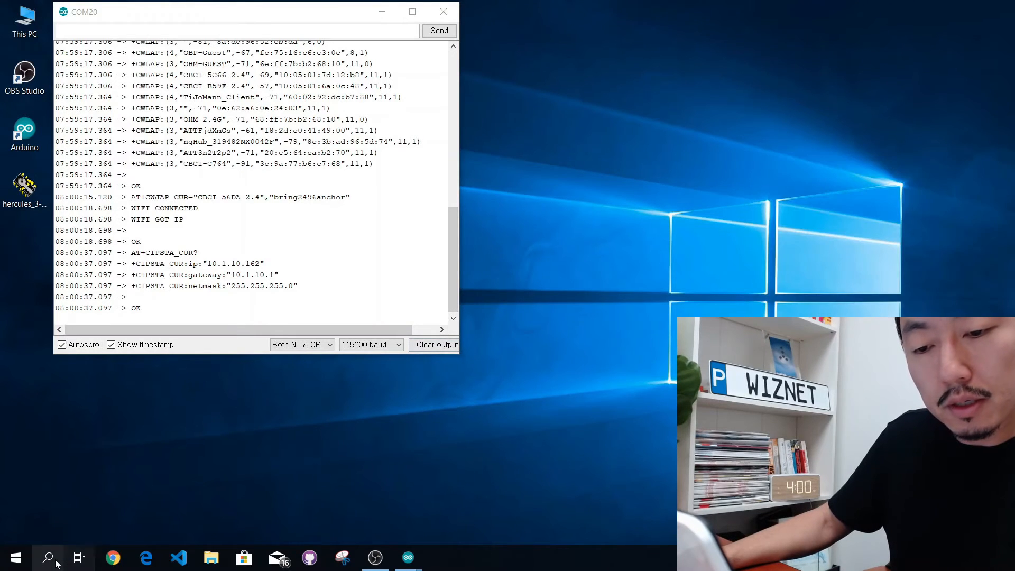
Open Command Prompt, run ipconfig showing Wi-Fi IPv4 10.1.10.160, then type ping -4 10.1.10.162
{"action": "left_click", "coordinate": [48, 558]}
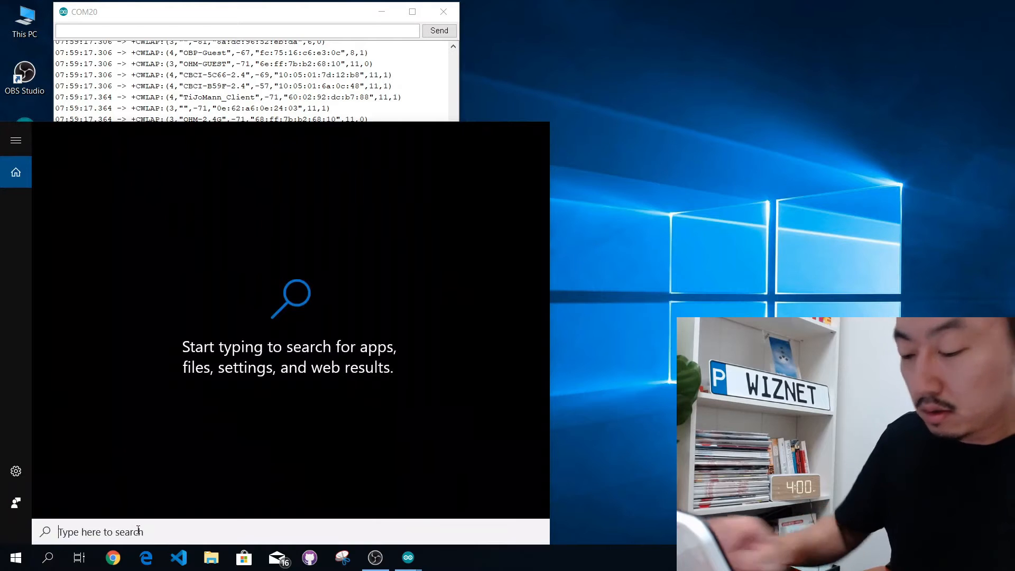
{"action": "type", "text": "cmp"}
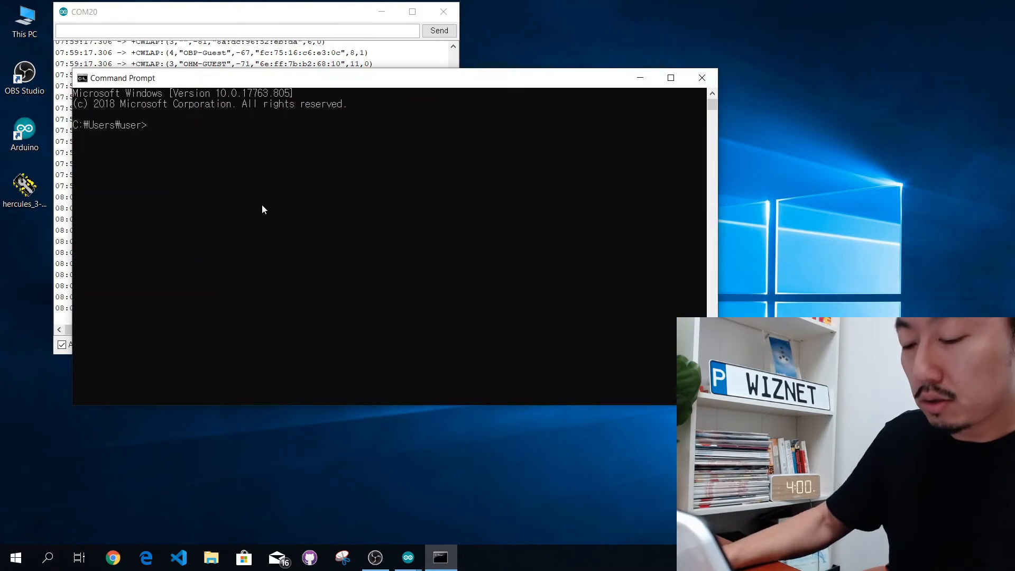
{"action": "type", "text": "i"}
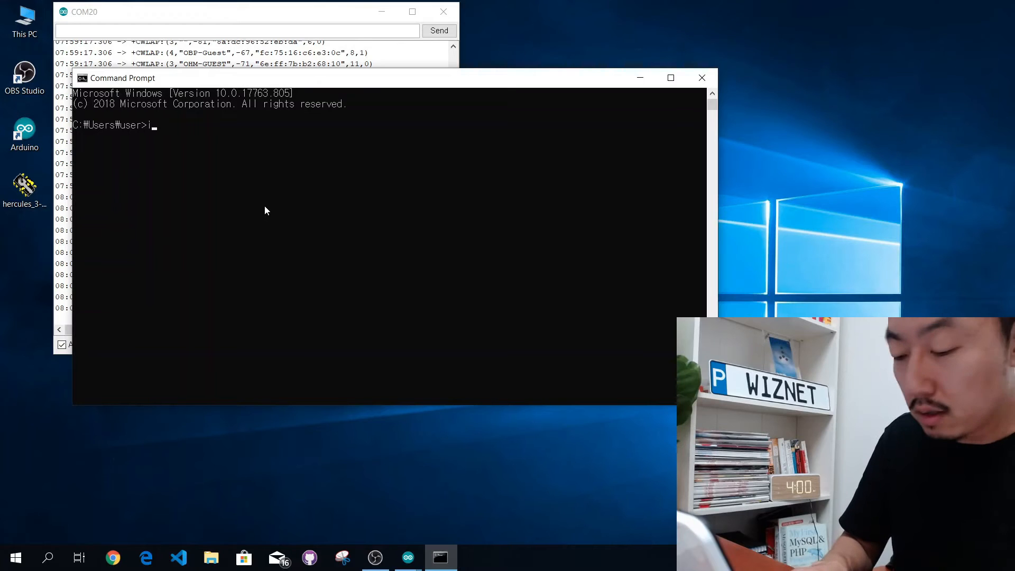
{"action": "type", "text": "pcon"}
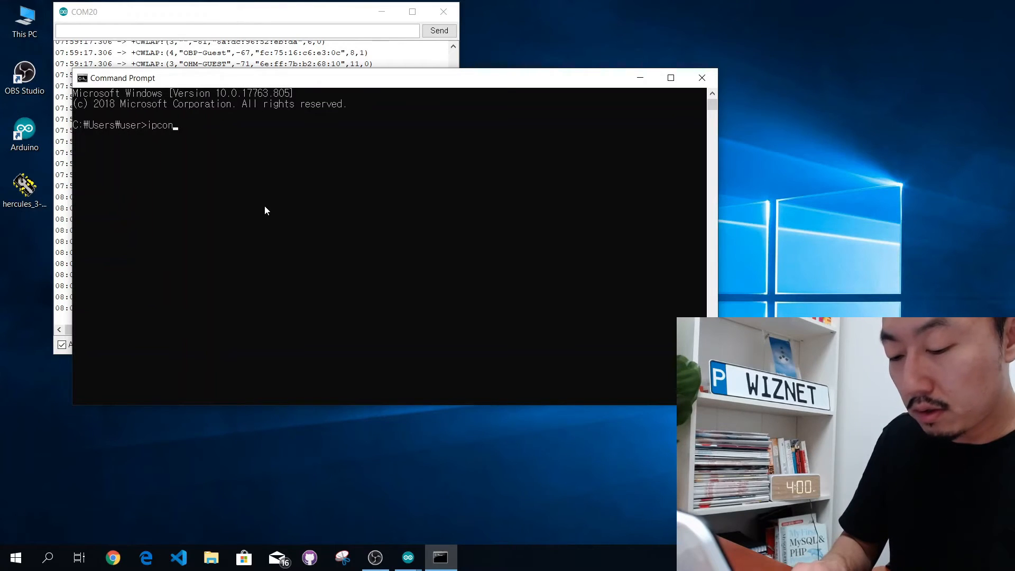
{"action": "type", "text": "fig"}
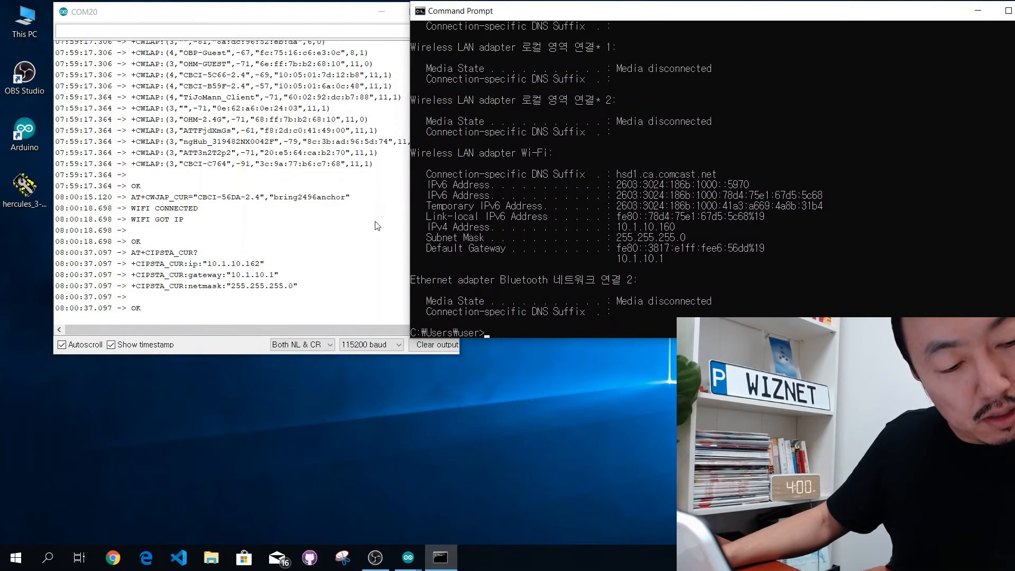
{"action": "type", "text": "p"}
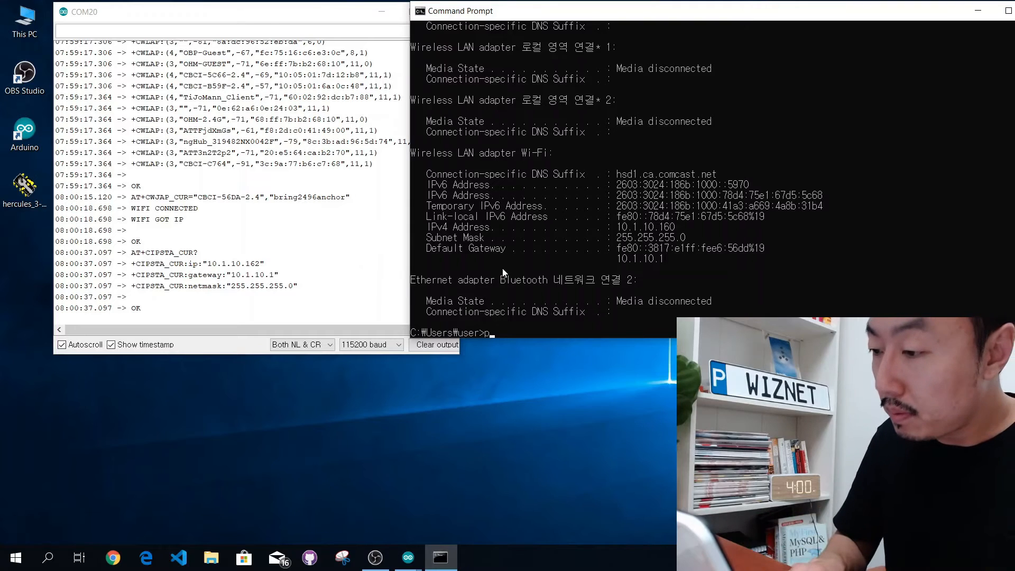
{"action": "type", "text": "ing -4 10.1.10.162"}
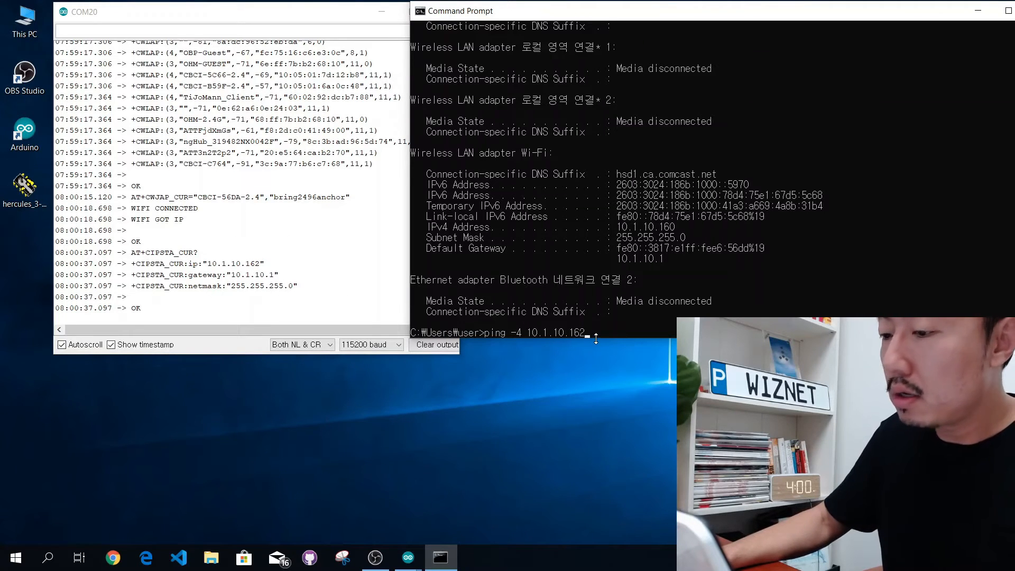
Run ping -4 10.1.10.162 and confirm four replies with 0% loss
{"action": "key", "text": "Enter"}
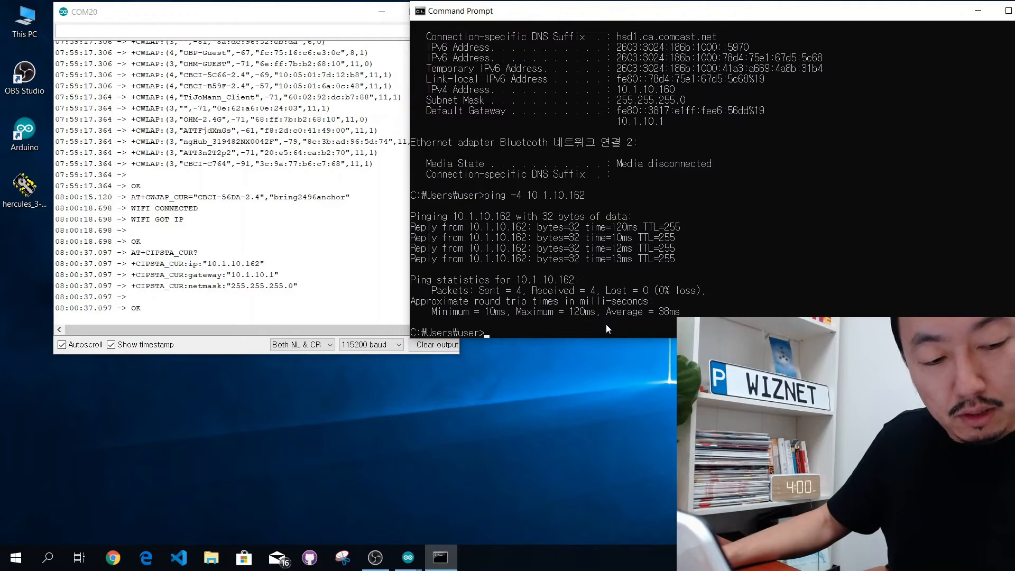
{"action": "mouse_move", "coordinate": [534, 266]}
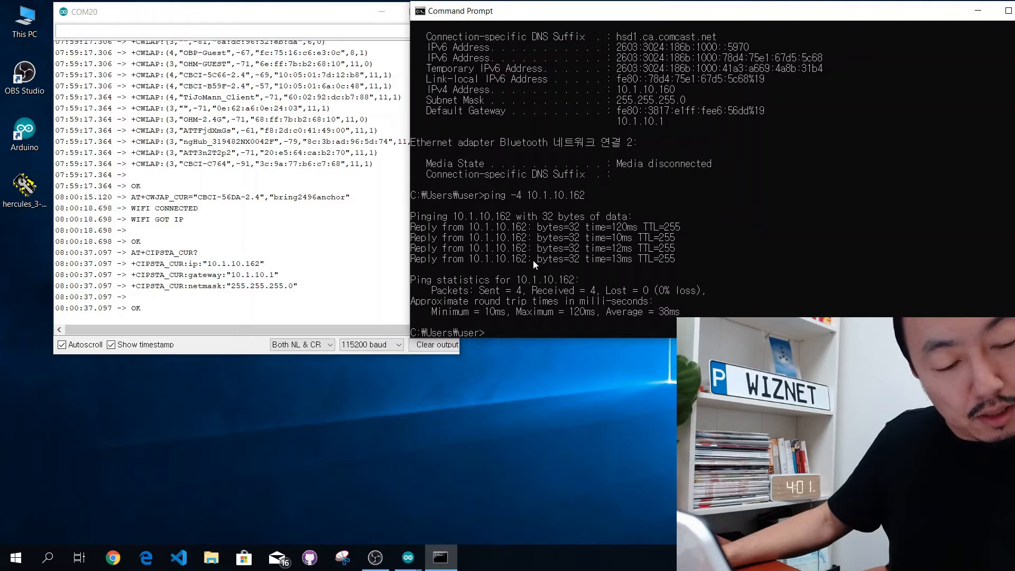
{"action": "mouse_move", "coordinate": [233, 217]}
{"action": "type", "text": "AT"}
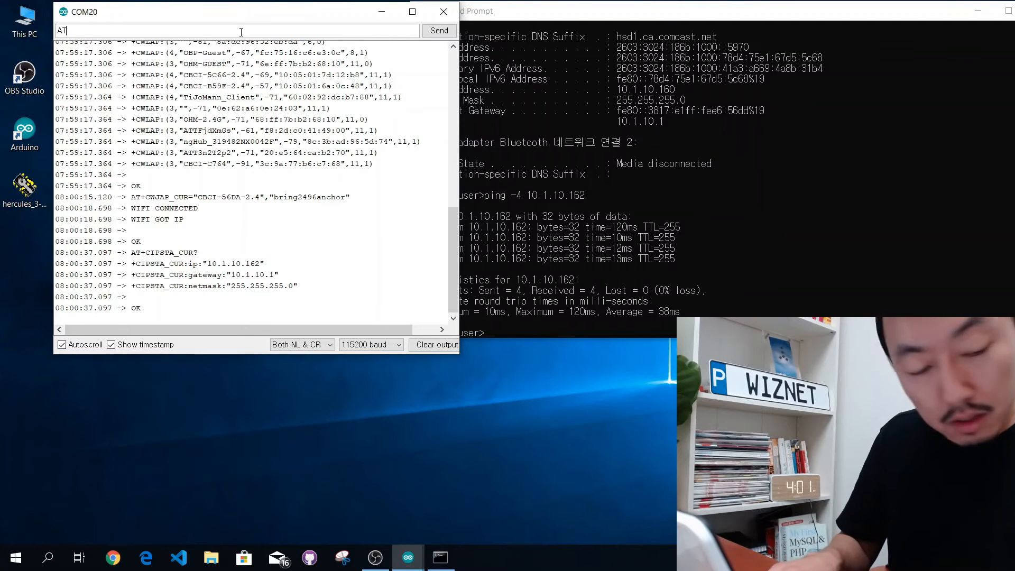
Send AT+PING="10.1.10.160" from the Serial Monitor so the board pings the PC
{"action": "type", "text": "=PI"}
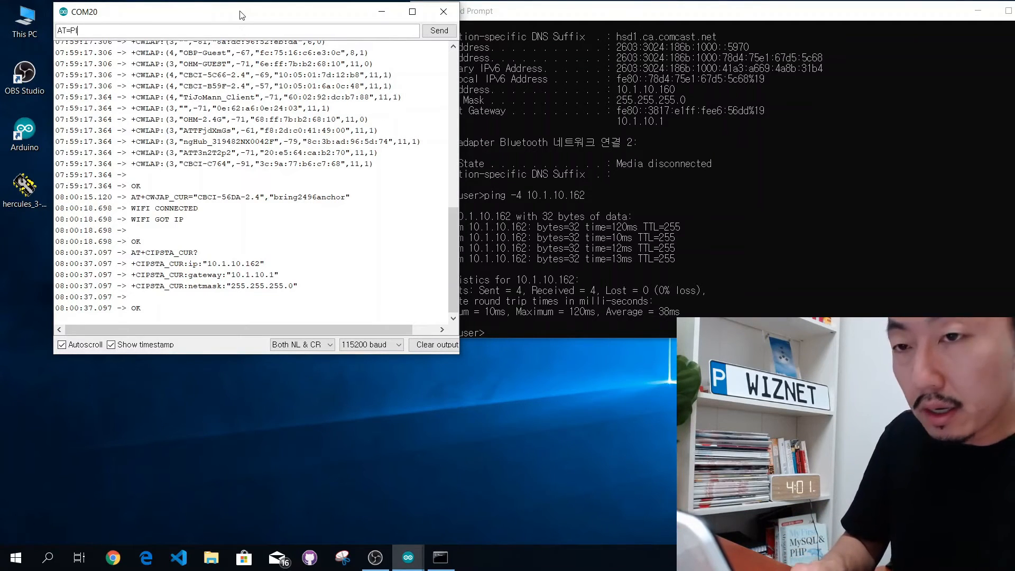
{"action": "key", "text": "Backspace"}
{"action": "type", "text": "+PING"}
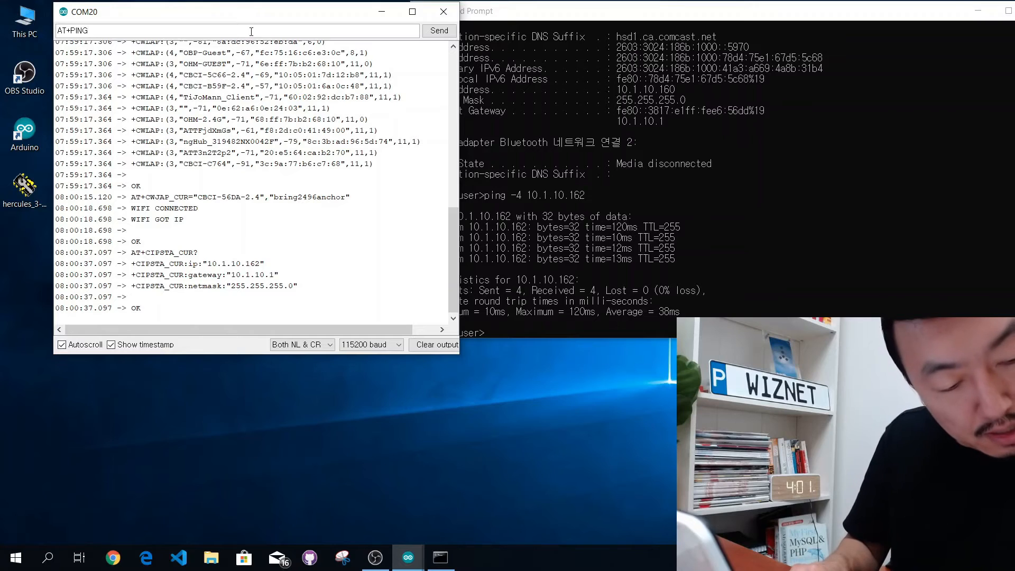
{"action": "type", "text": "=\"10"}
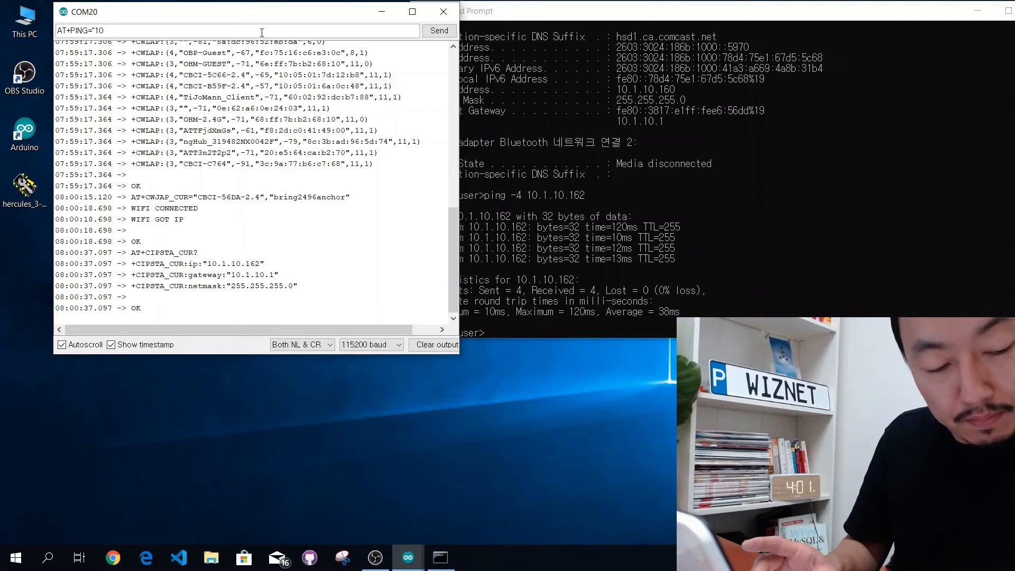
{"action": "type", "text": ".1."}
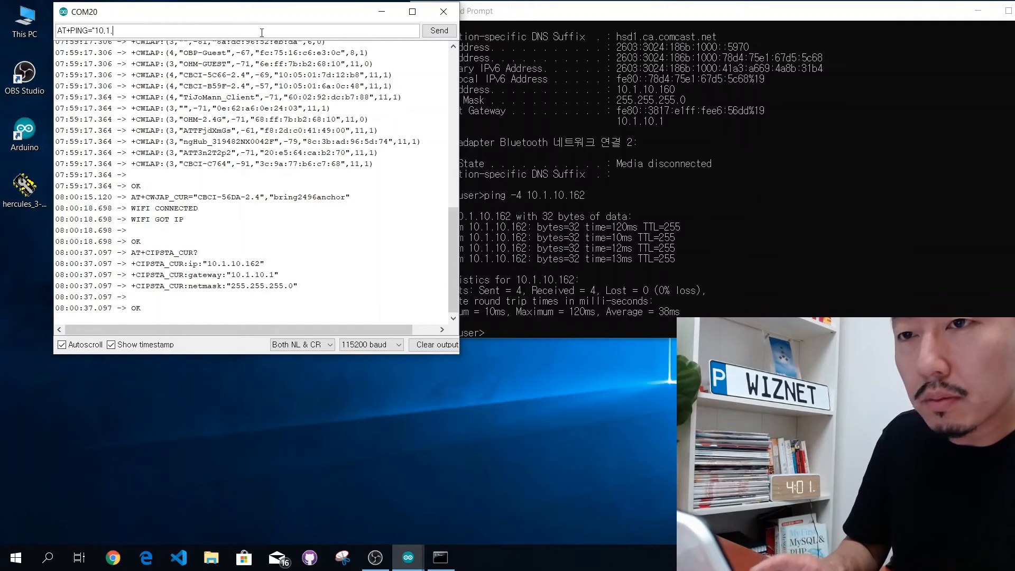
{"action": "type", "text": "10."}
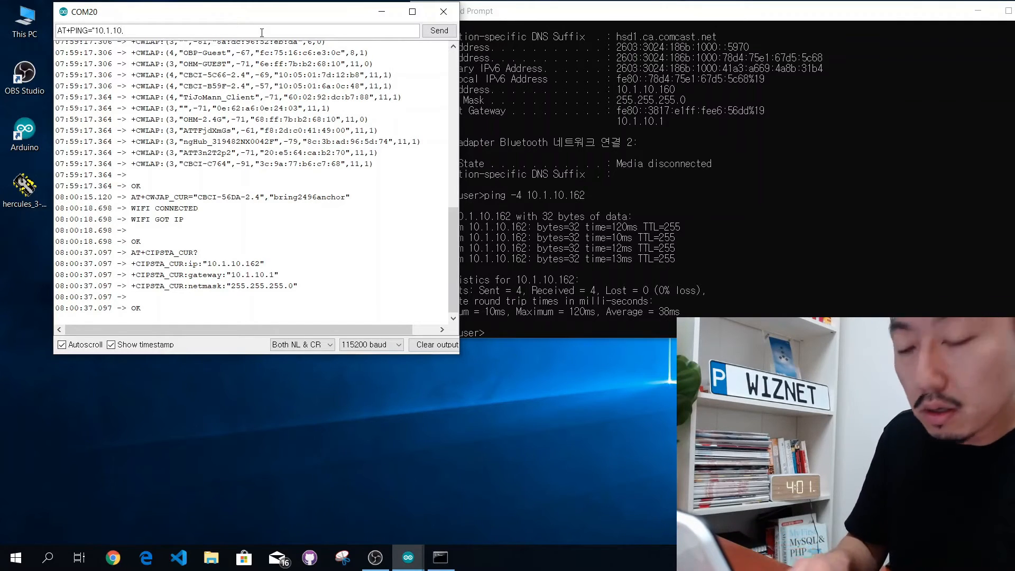
{"action": "type", "text": "160\""}
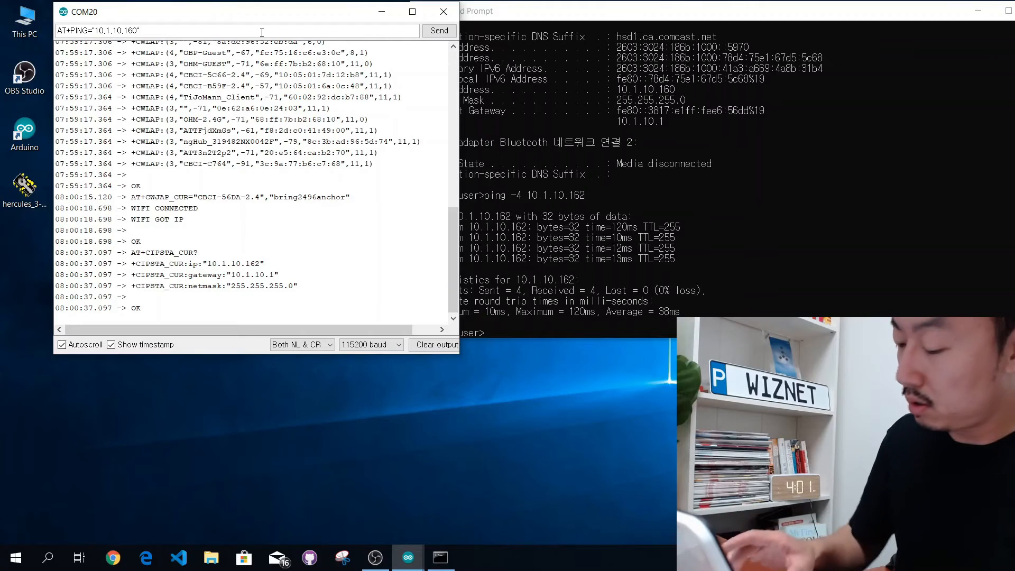
{"action": "left_click", "coordinate": [439, 29]}
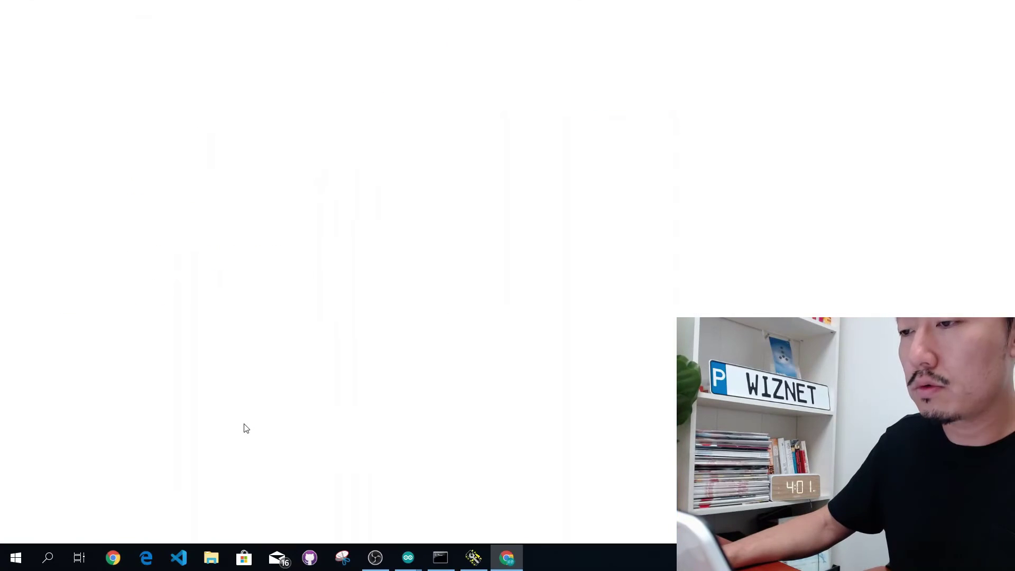
Launch Google Chrome from the taskbar
{"action": "left_click", "coordinate": [113, 559]}
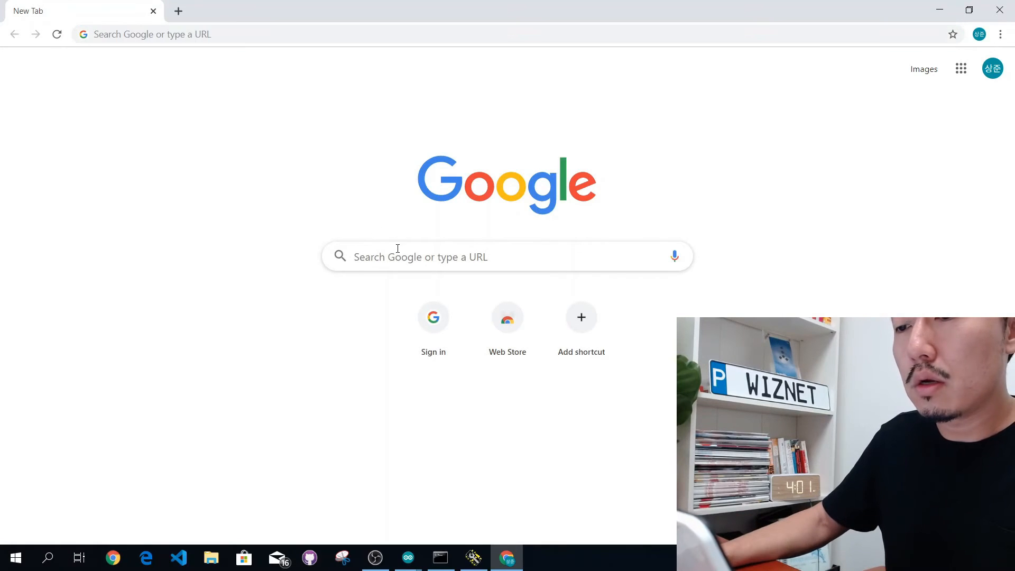
Search 'hercules download' and open the HW-group Hercules SETUP utility result
{"action": "type", "text": "hercules download"}
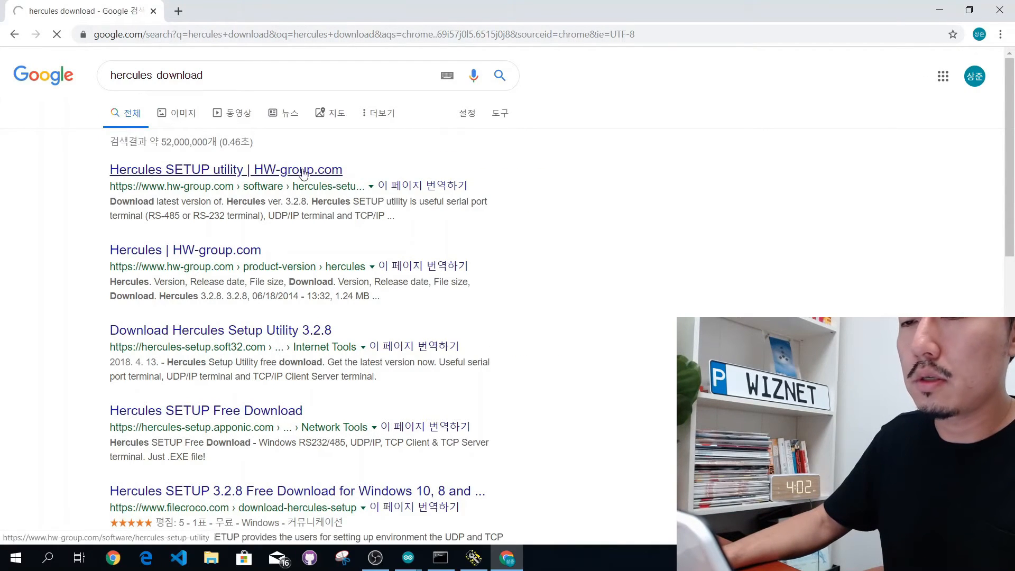
{"action": "left_click", "coordinate": [219, 169]}
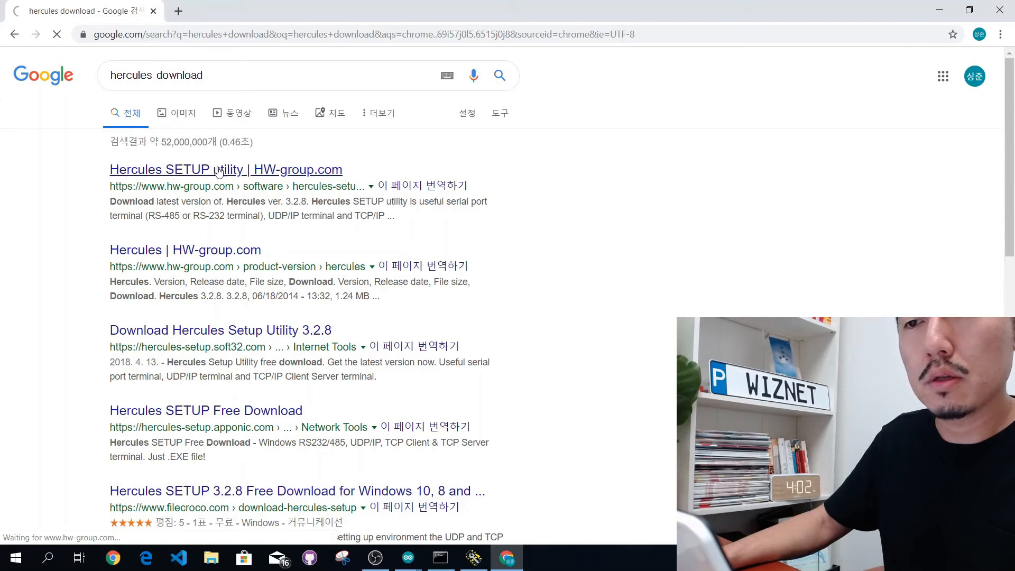
{"action": "left_click", "coordinate": [218, 169]}
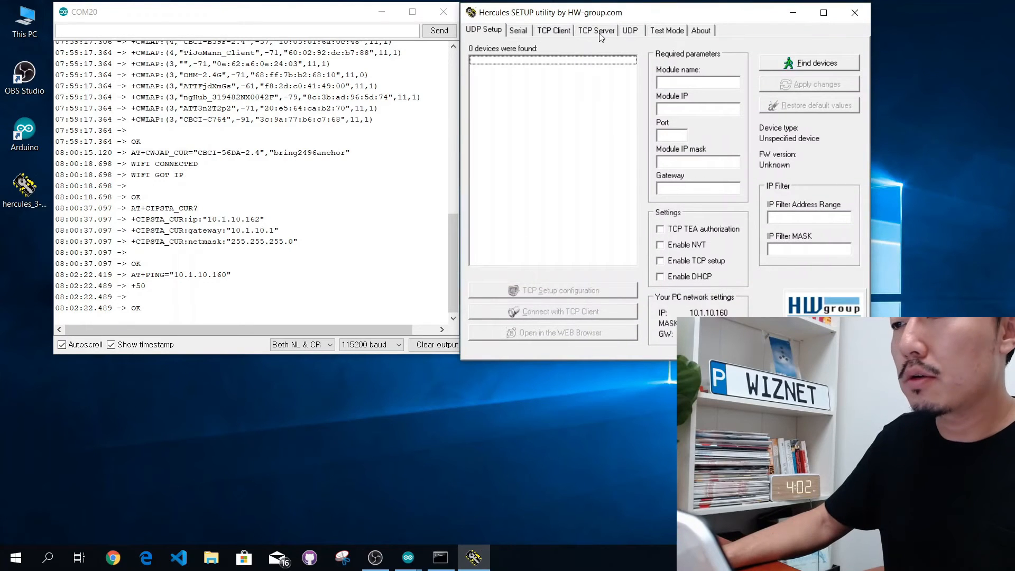
Start the Hercules TCP Server listening on port 3000
{"action": "left_click", "coordinate": [597, 30]}
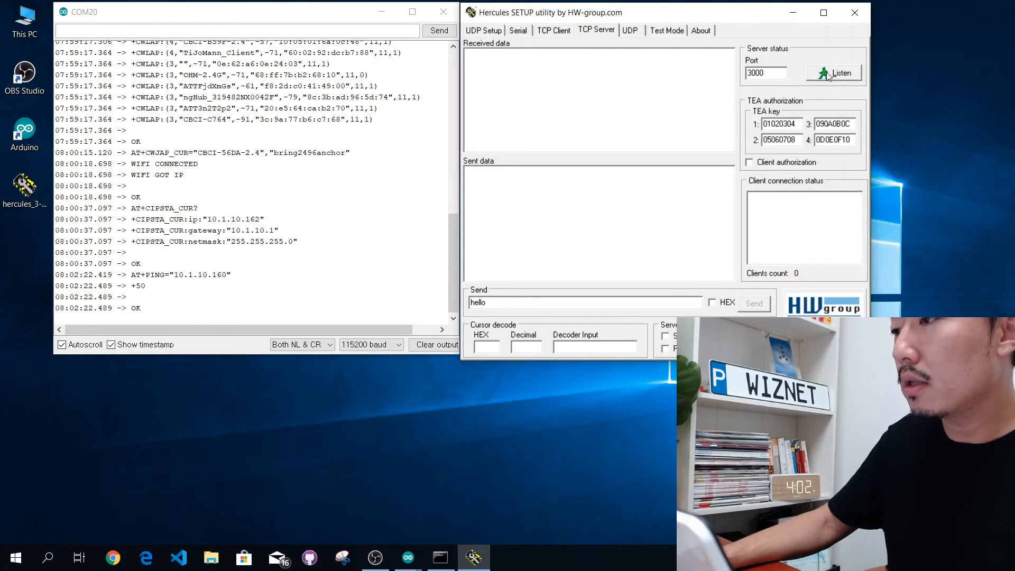
{"action": "left_click", "coordinate": [833, 72]}
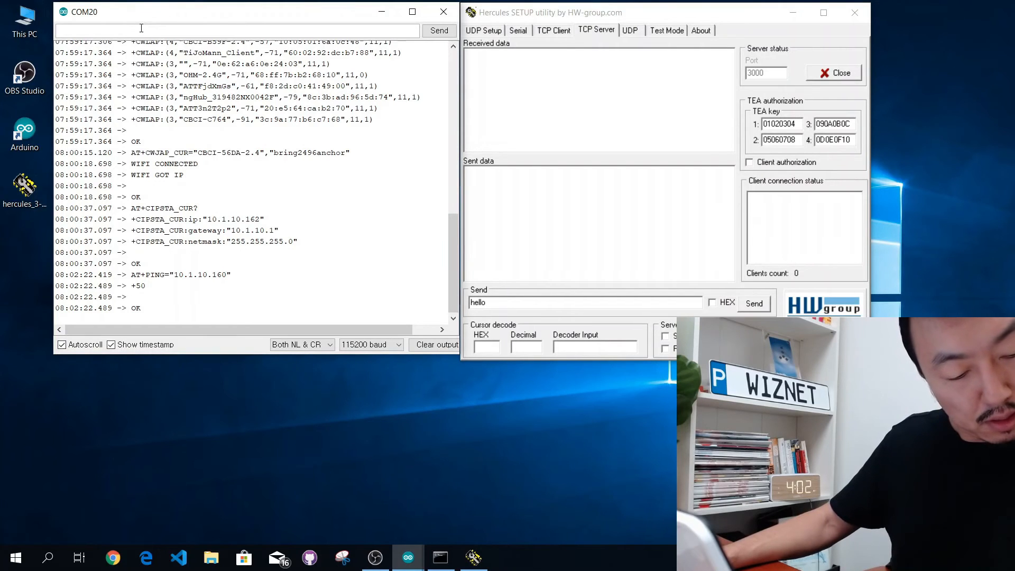
Send AT+CIPSTART="TCP","10.1.10.160",3000 so the board connects and returns CONNECT, OK
{"action": "type", "text": "AT+C"}
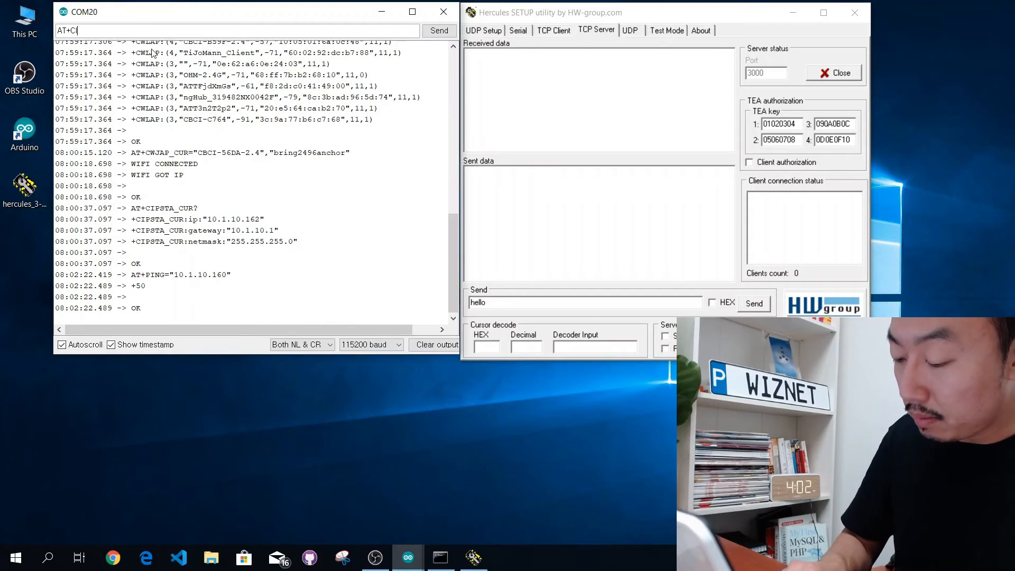
{"action": "type", "text": "IPSTART"}
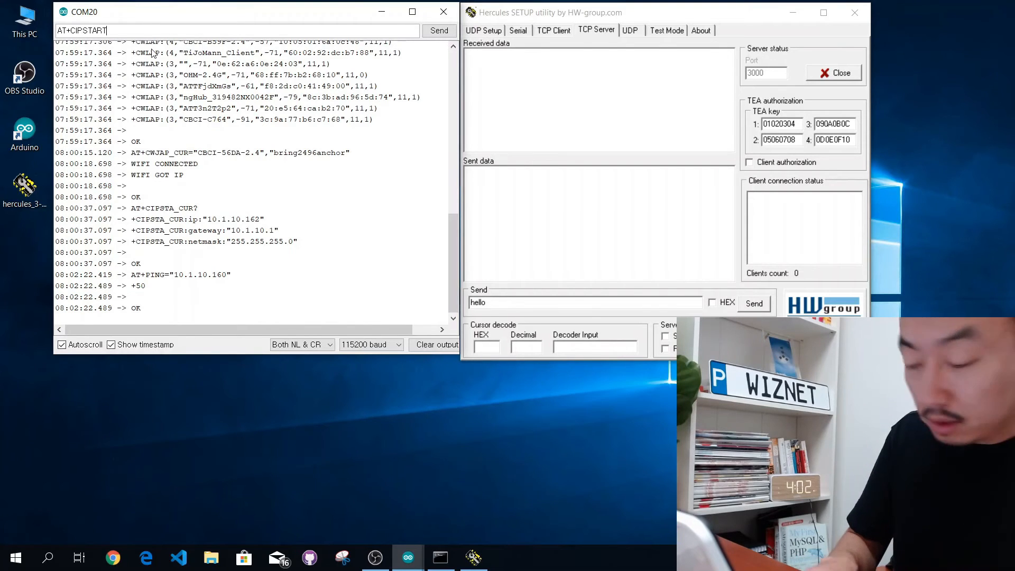
{"action": "type", "text": "+"}
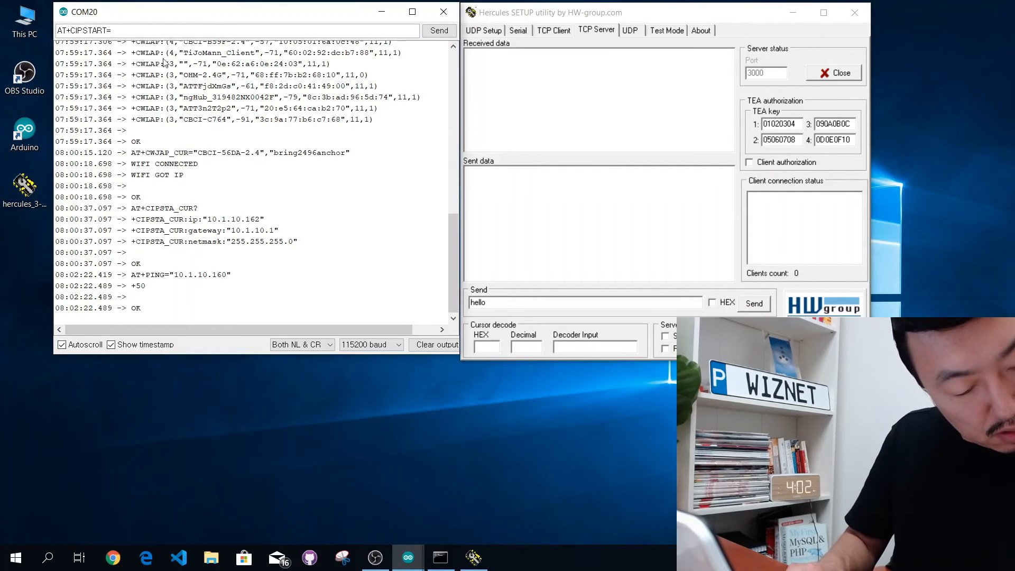
{"action": "type", "text": "\"T"}
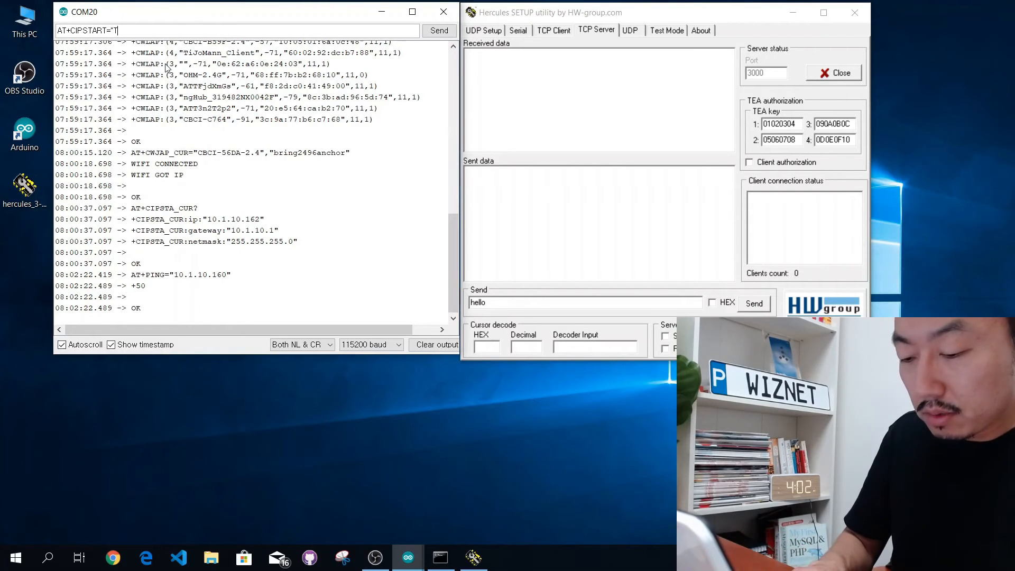
{"action": "type", "text": "CP\""}
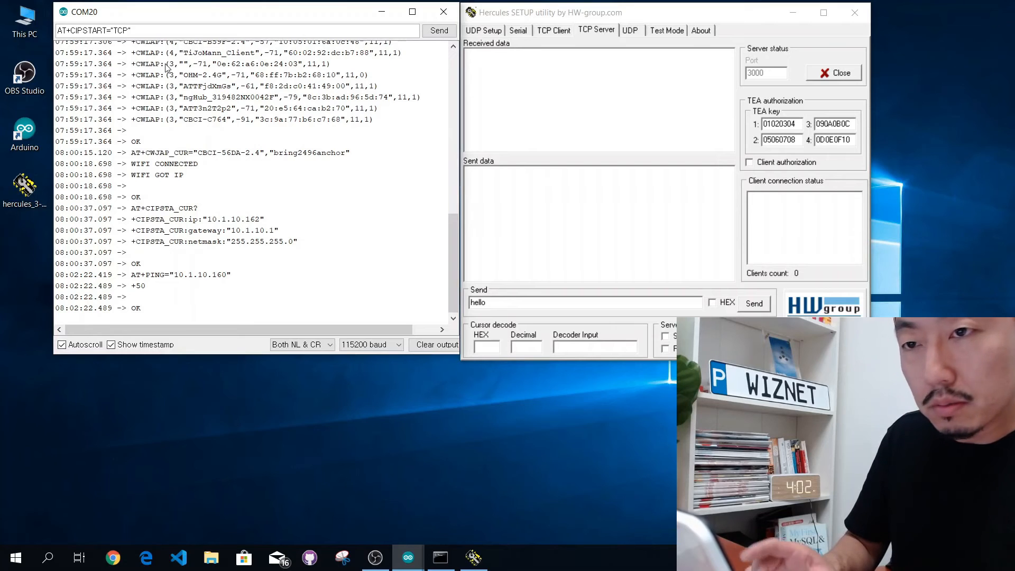
{"action": "type", "text": ","}
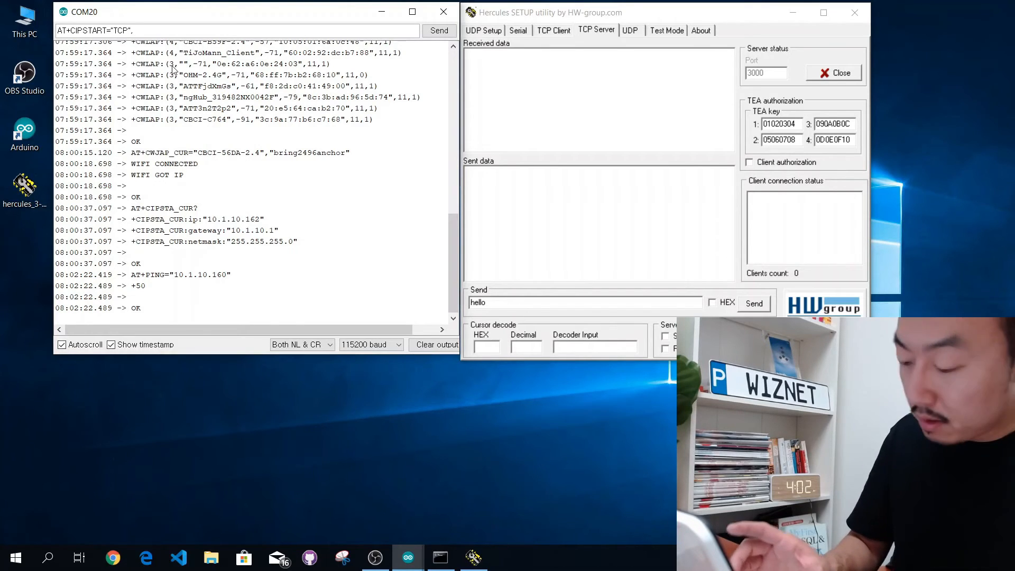
{"action": "type", "text": "\""}
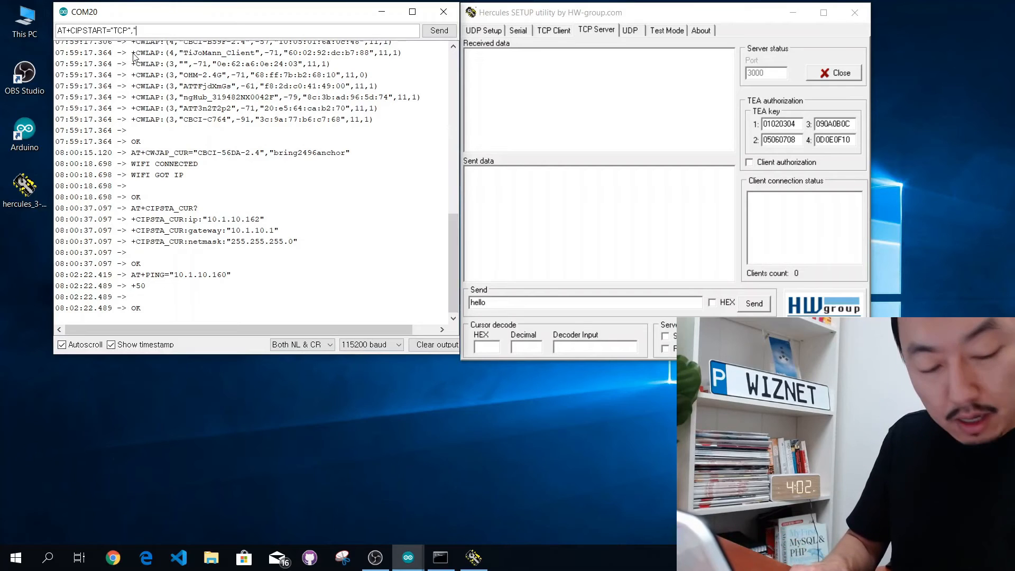
{"action": "type", "text": "1"}
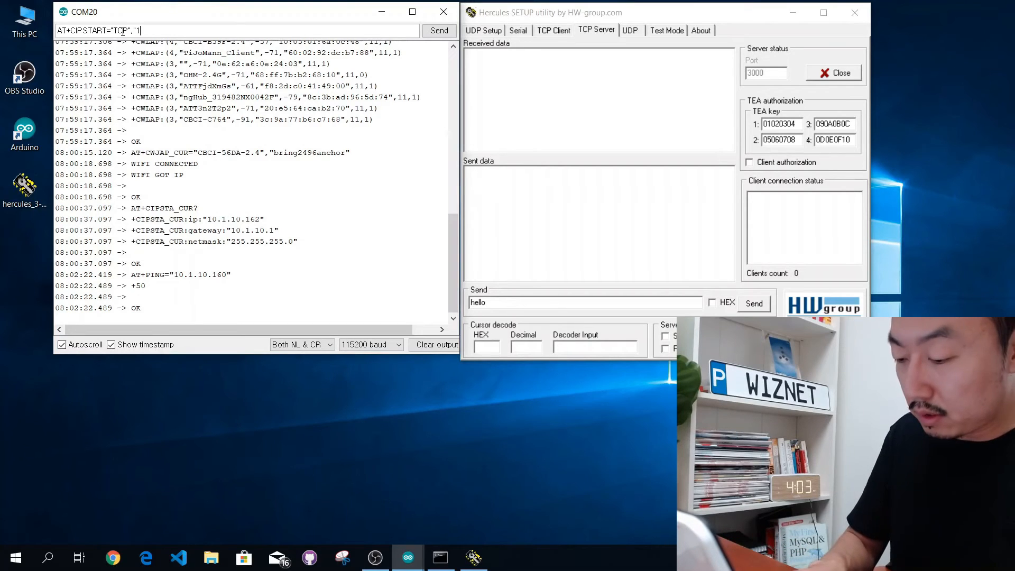
{"action": "type", "text": "\"10.1.10.160\","}
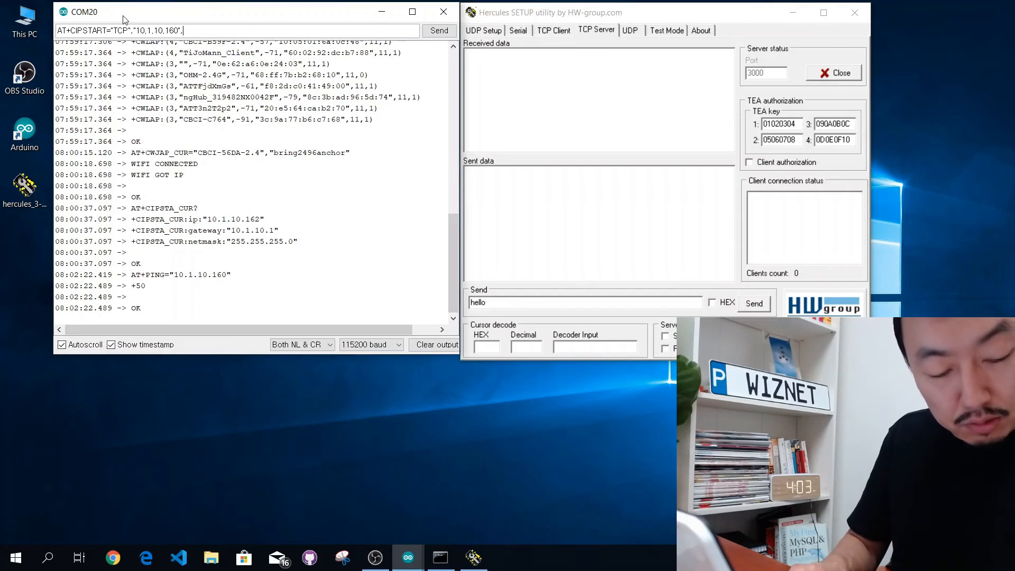
{"action": "type", "text": "3000"}
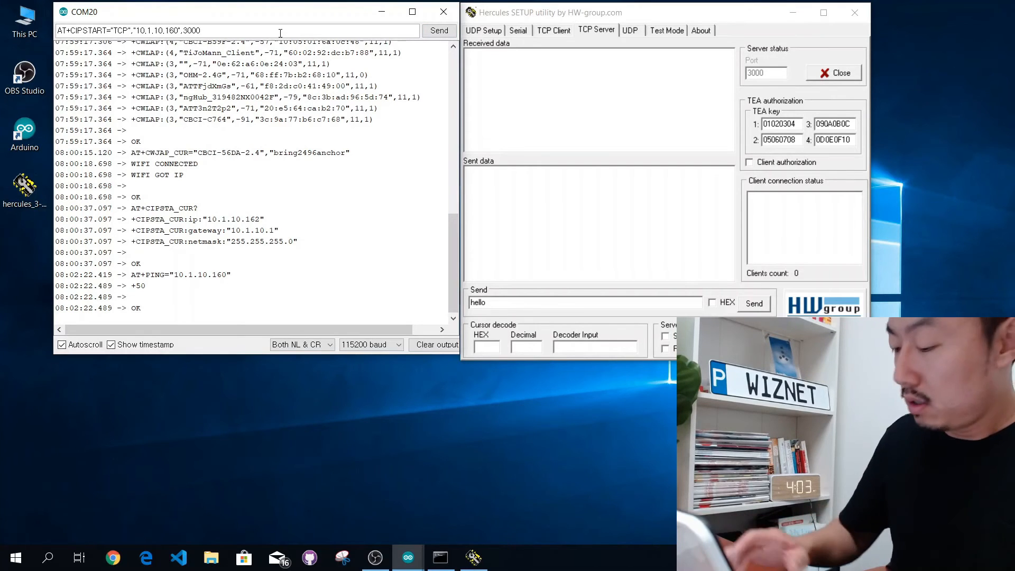
{"action": "left_click", "coordinate": [439, 30]}
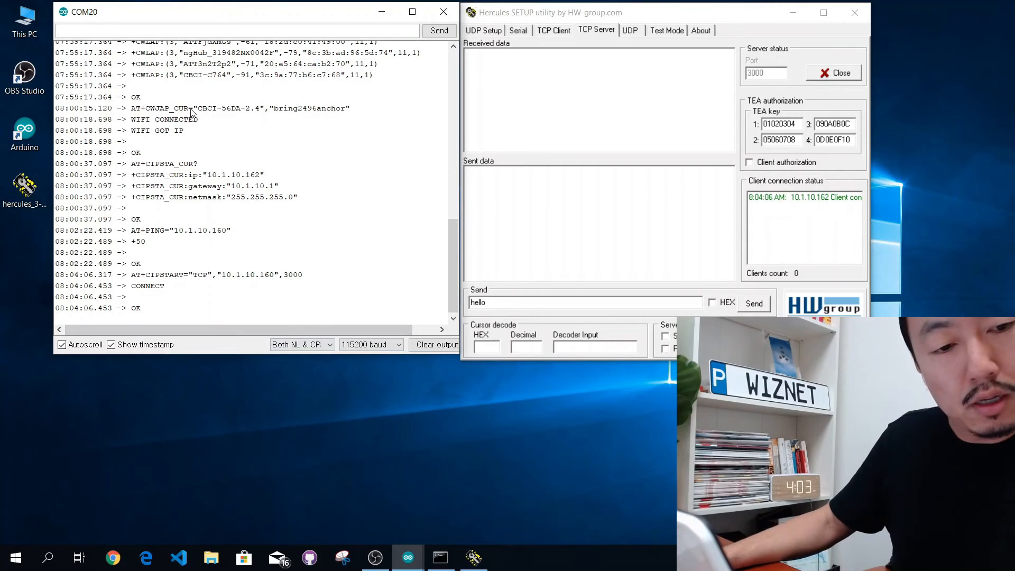
Send 'hello' from the Hercules TCP server to the connected board
{"action": "double_click", "coordinate": [478, 302]}
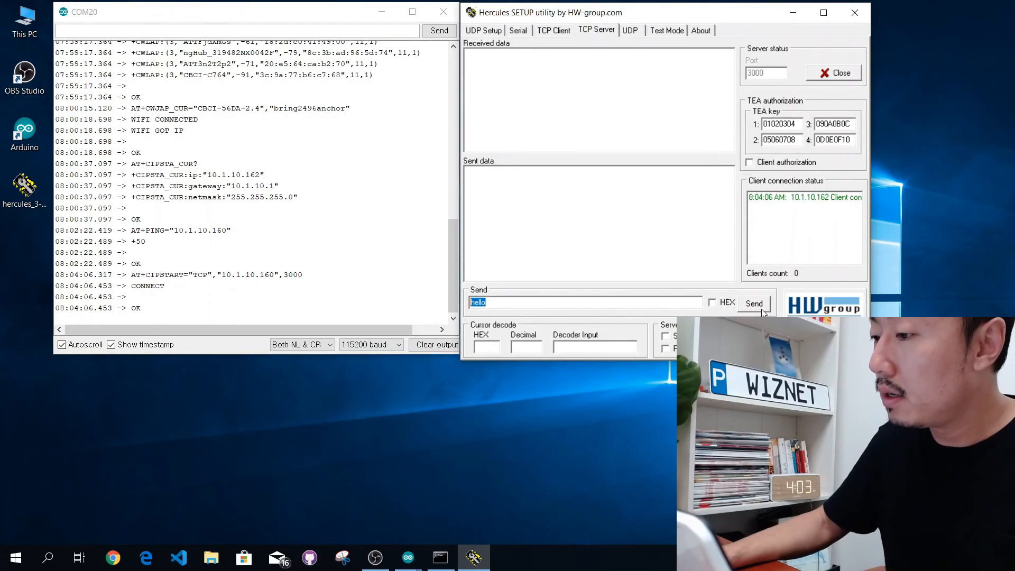
{"action": "left_click", "coordinate": [755, 303]}
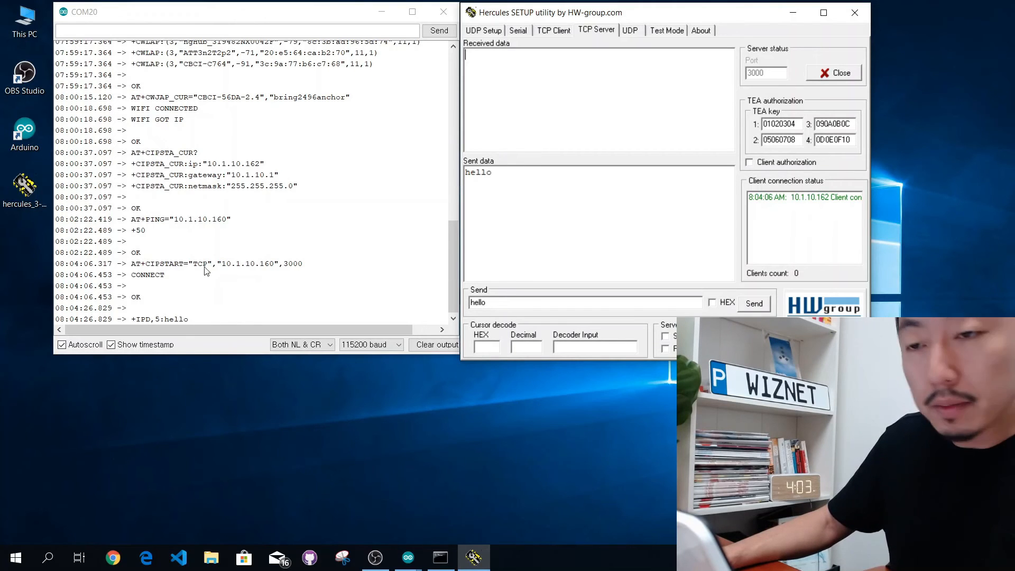
Send AT+CIPSENDBUF=5 so the board answers 1,0 OK with a > data prompt
{"action": "type", "text": "A"}
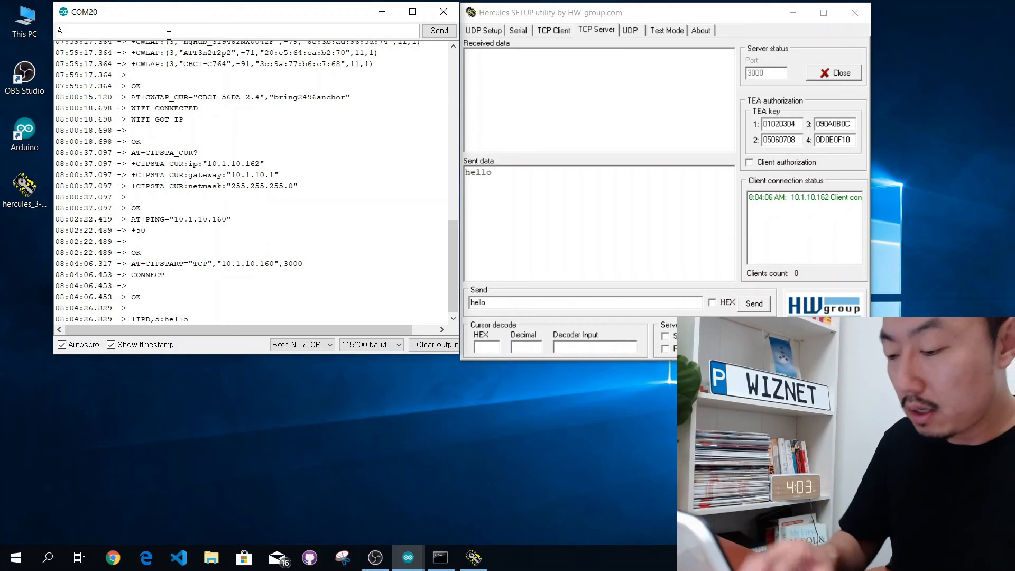
{"action": "type", "text": "T+C"}
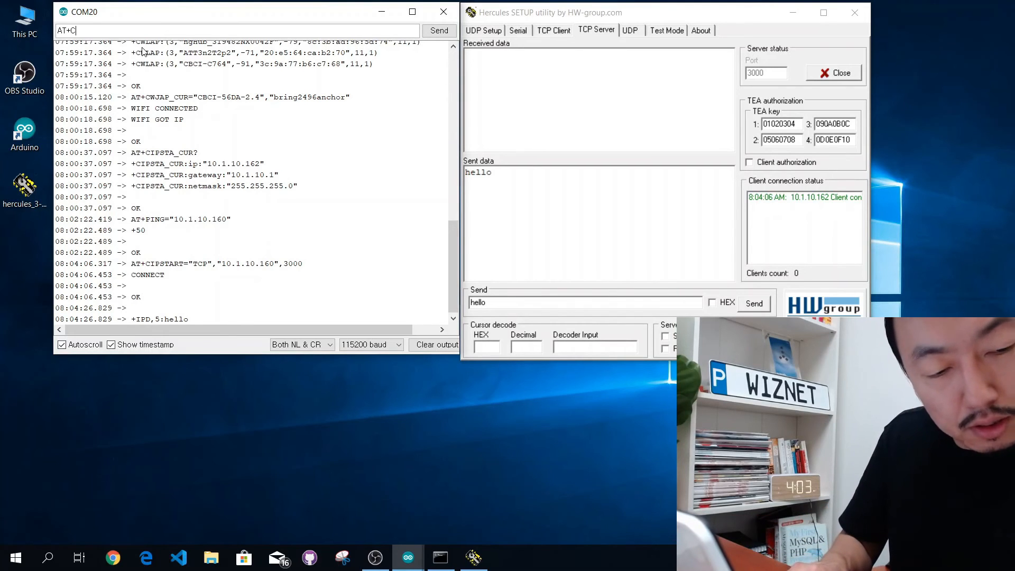
{"action": "type", "text": "IPSENDB"}
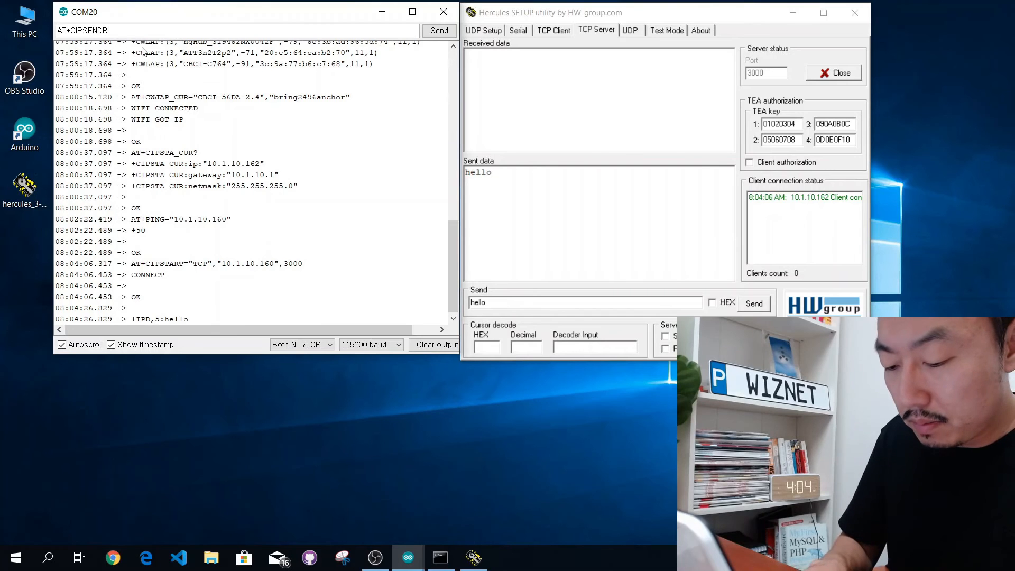
{"action": "type", "text": "UF="}
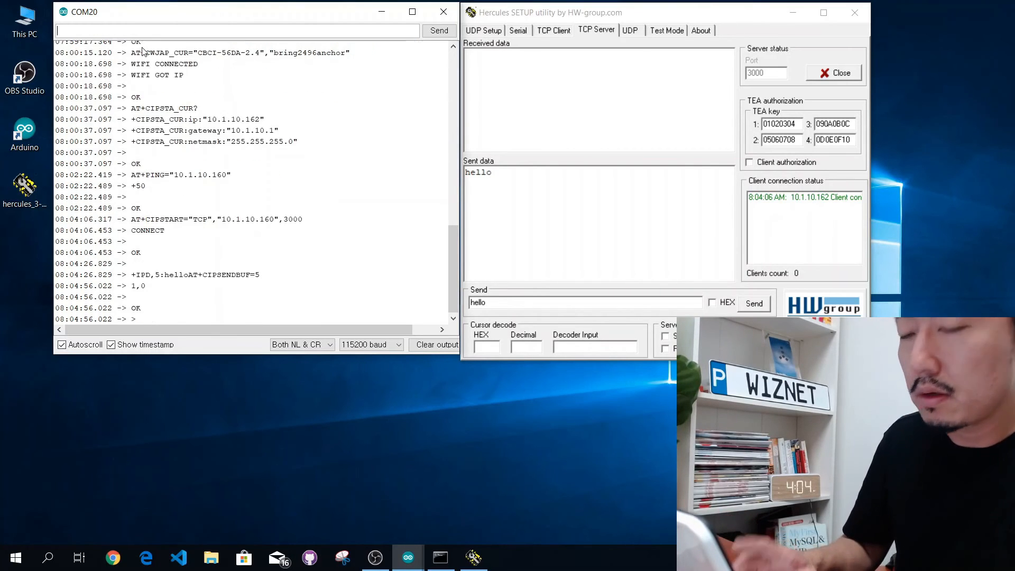
{"action": "mouse_move", "coordinate": [201, 239]}
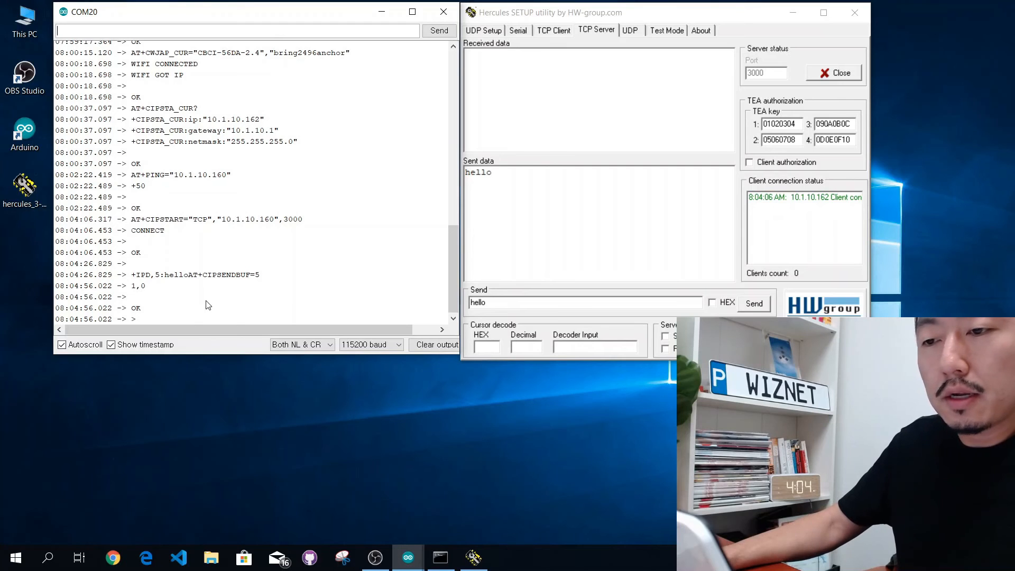
{"action": "mouse_move", "coordinate": [269, 284]}
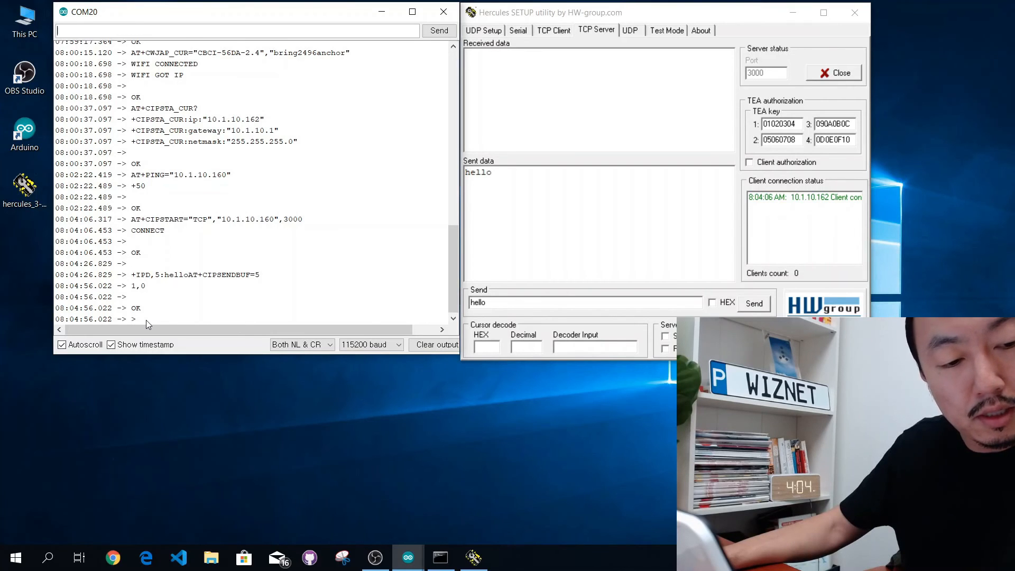
{"action": "mouse_move", "coordinate": [257, 191]}
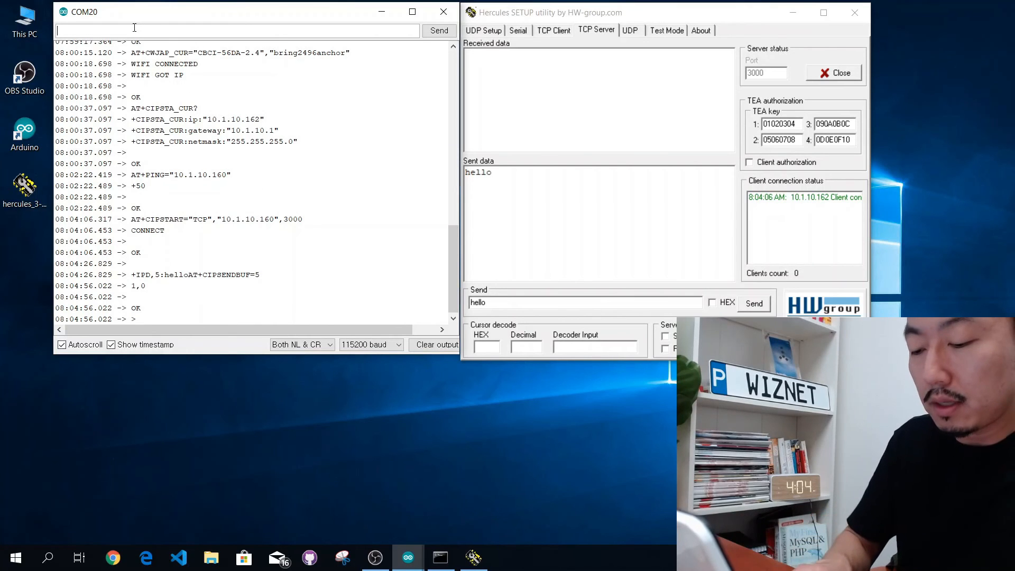
Send 'Hello' from the board, getting 1,SEND OK and Hello shown in Hercules
{"action": "type", "text": "Hello"}
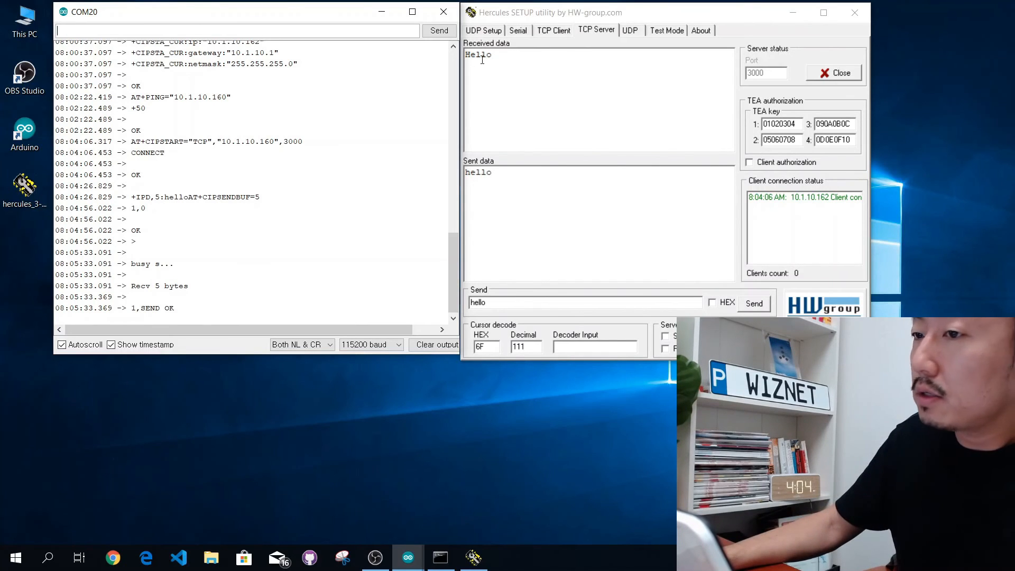
{"action": "mouse_move", "coordinate": [492, 66]}
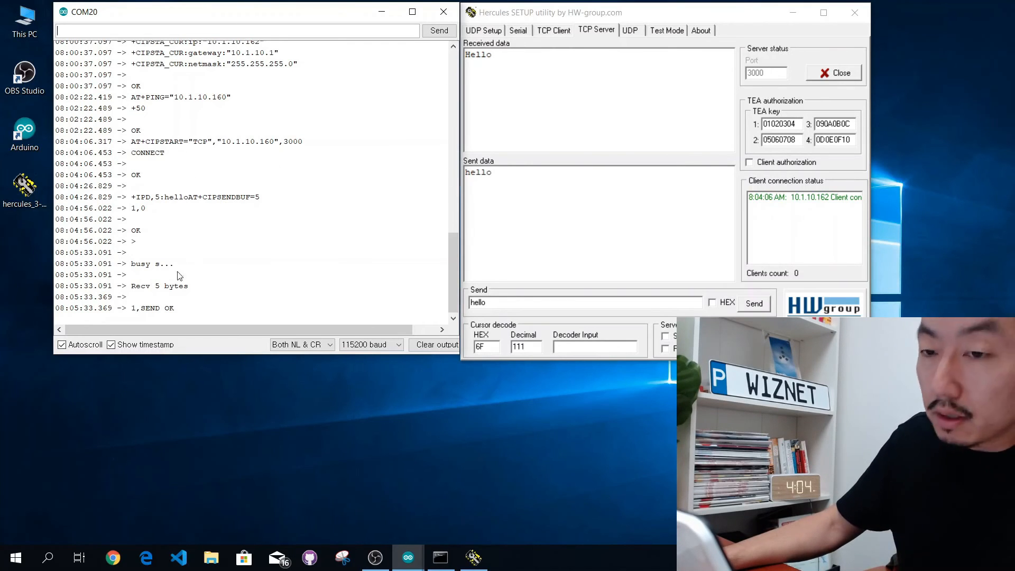
{"action": "mouse_move", "coordinate": [164, 315]}
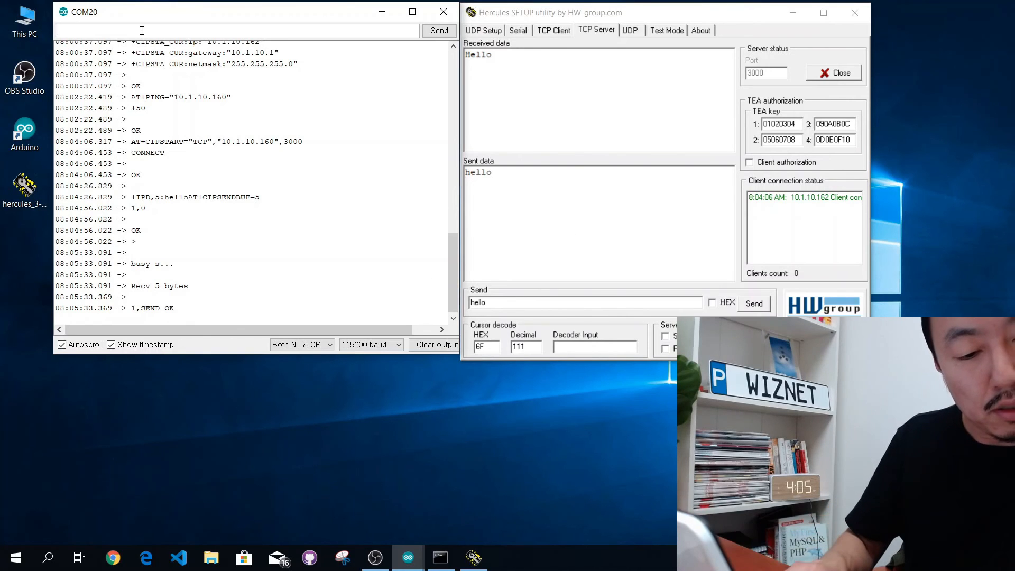
Send AT+CIPCLOSE so the board reports CLOSED and OK
{"action": "type", "text": "A"}
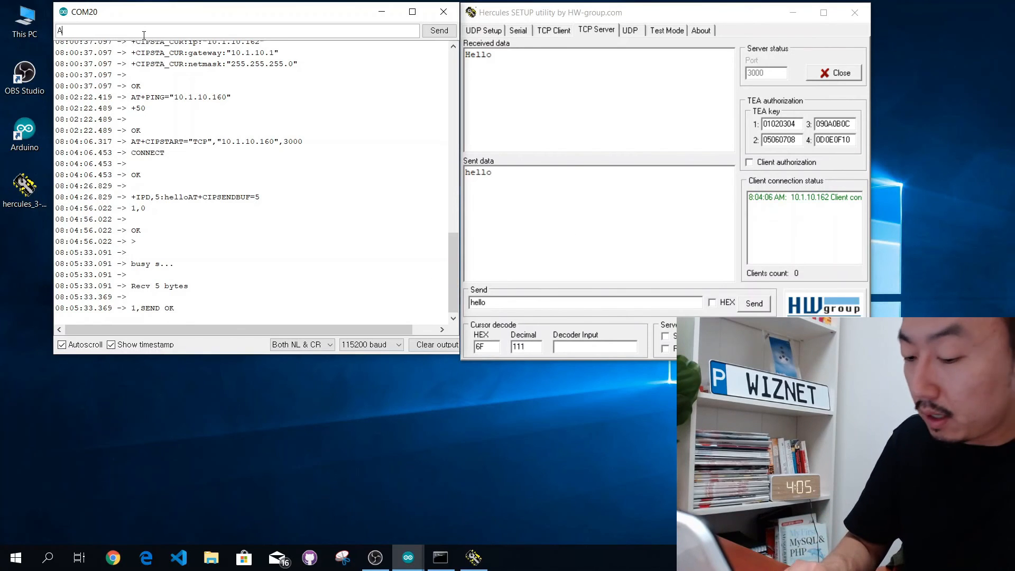
{"action": "type", "text": "T+"}
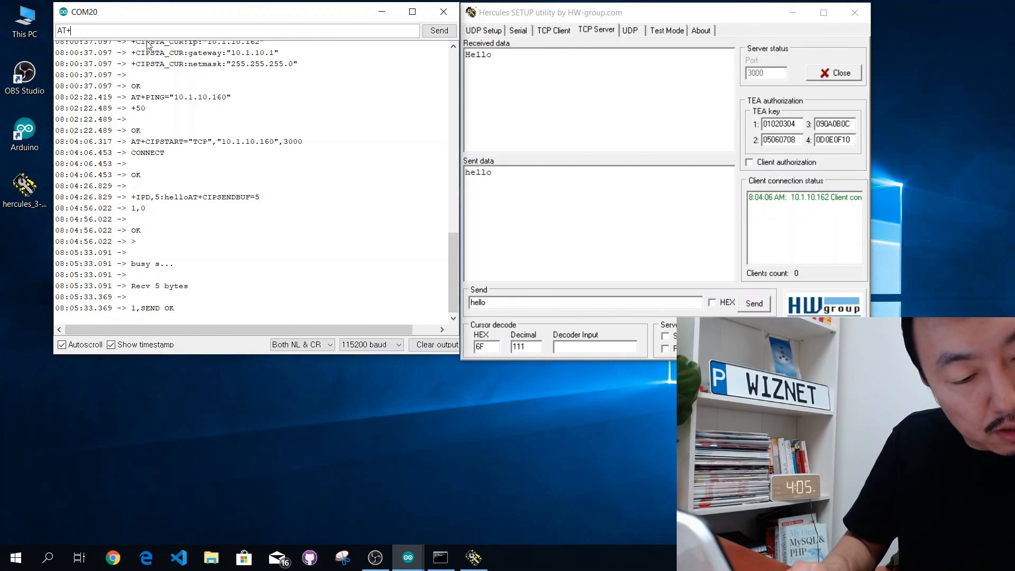
{"action": "type", "text": "CIPCLOS"}
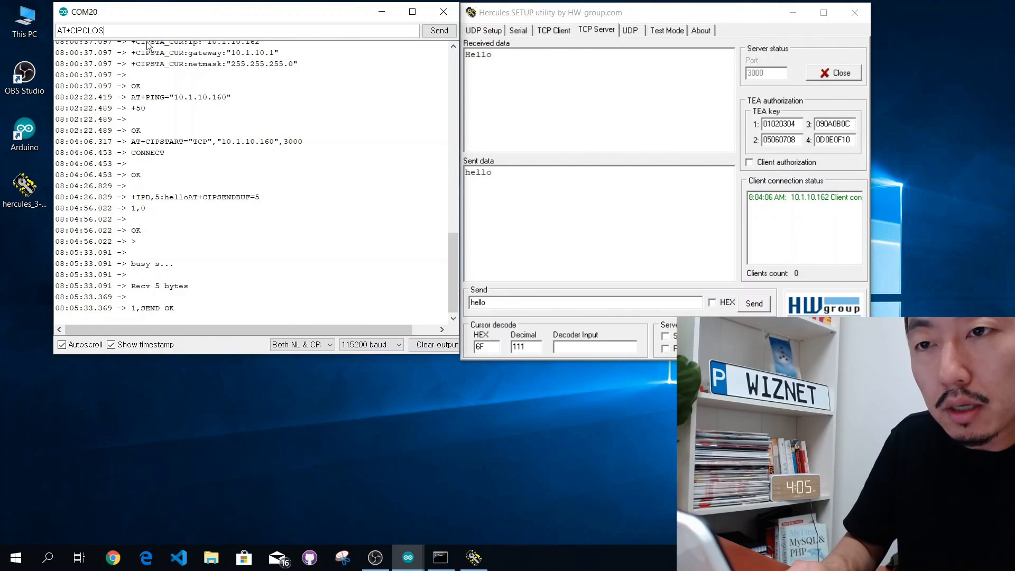
{"action": "type", "text": "E"}
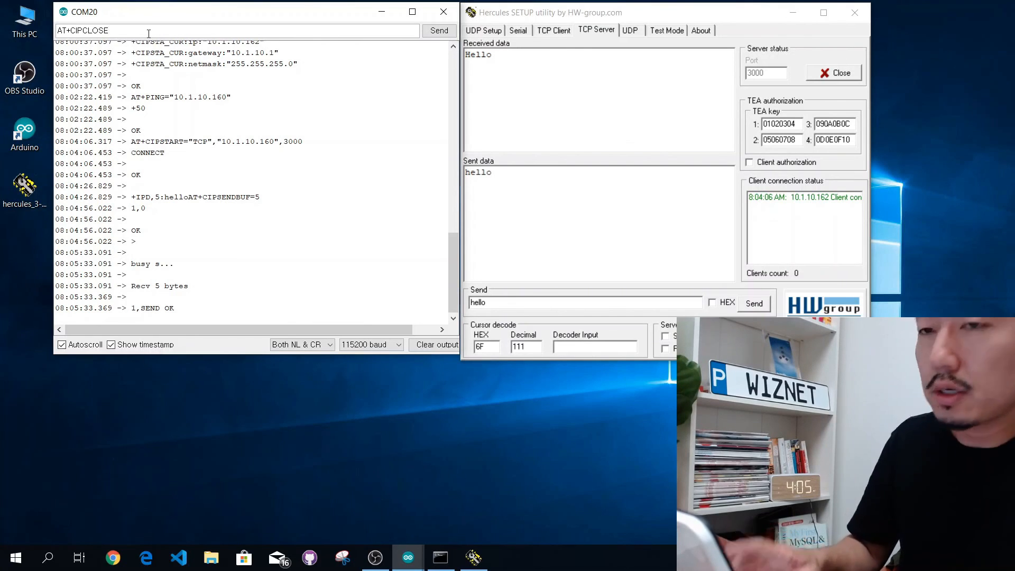
{"action": "left_click", "coordinate": [440, 29]}
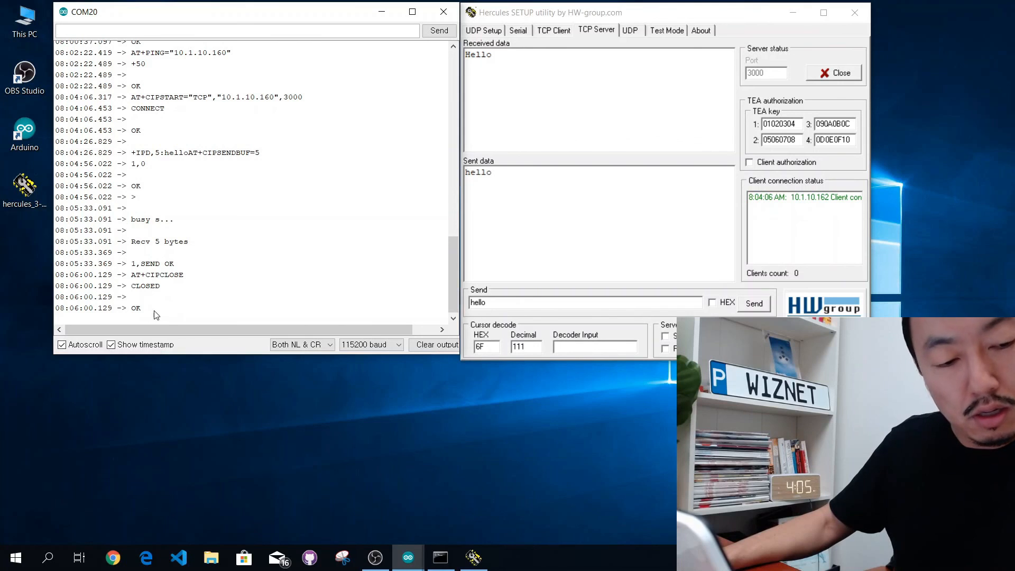
{"action": "mouse_move", "coordinate": [273, 253]}
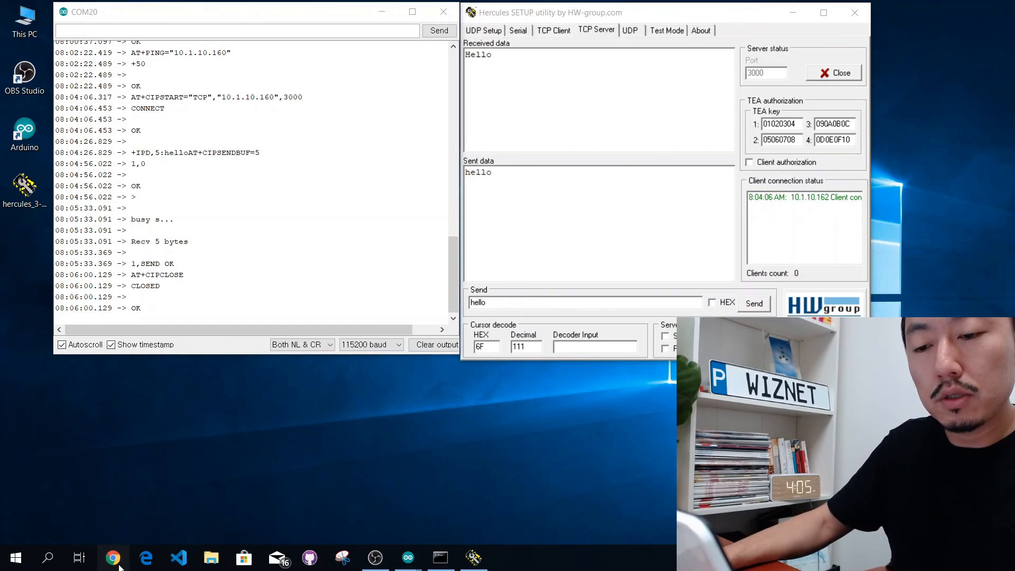
Go to forum.wiznet.io in Chrome and open the WizFi360 category under Wi-Fi Module
{"action": "left_click", "coordinate": [113, 559]}
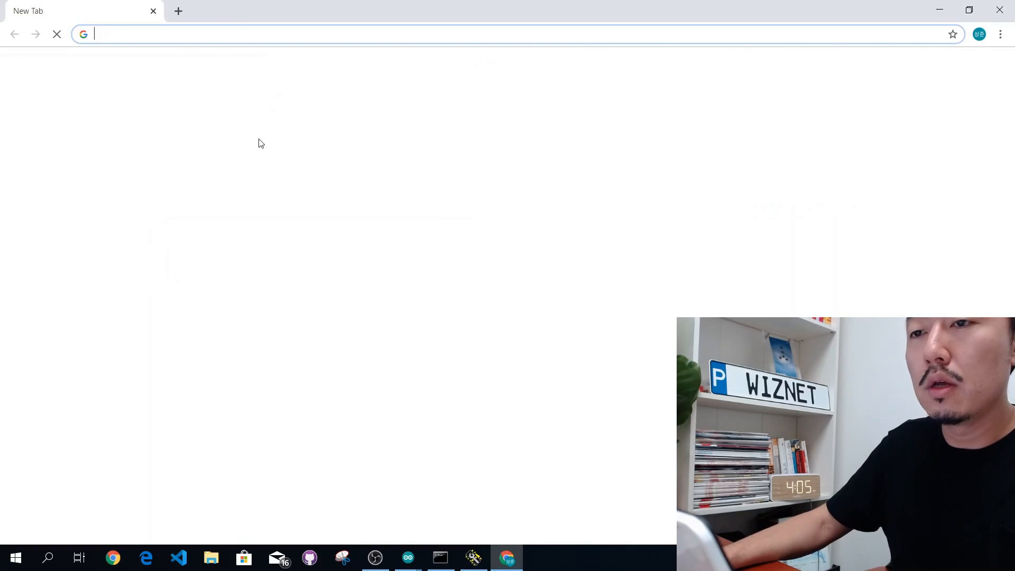
{"action": "type", "text": "forum.wiznet.io"}
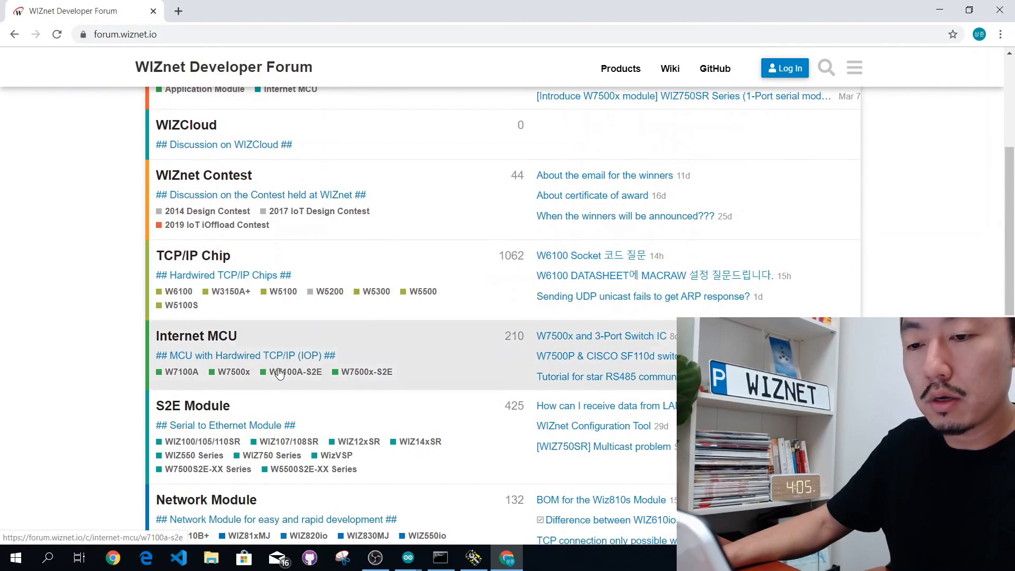
{"action": "scroll", "scroll_direction": "down", "scroll_amount": 3}
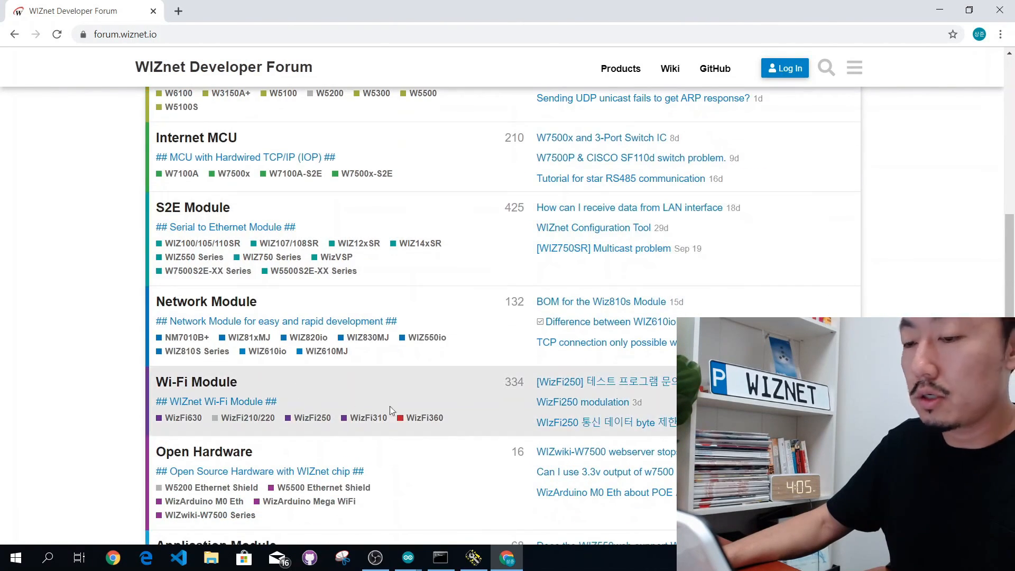
{"action": "left_click", "coordinate": [423, 418]}
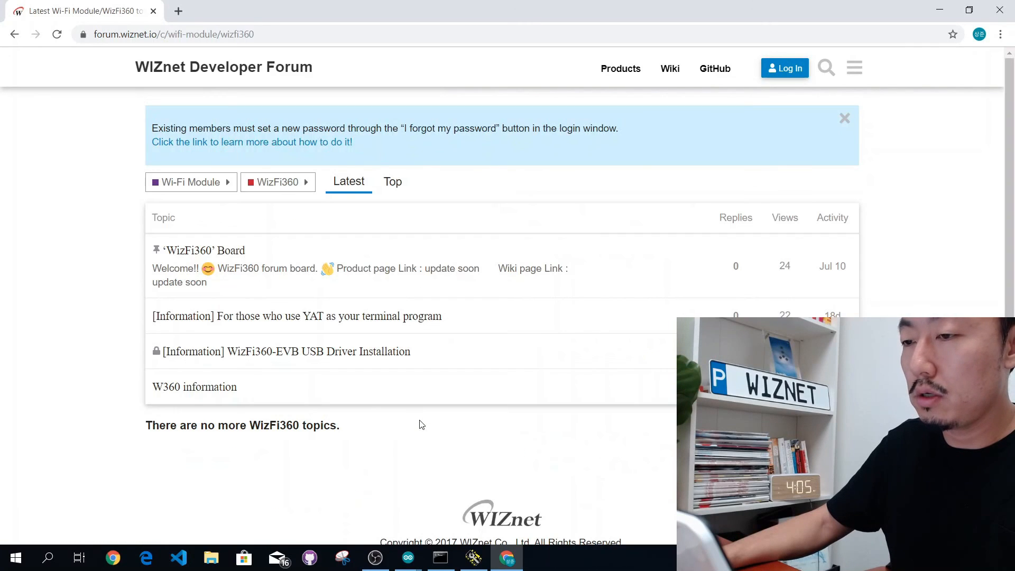
{"action": "scroll", "scroll_direction": "down", "scroll_amount": 3}
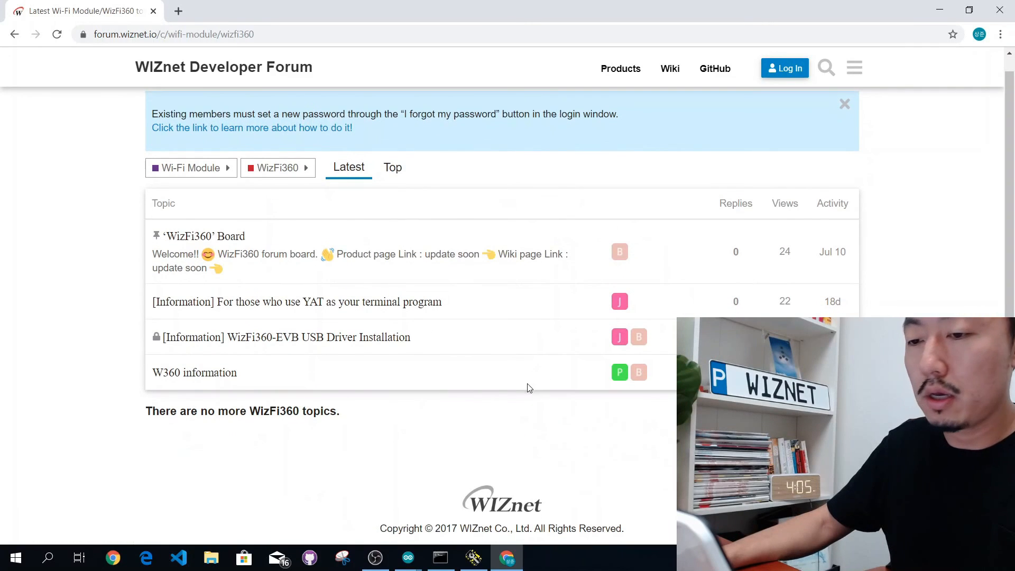